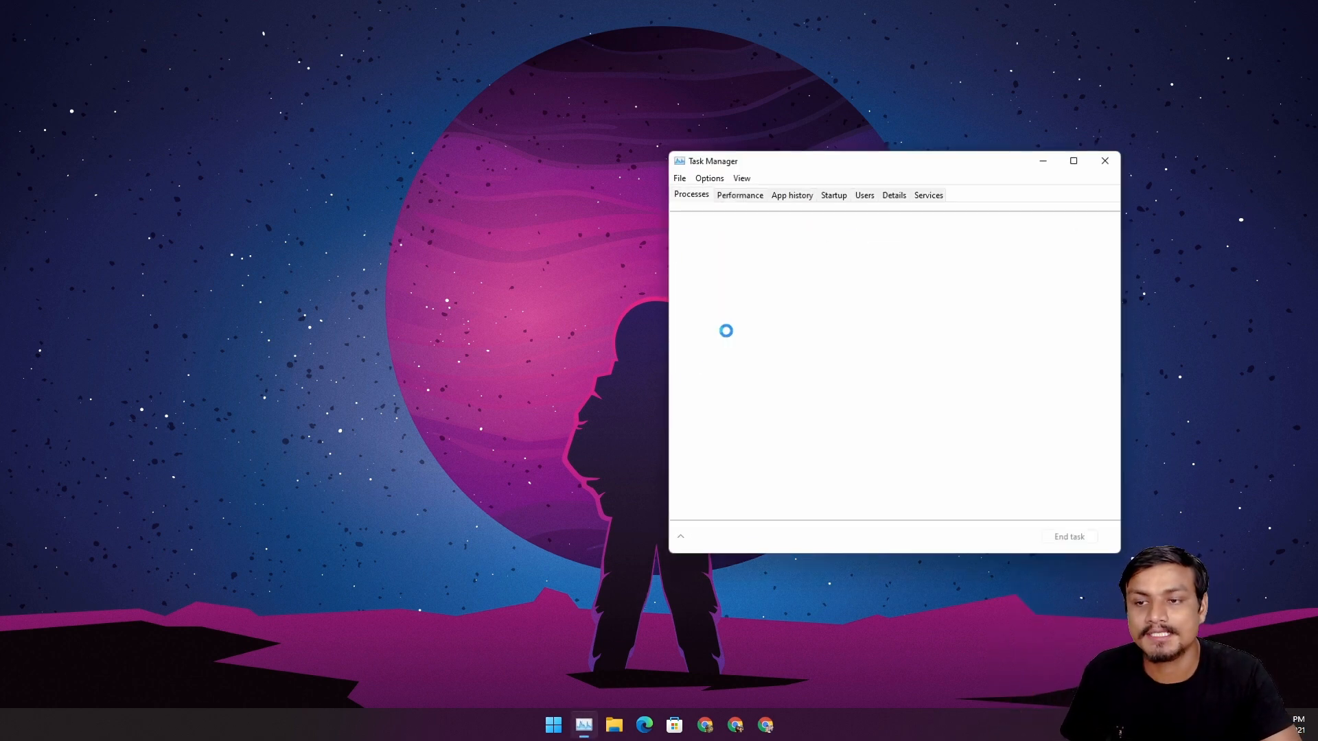
Show Task Manager's Startup list, with Skype marked Enabled and High impact
{"action": "left_click", "coordinate": [833, 194]}
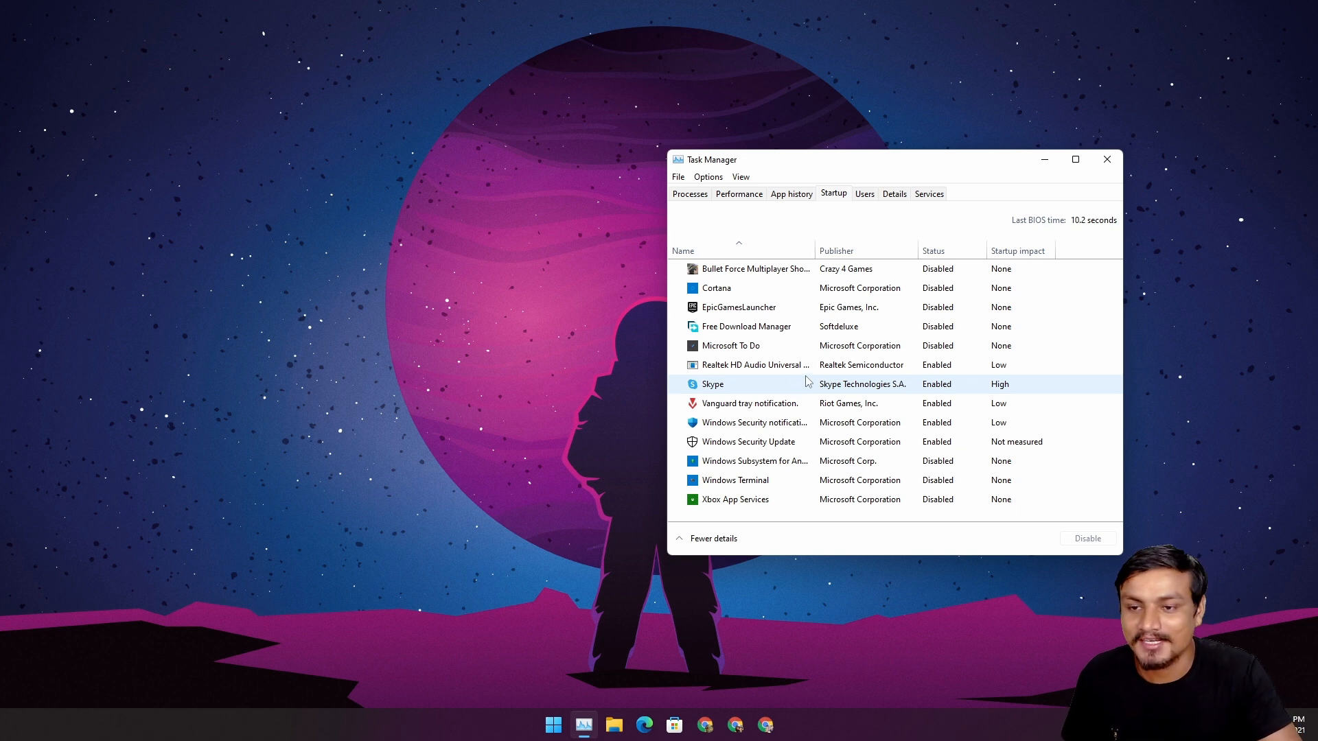
{"action": "mouse_move", "coordinate": [804, 389]}
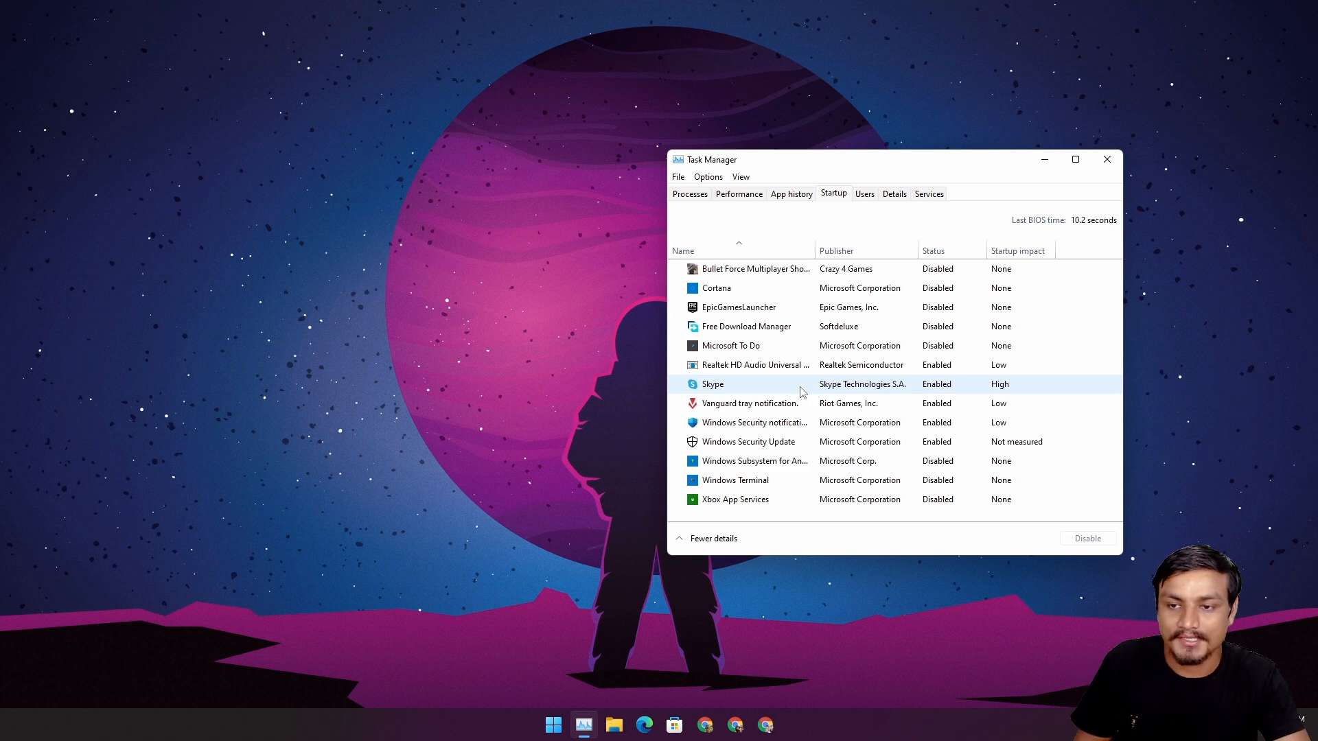
{"action": "mouse_move", "coordinate": [795, 366]}
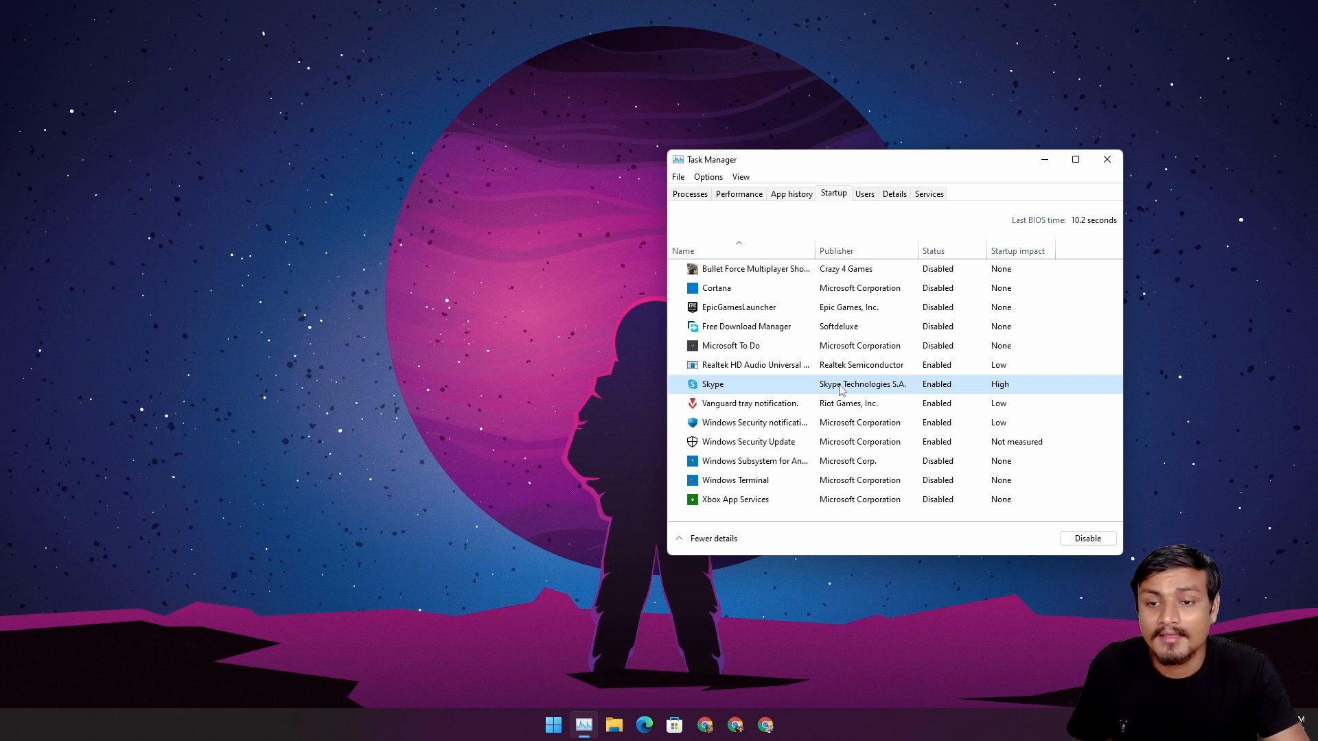
{"action": "mouse_move", "coordinate": [925, 389]}
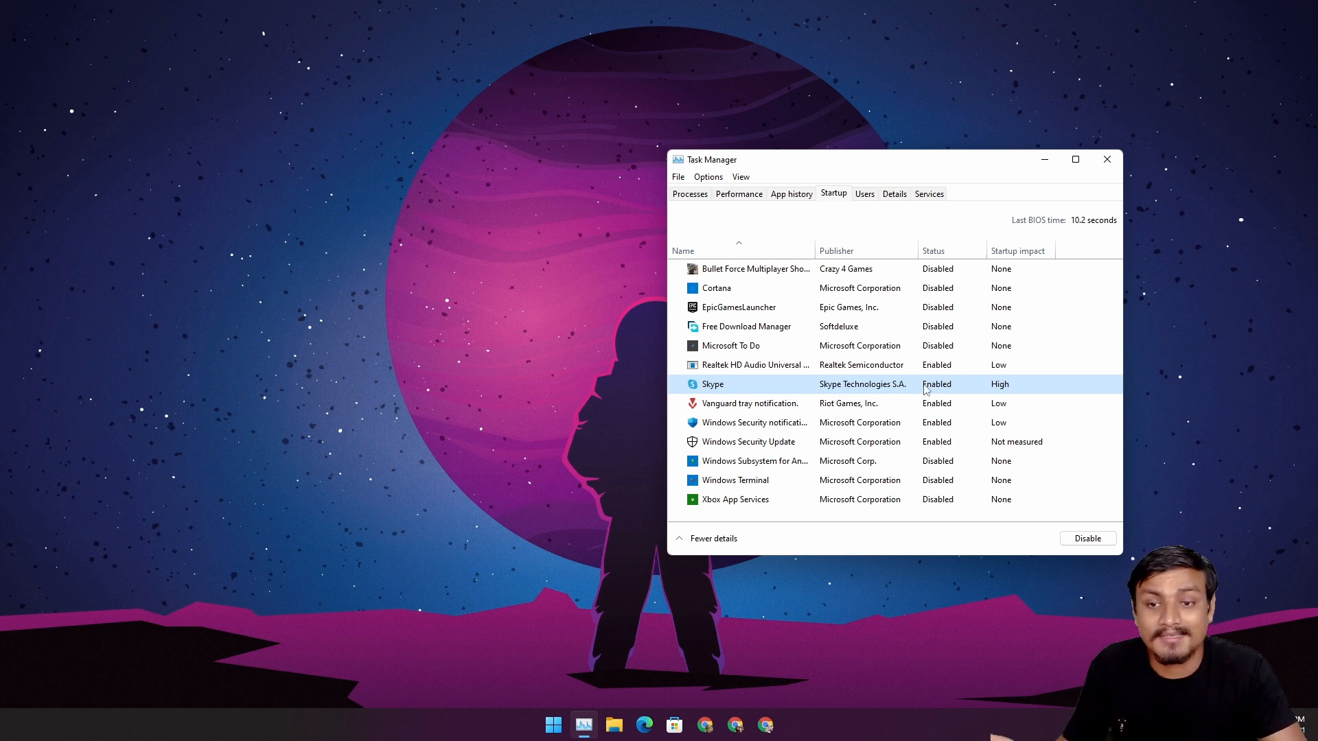
{"action": "mouse_move", "coordinate": [695, 569]}
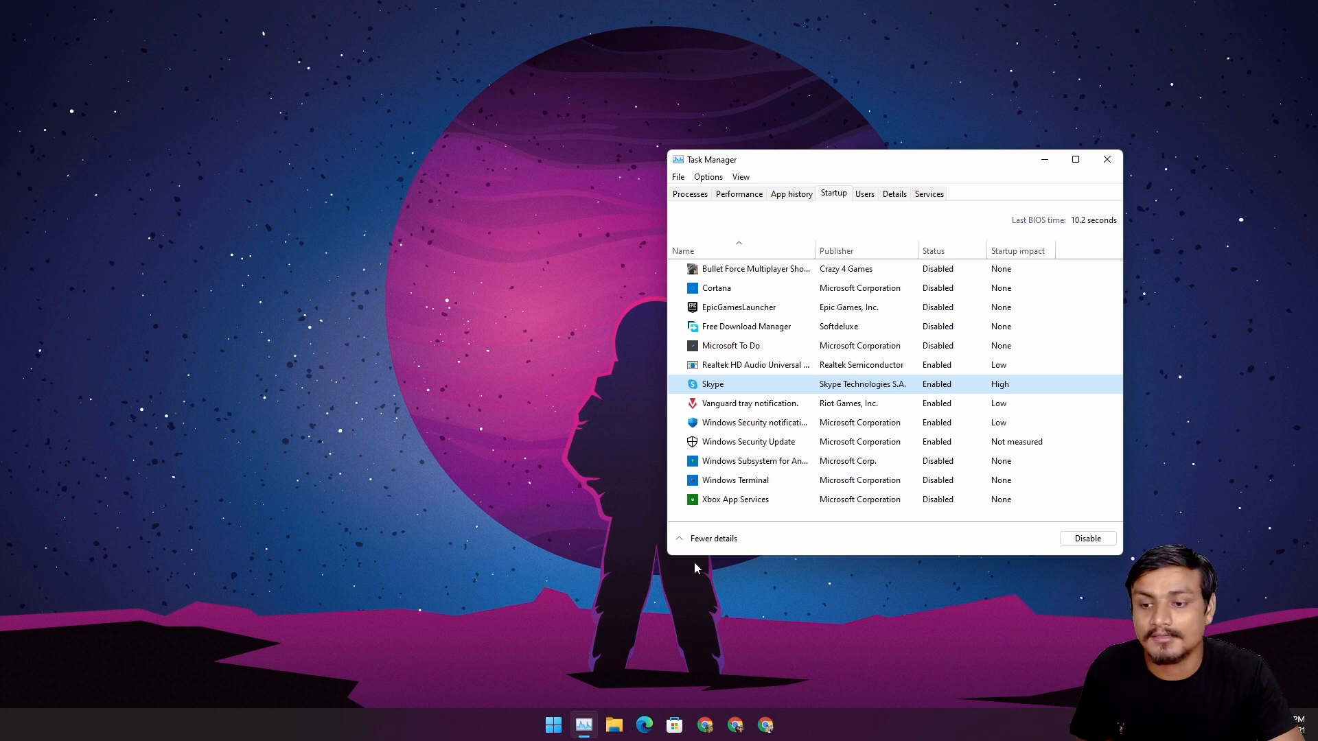
Search Windows for 'skype', then search Apps & features ('akypw'), finding no match
{"action": "left_click", "coordinate": [553, 725]}
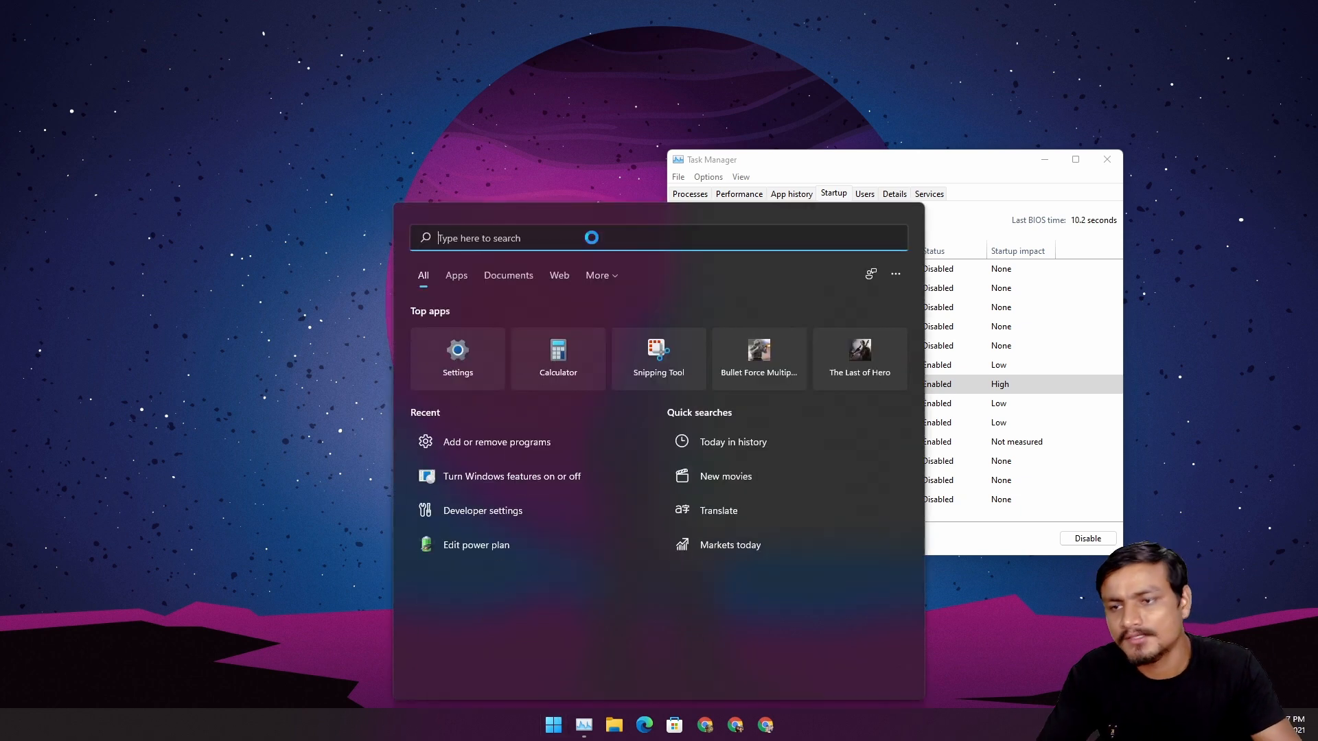
{"action": "type", "text": "skype"}
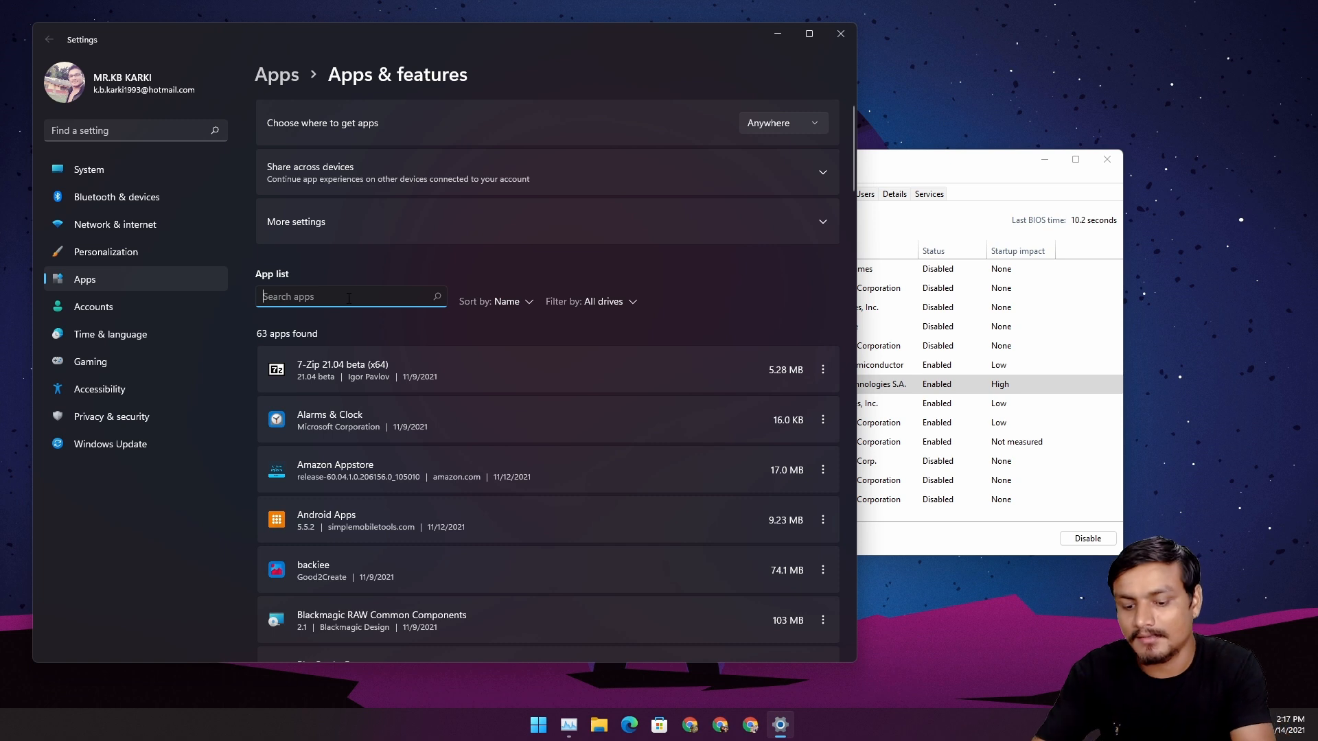
{"action": "type", "text": "akypw"}
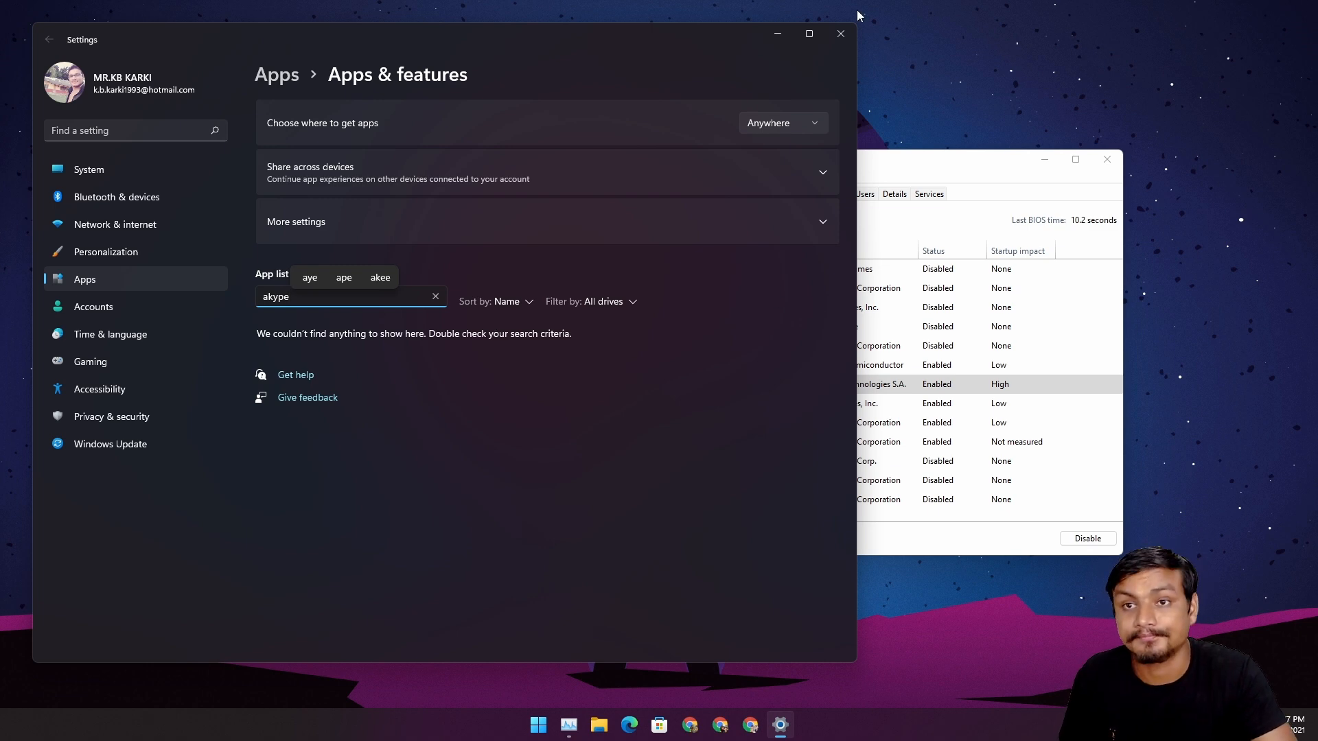
Scroll Task Manager's Processes list to the running Skype process using about 68 MB
{"action": "left_click", "coordinate": [839, 33]}
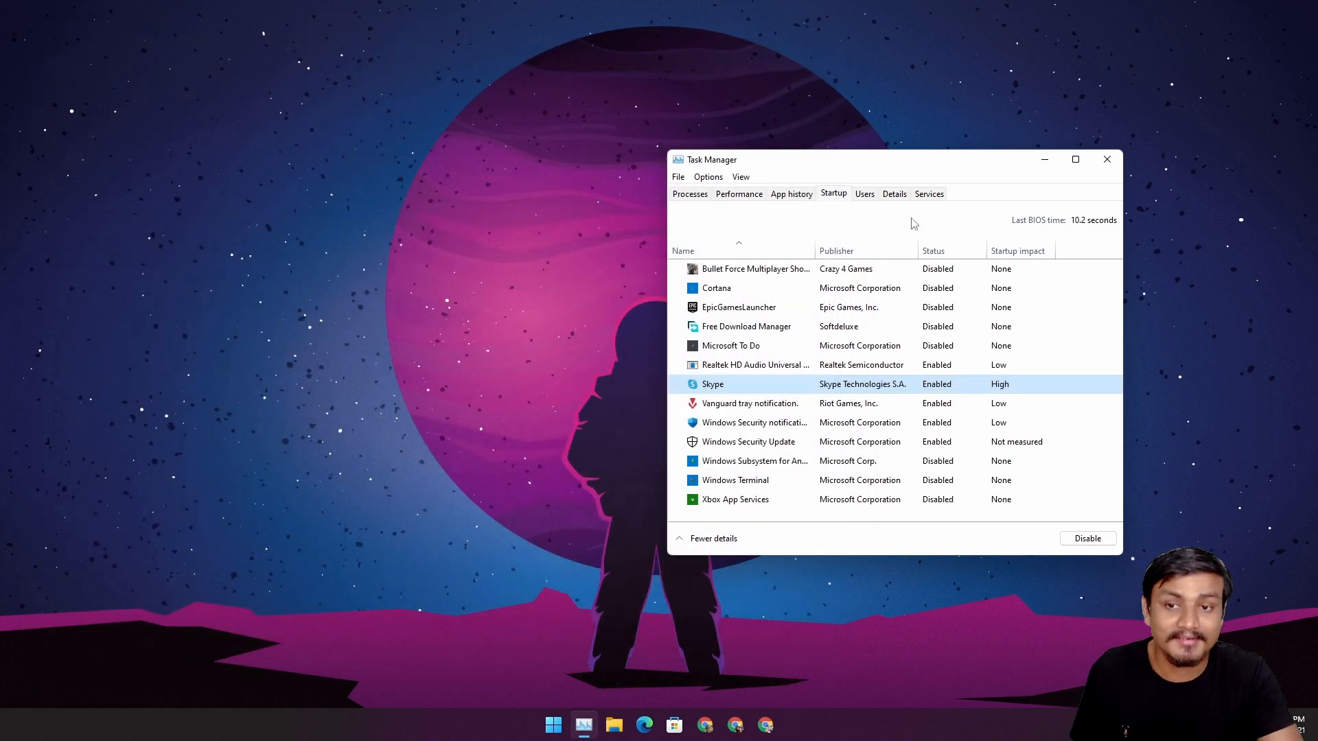
{"action": "mouse_move", "coordinate": [733, 394]}
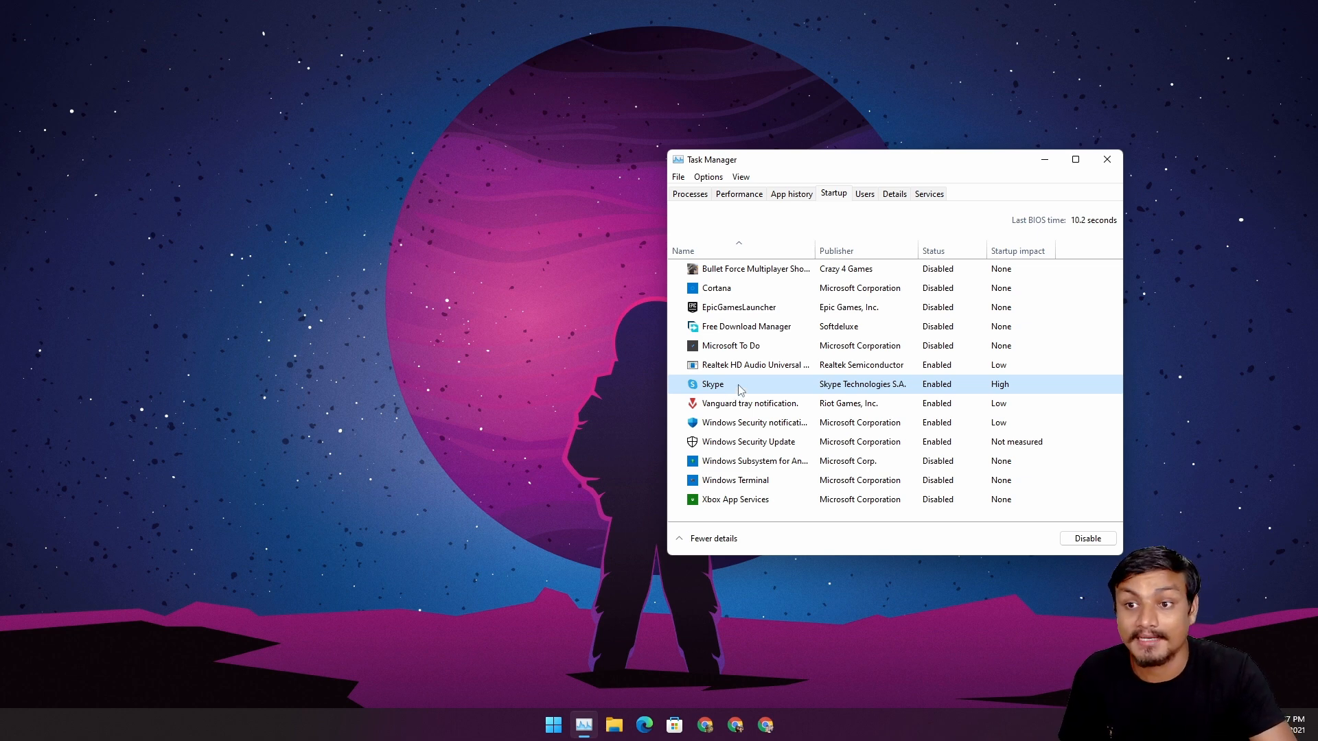
{"action": "left_click", "coordinate": [689, 194]}
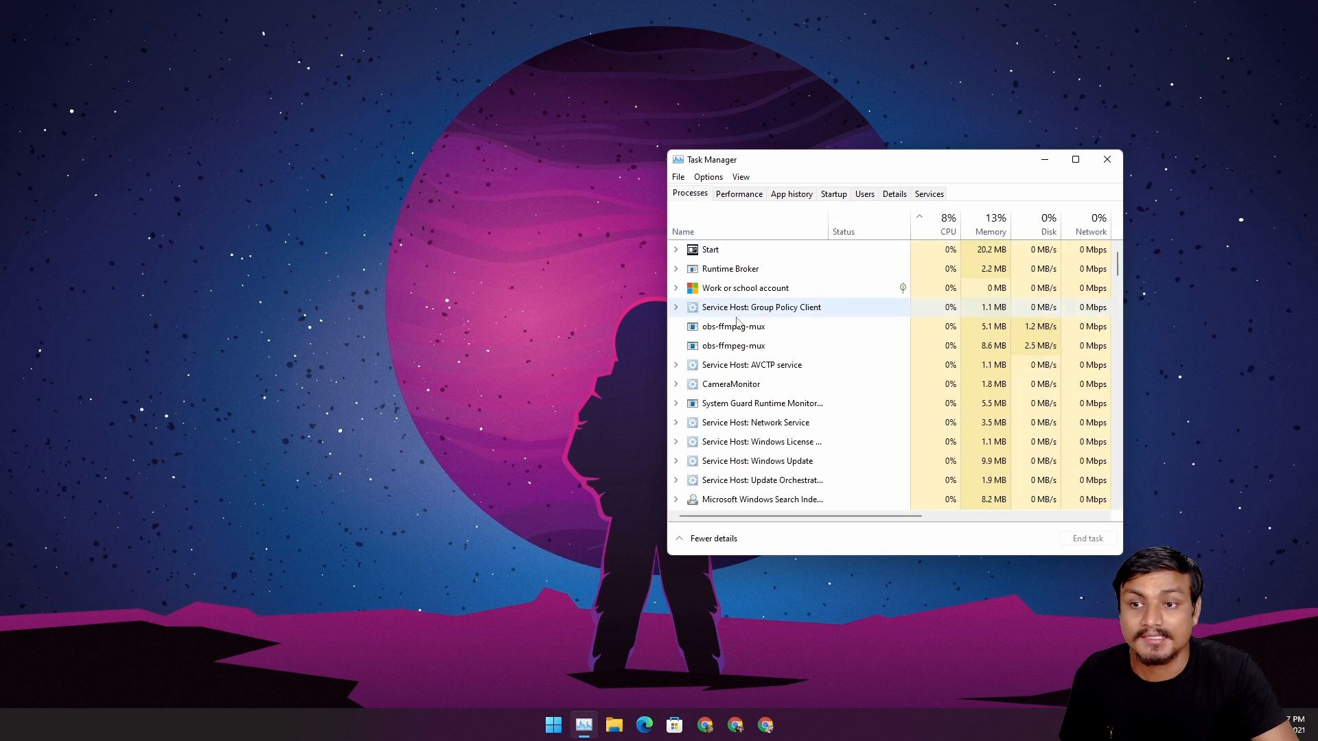
{"action": "scroll", "scroll_direction": "down", "scroll_amount": 3}
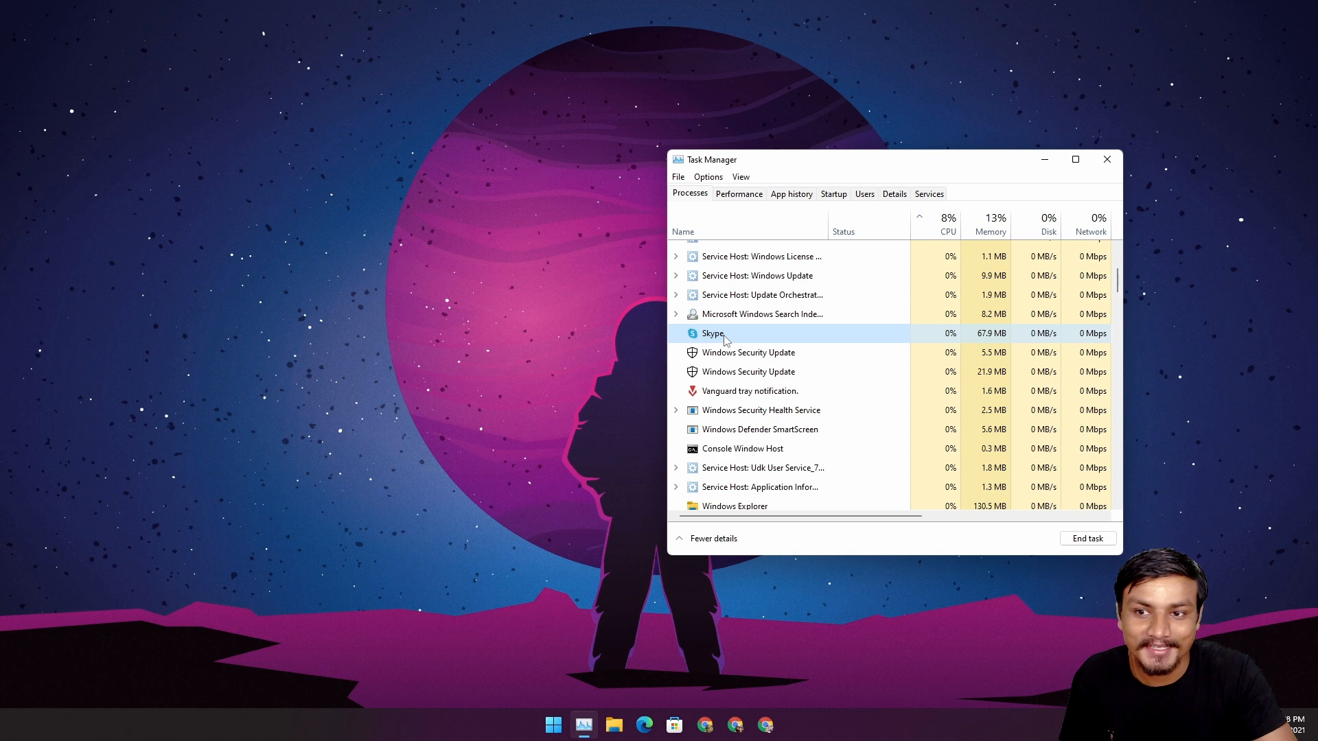
{"action": "scroll", "scroll_direction": "down", "scroll_amount": 3}
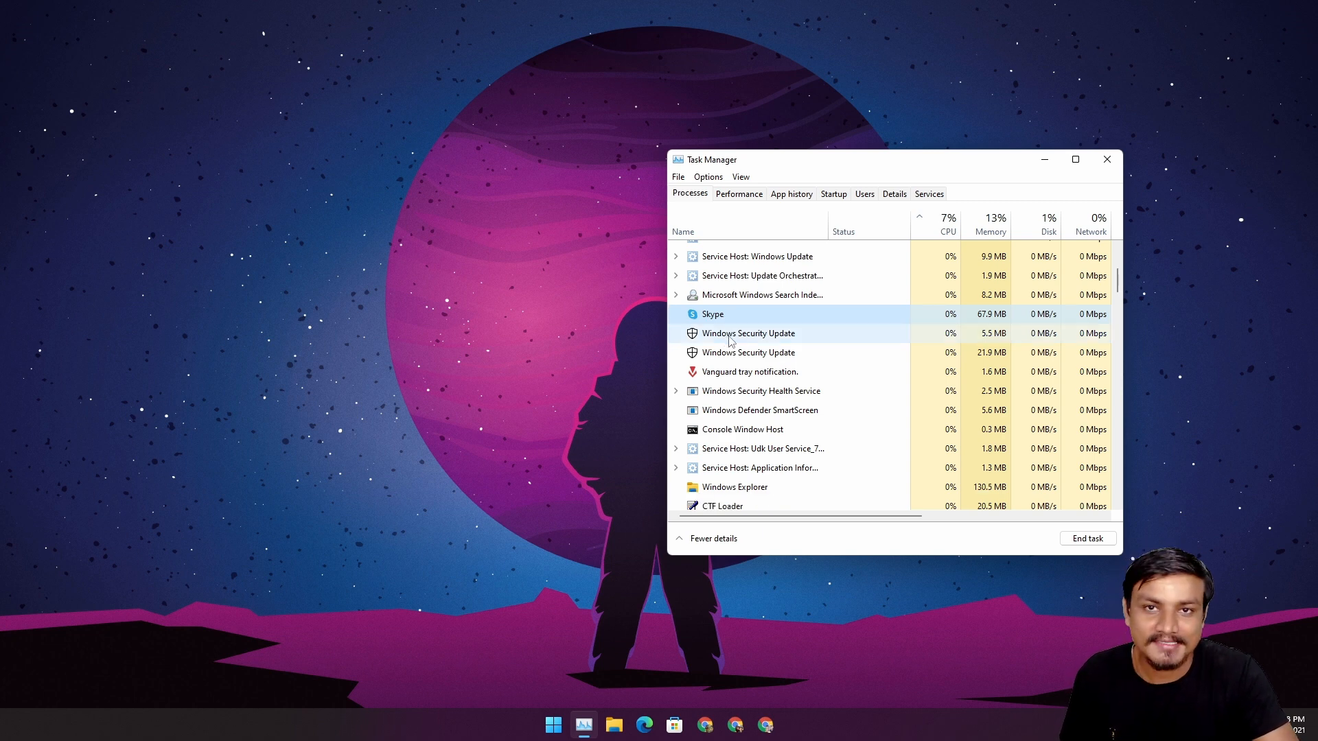
{"action": "scroll", "scroll_direction": "down", "scroll_amount": 3}
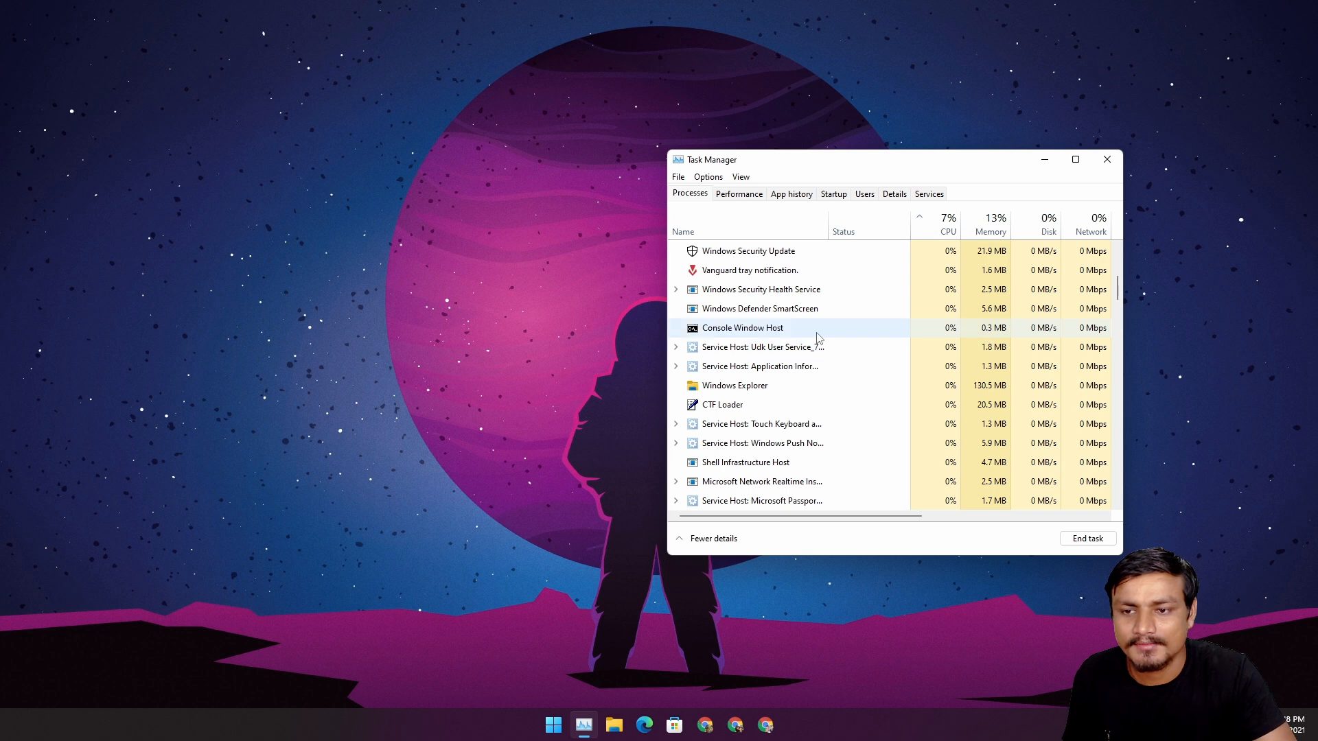
{"action": "scroll", "scroll_direction": "up", "scroll_amount": 3}
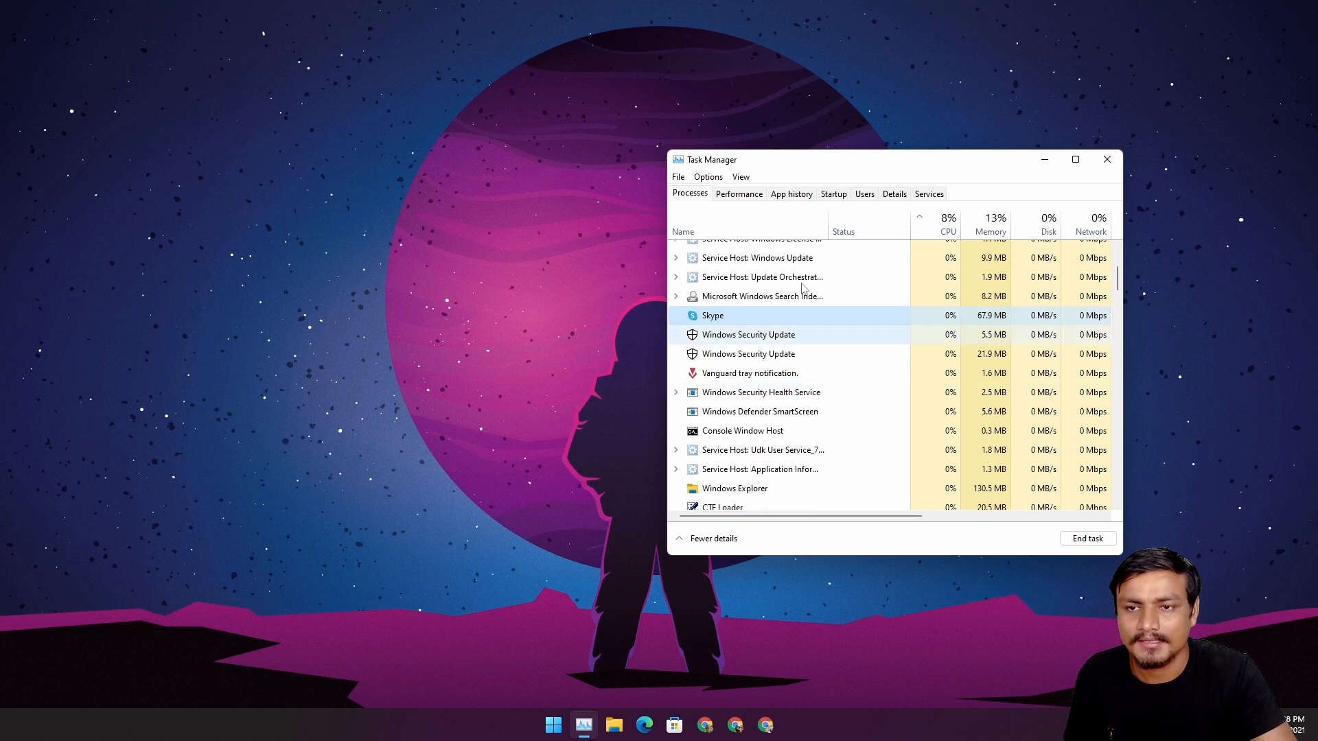
Return to the Startup list to reach the Skype entry's options menu
{"action": "left_click", "coordinate": [832, 194]}
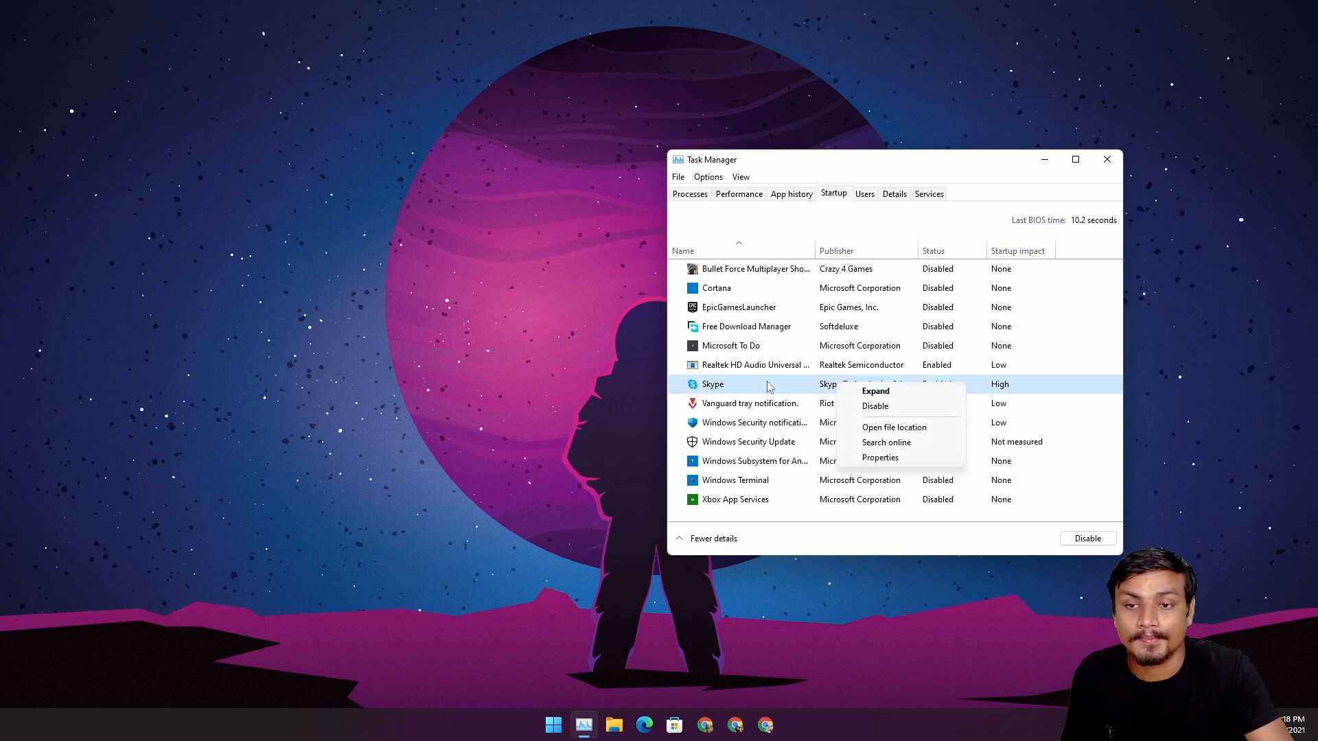
{"action": "mouse_move", "coordinate": [727, 388]}
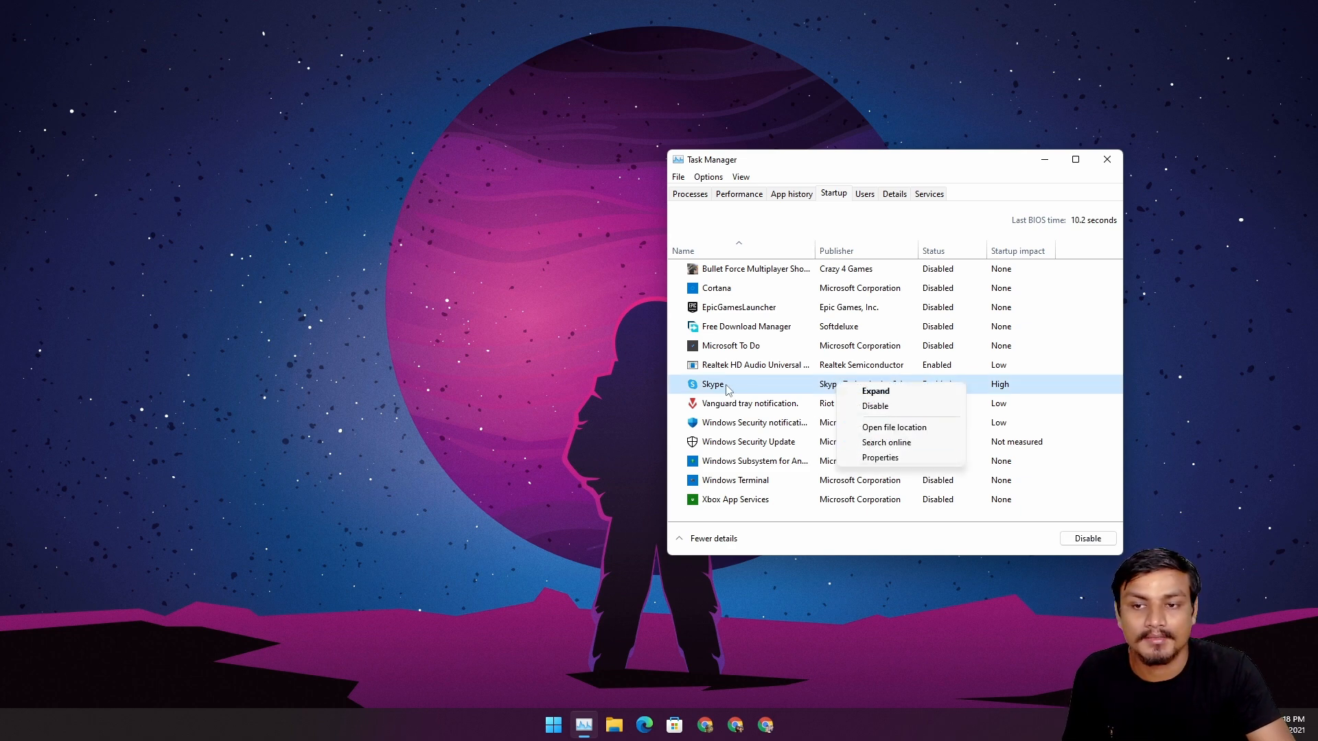
{"action": "mouse_move", "coordinate": [893, 427]}
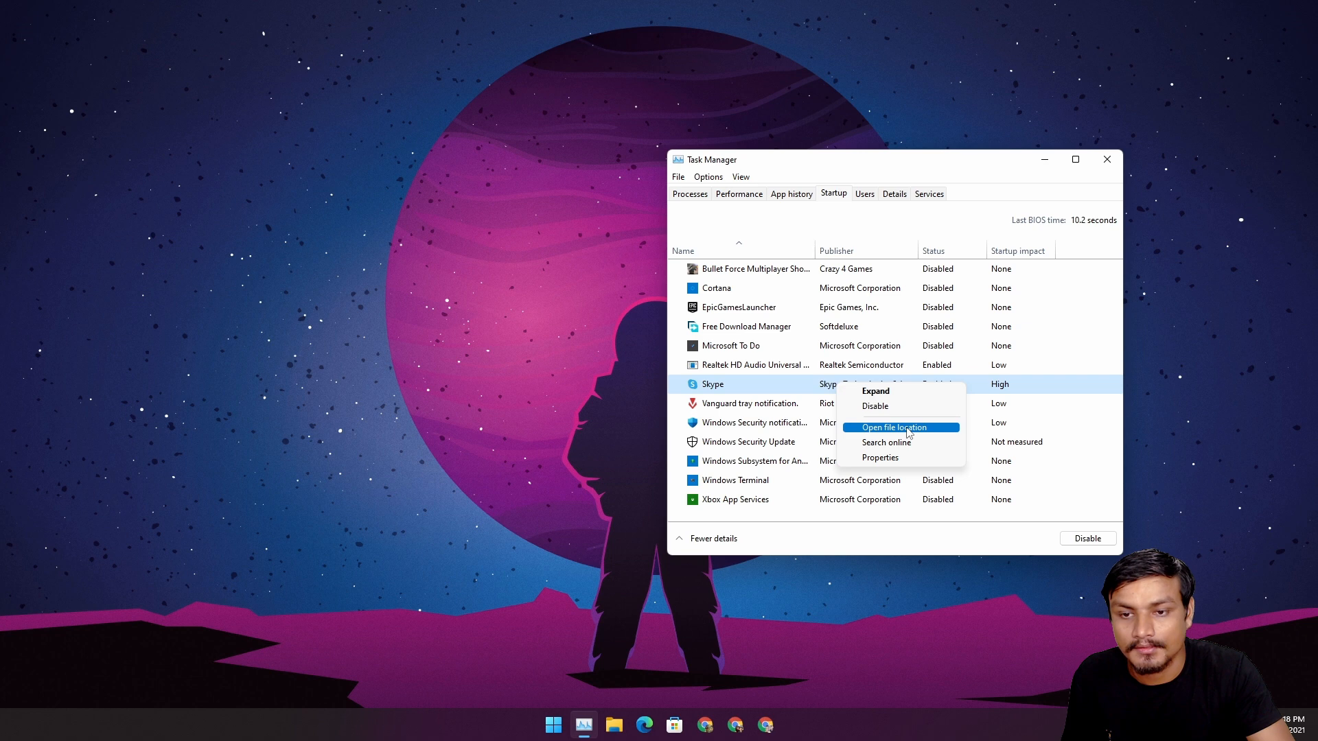
{"action": "left_click", "coordinate": [893, 427]}
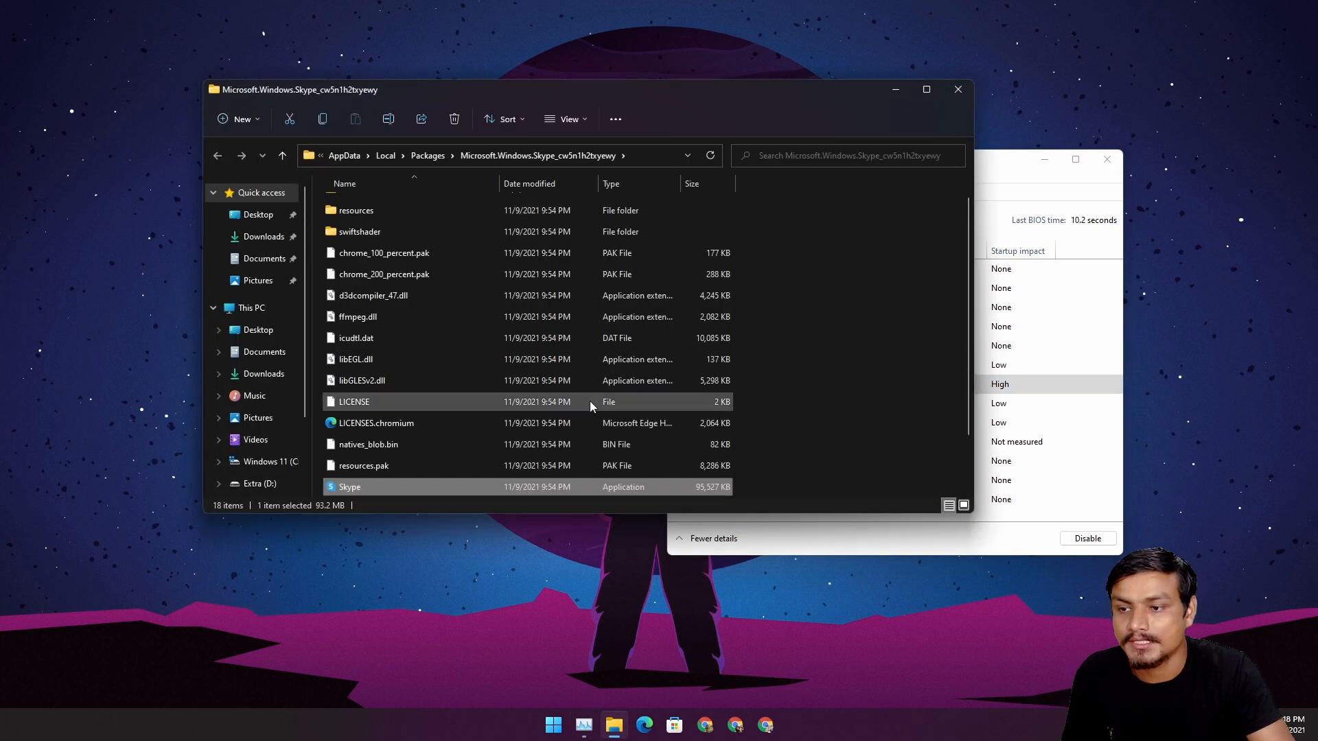
{"action": "scroll", "scroll_direction": "down", "scroll_amount": 3}
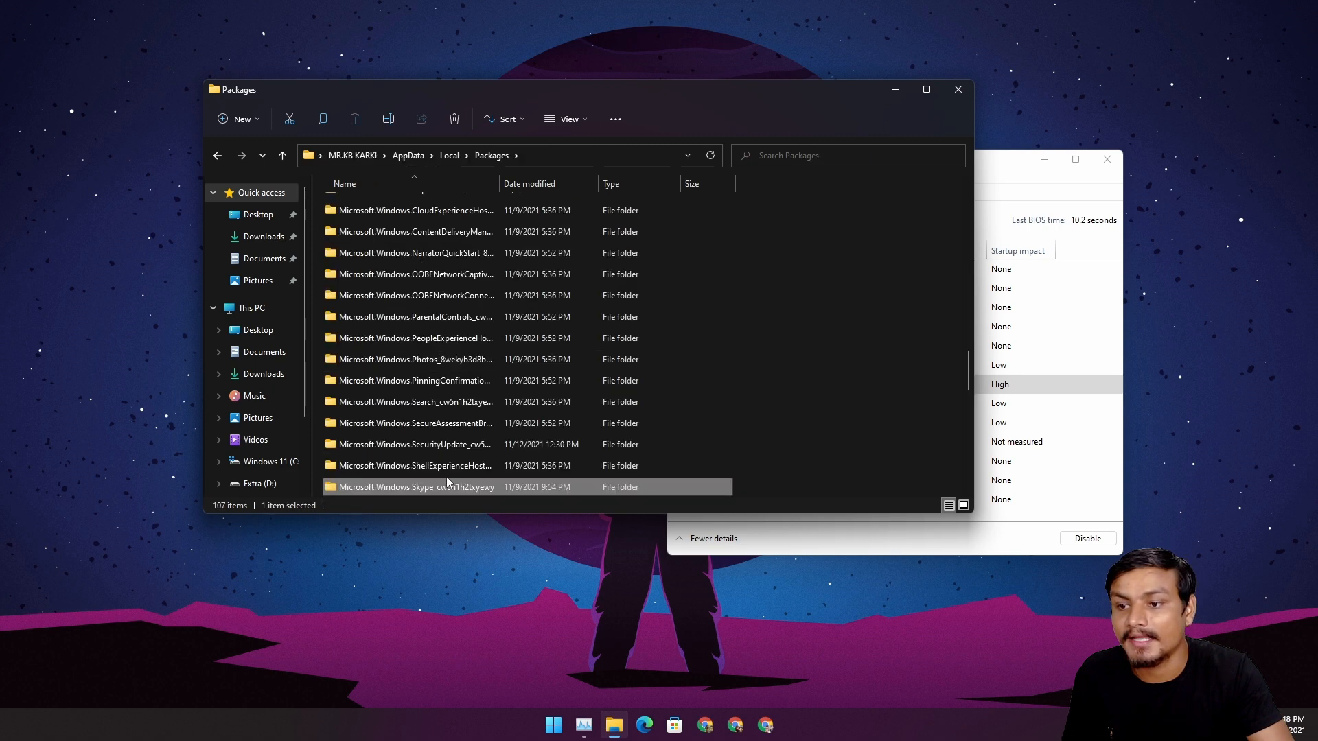
{"action": "mouse_move", "coordinate": [398, 490]}
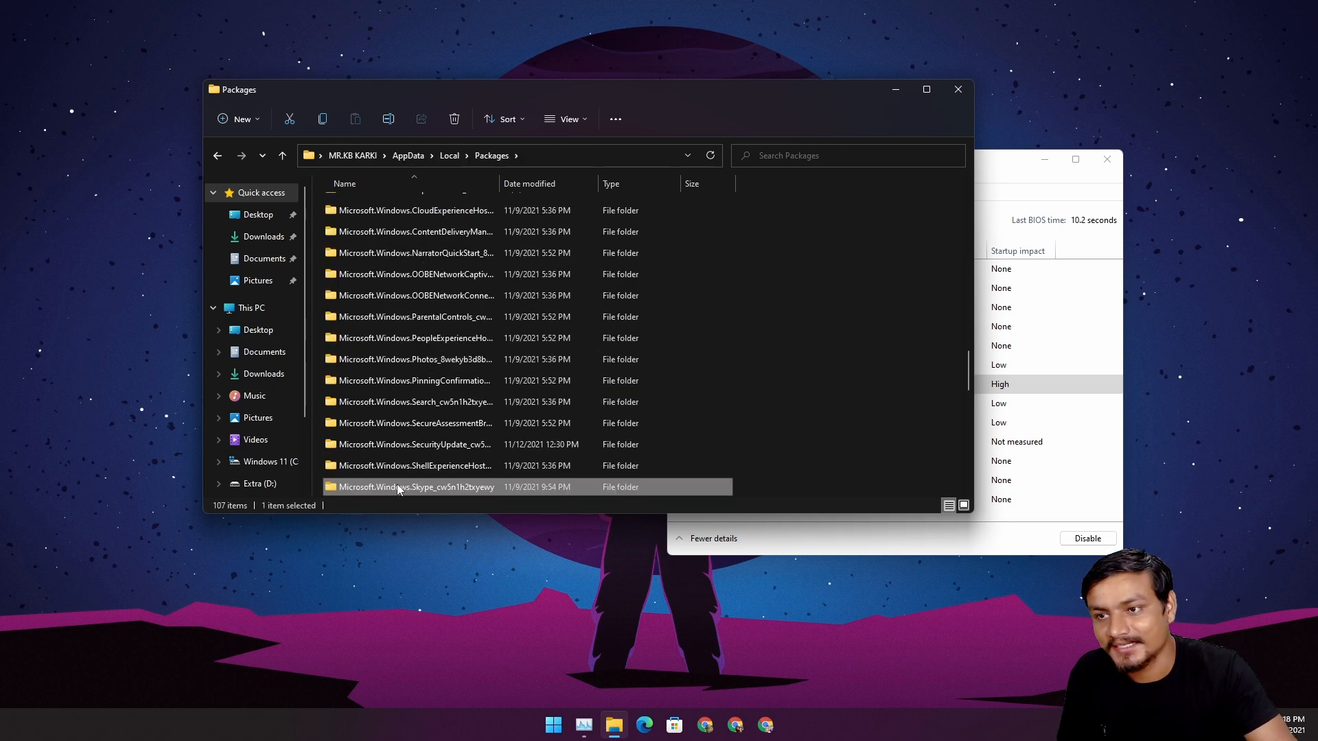
{"action": "scroll", "scroll_direction": "down", "scroll_amount": 3}
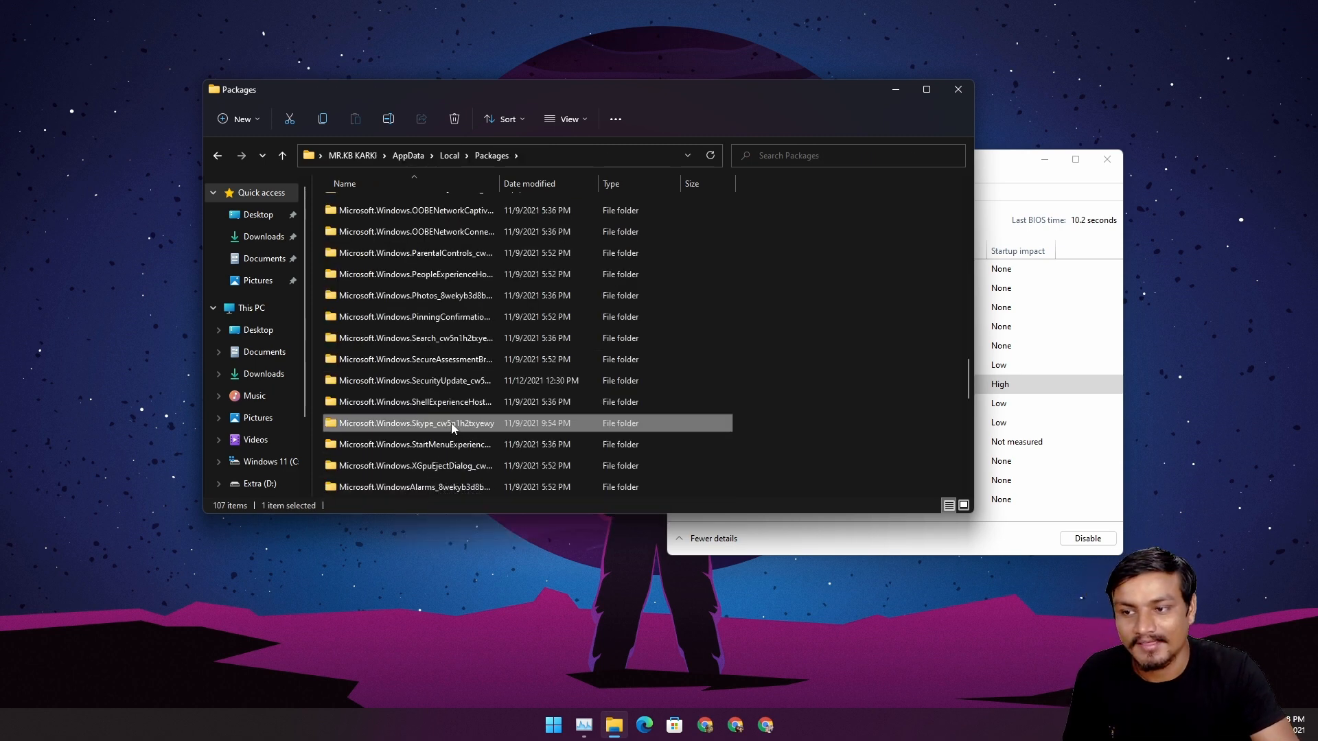
{"action": "mouse_move", "coordinate": [454, 423]}
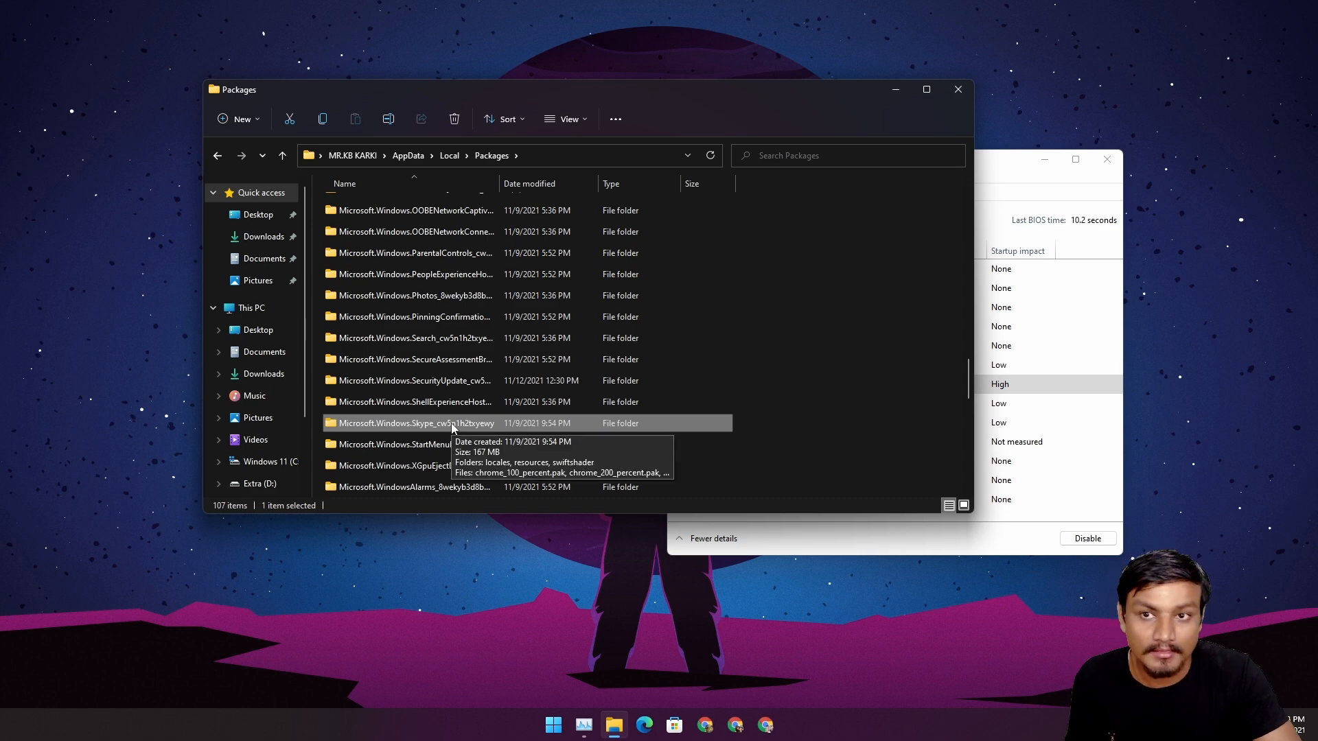
{"action": "mouse_move", "coordinate": [958, 89]}
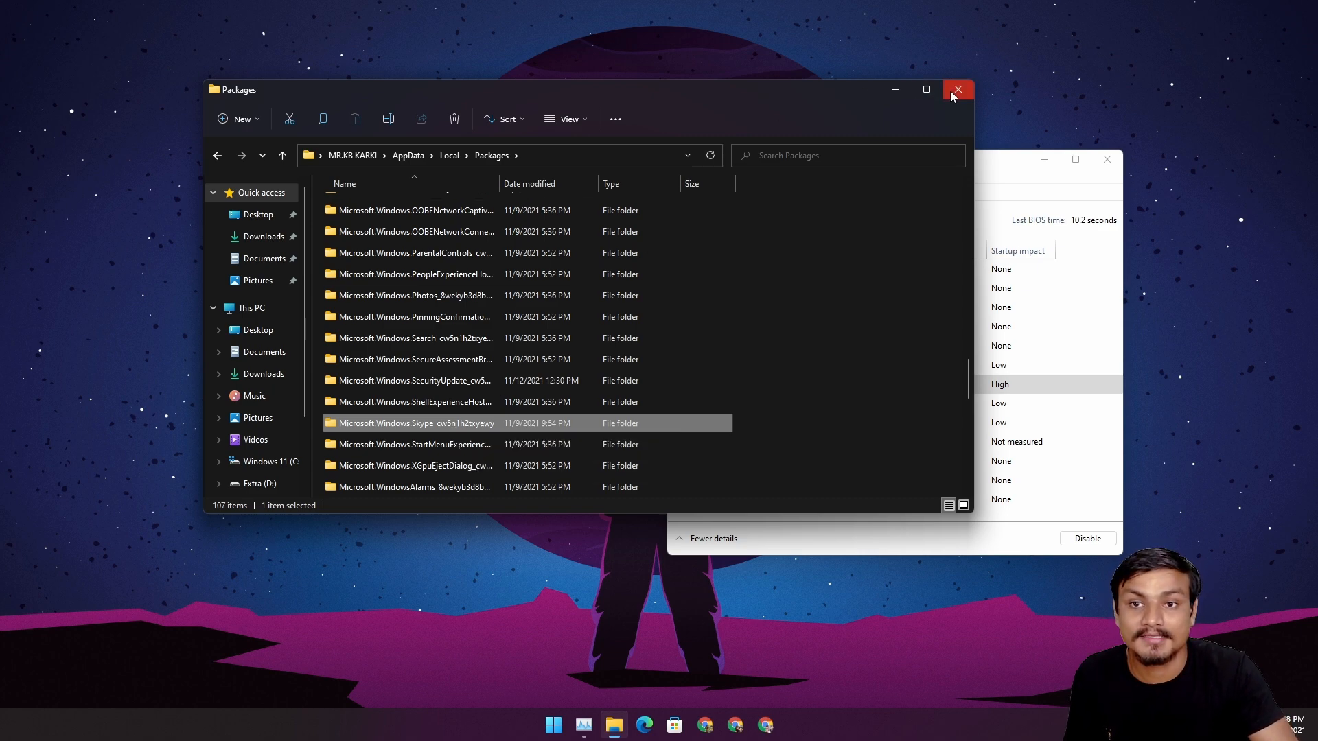
{"action": "left_click", "coordinate": [958, 89]}
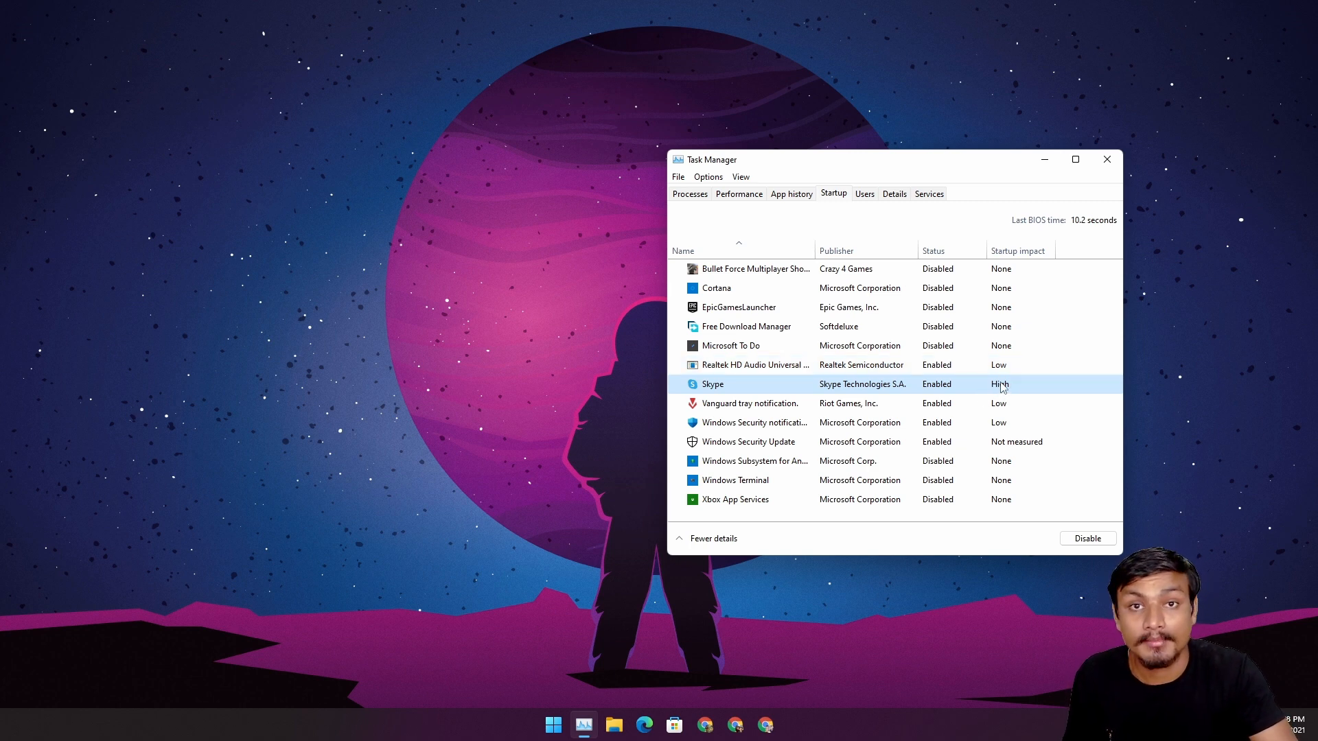
{"action": "mouse_move", "coordinate": [1005, 391]}
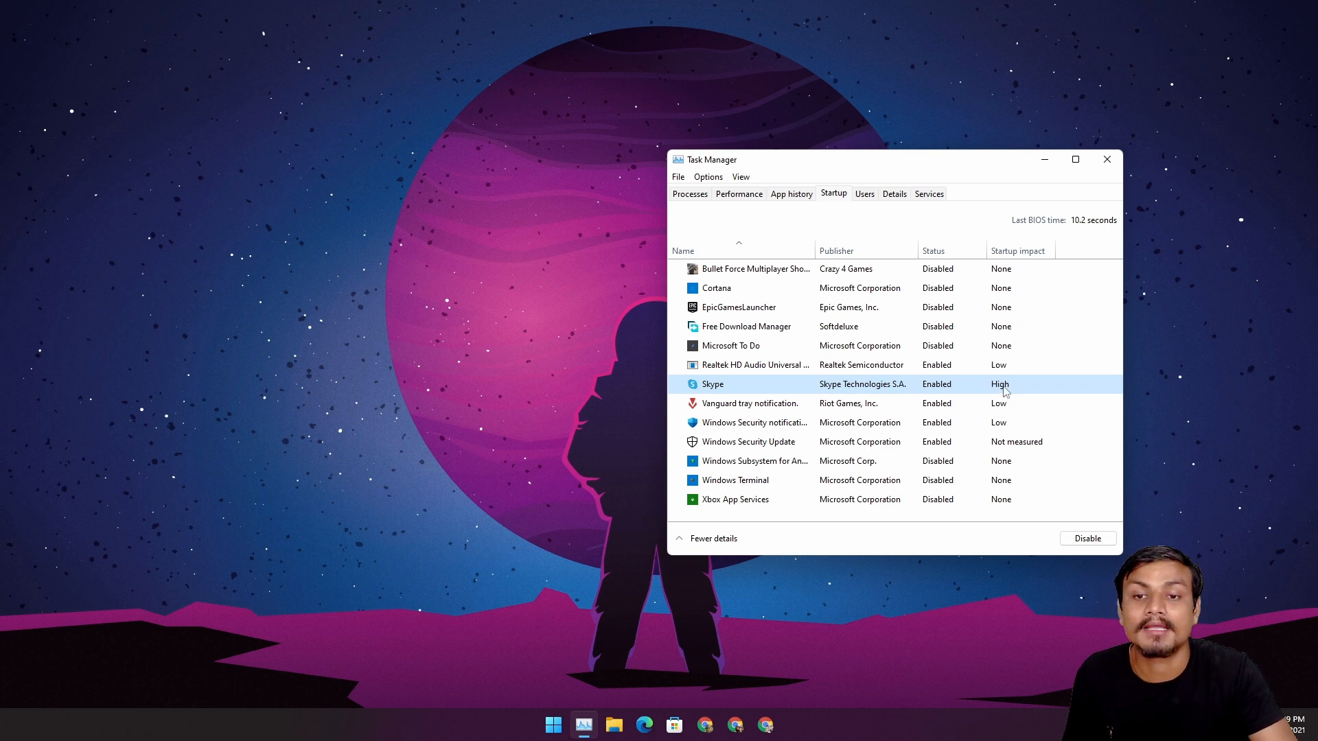
{"action": "mouse_move", "coordinate": [1000, 393]}
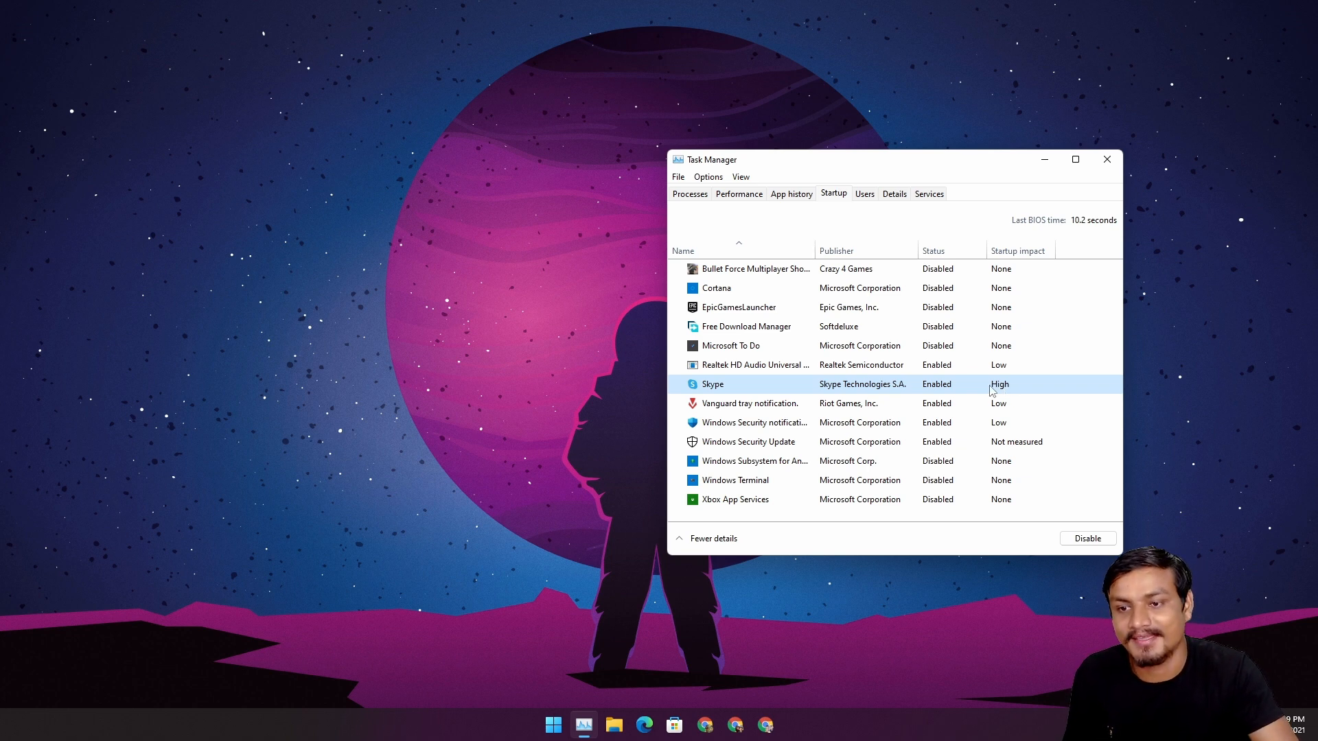
{"action": "mouse_move", "coordinate": [660, 715]}
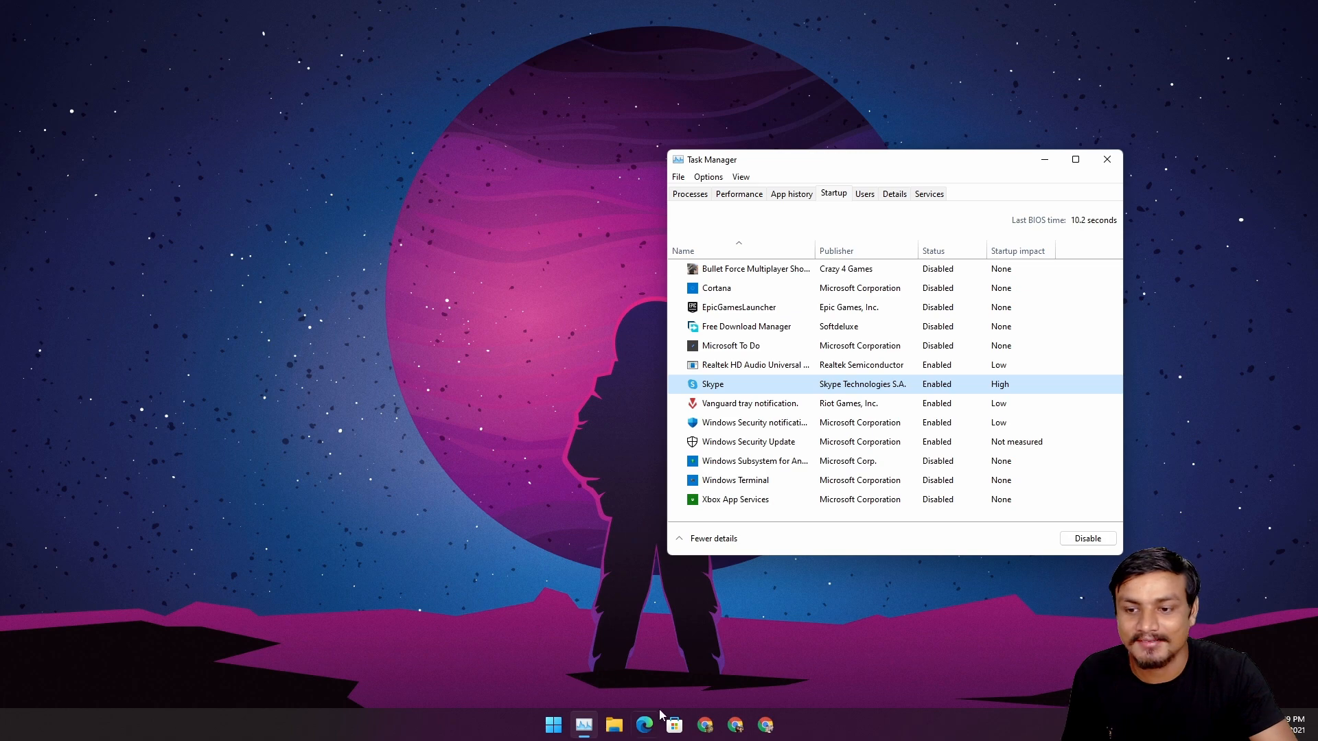
Find Skype in Microsoft Store and launch it from its listing
{"action": "left_click", "coordinate": [674, 724]}
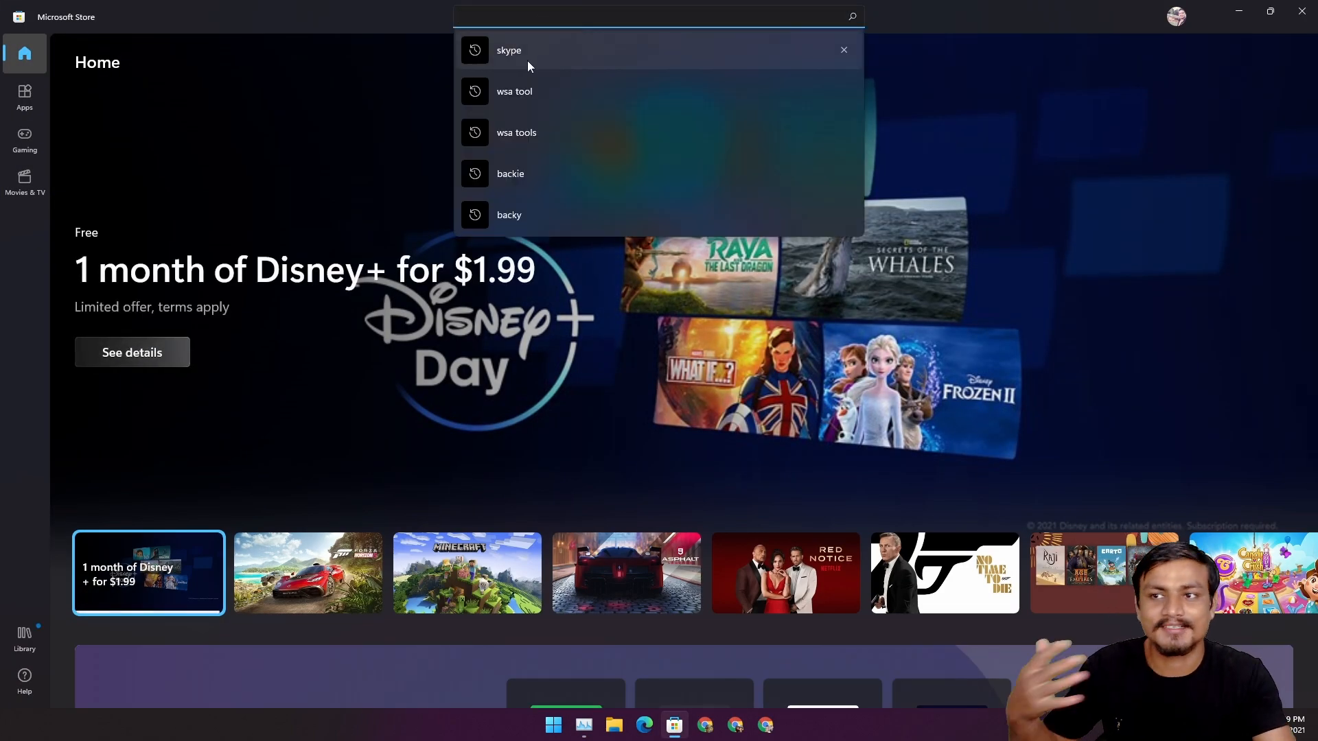
{"action": "left_click", "coordinate": [509, 50]}
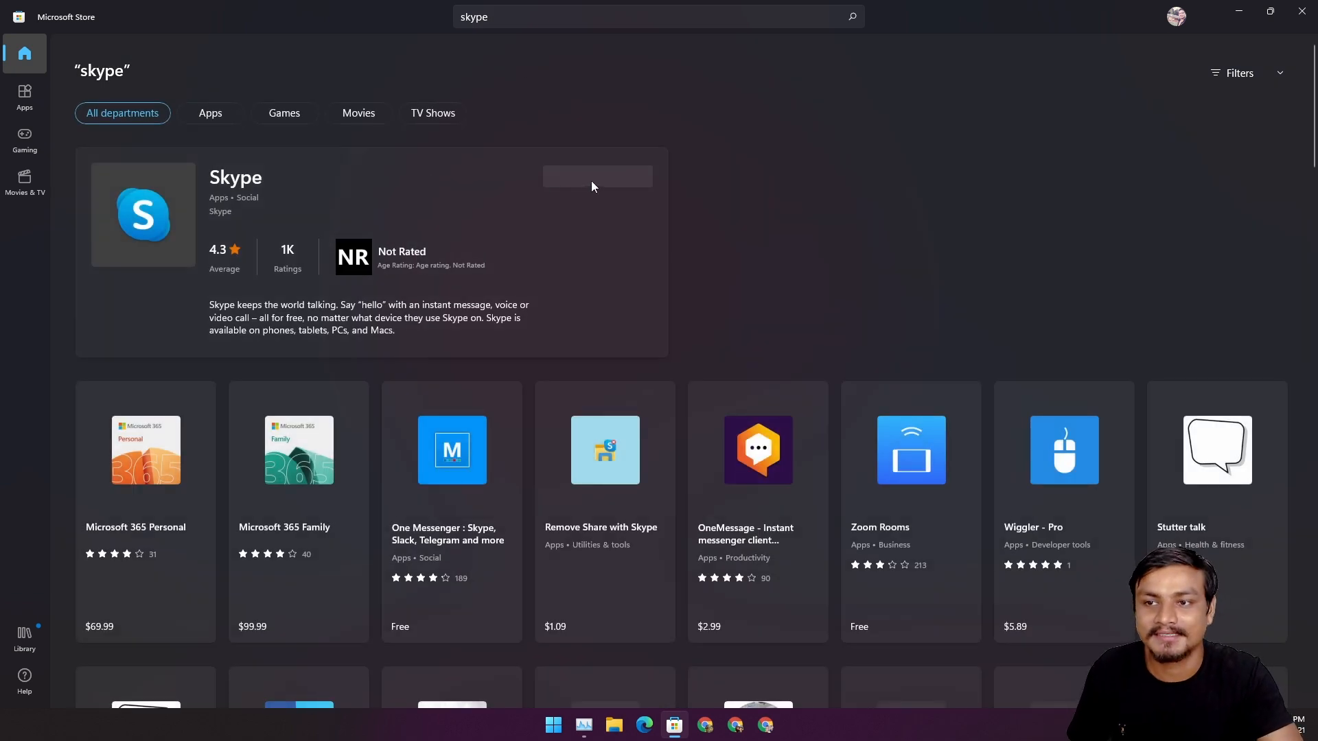
{"action": "left_click", "coordinate": [596, 176]}
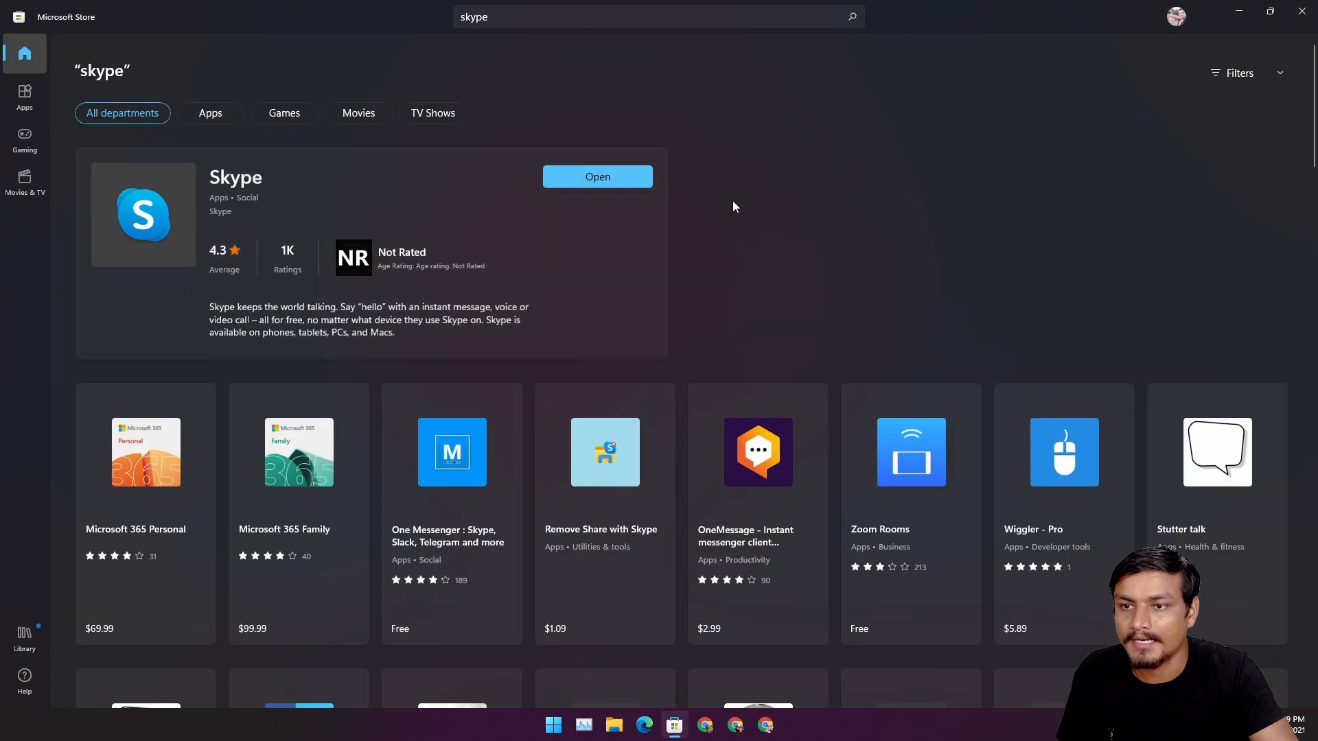
{"action": "left_click", "coordinate": [598, 177]}
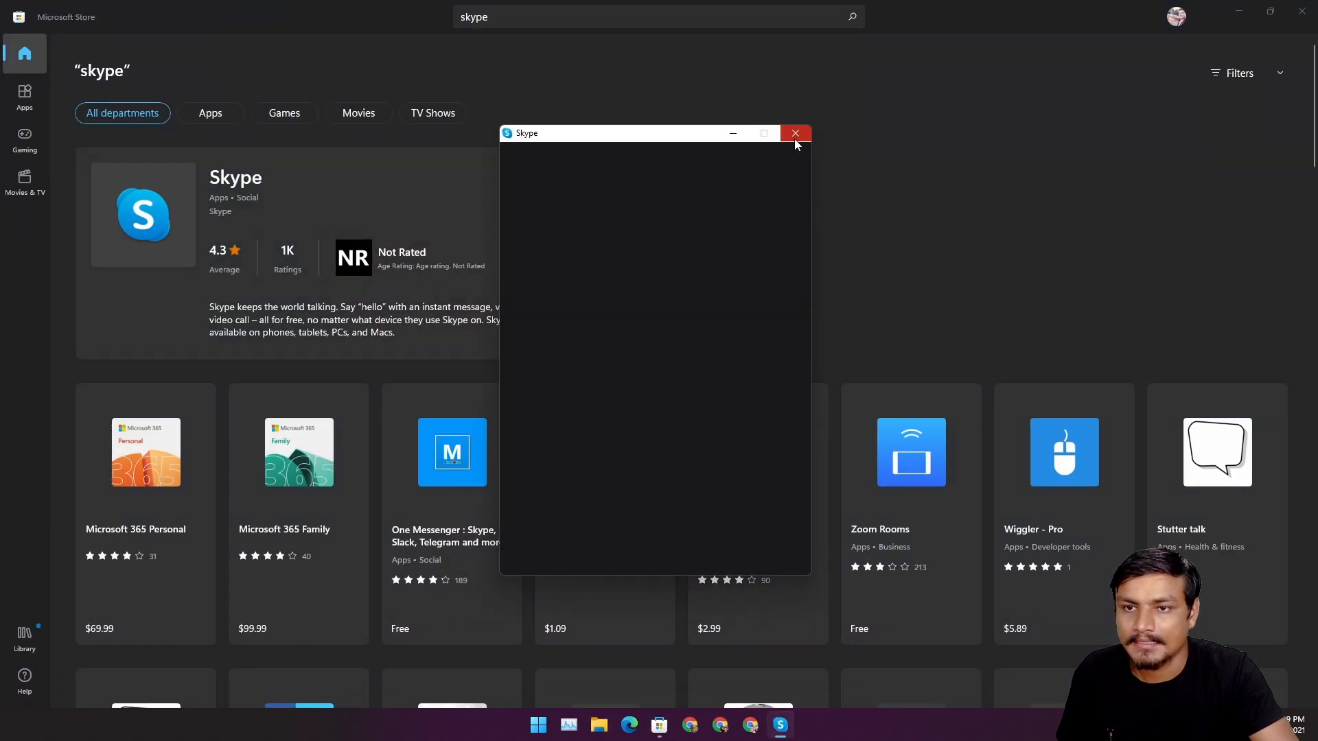
Close the blank Skype window, cancel its uninstall, and return to the desktop
{"action": "left_click", "coordinate": [794, 132]}
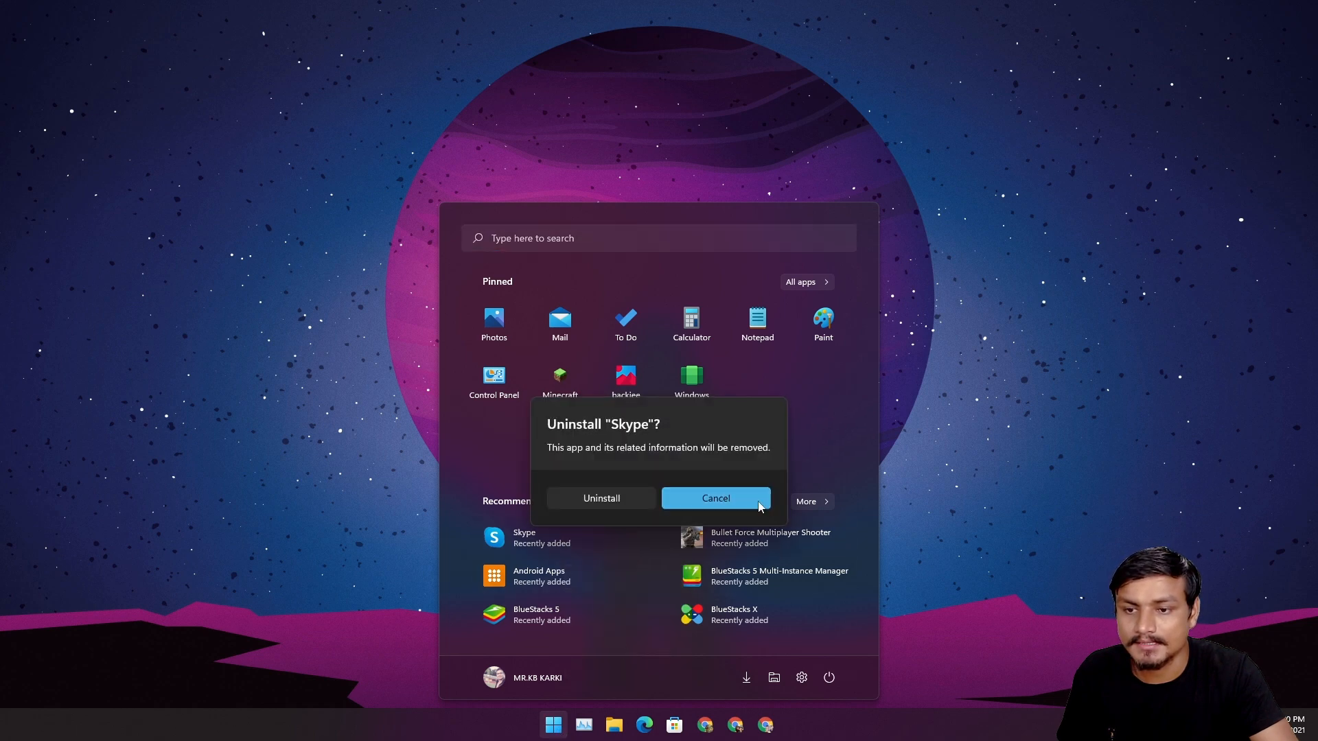
{"action": "left_click", "coordinate": [716, 497]}
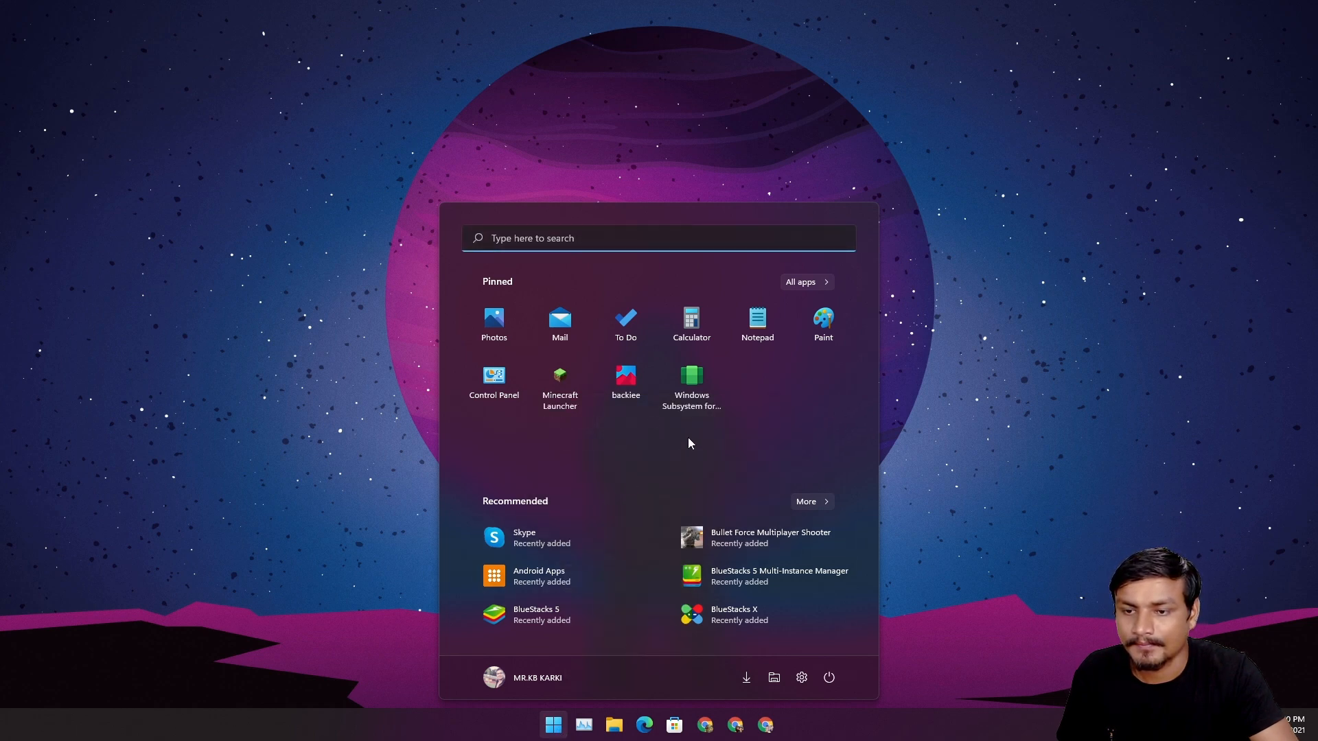
{"action": "left_click", "coordinate": [552, 723]}
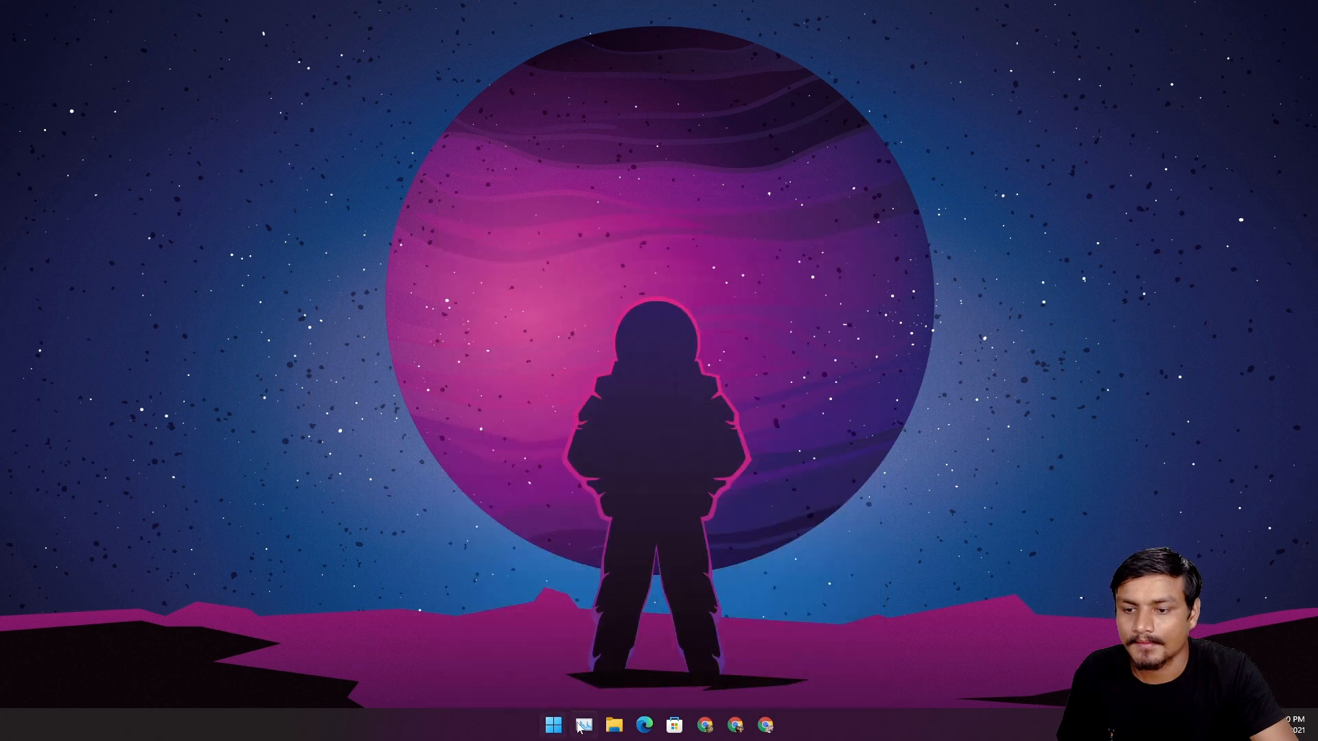
Reopen the Startup list and open the Skype entry's file location
{"action": "left_click", "coordinate": [584, 725]}
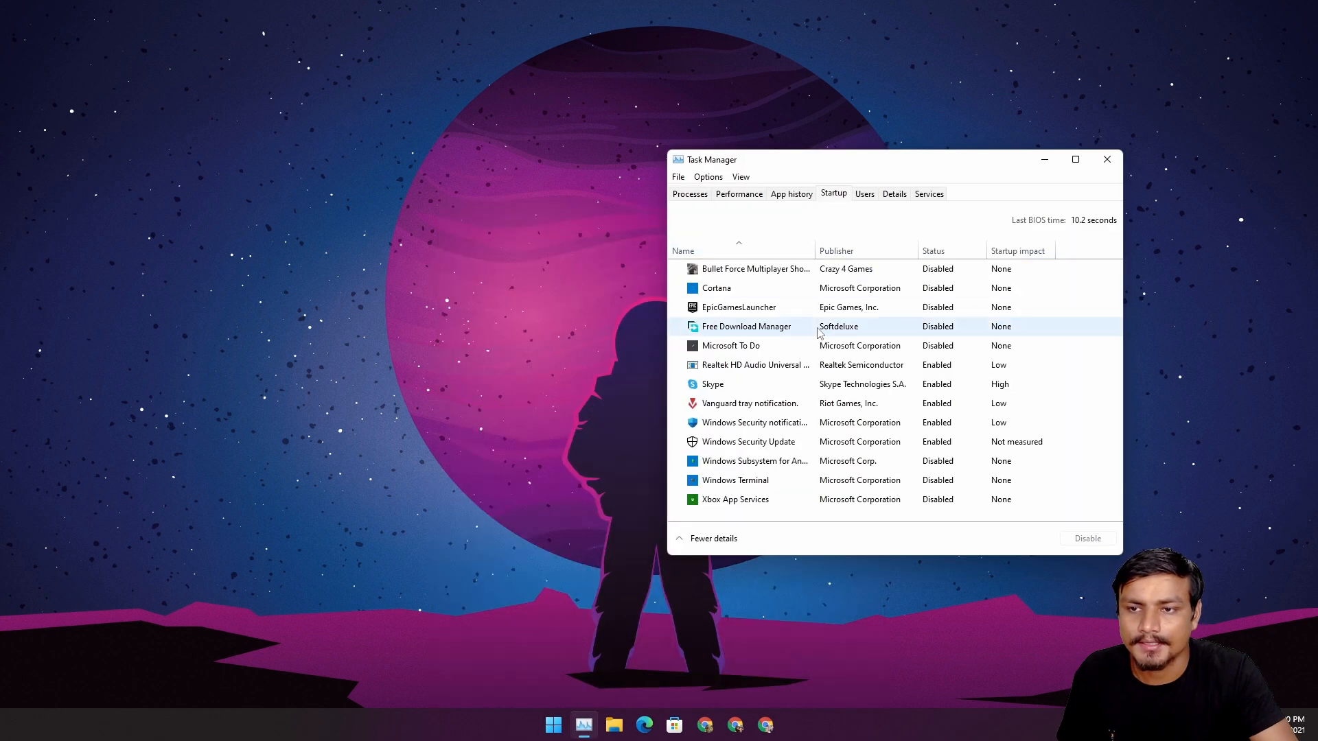
{"action": "right_click", "coordinate": [711, 385]}
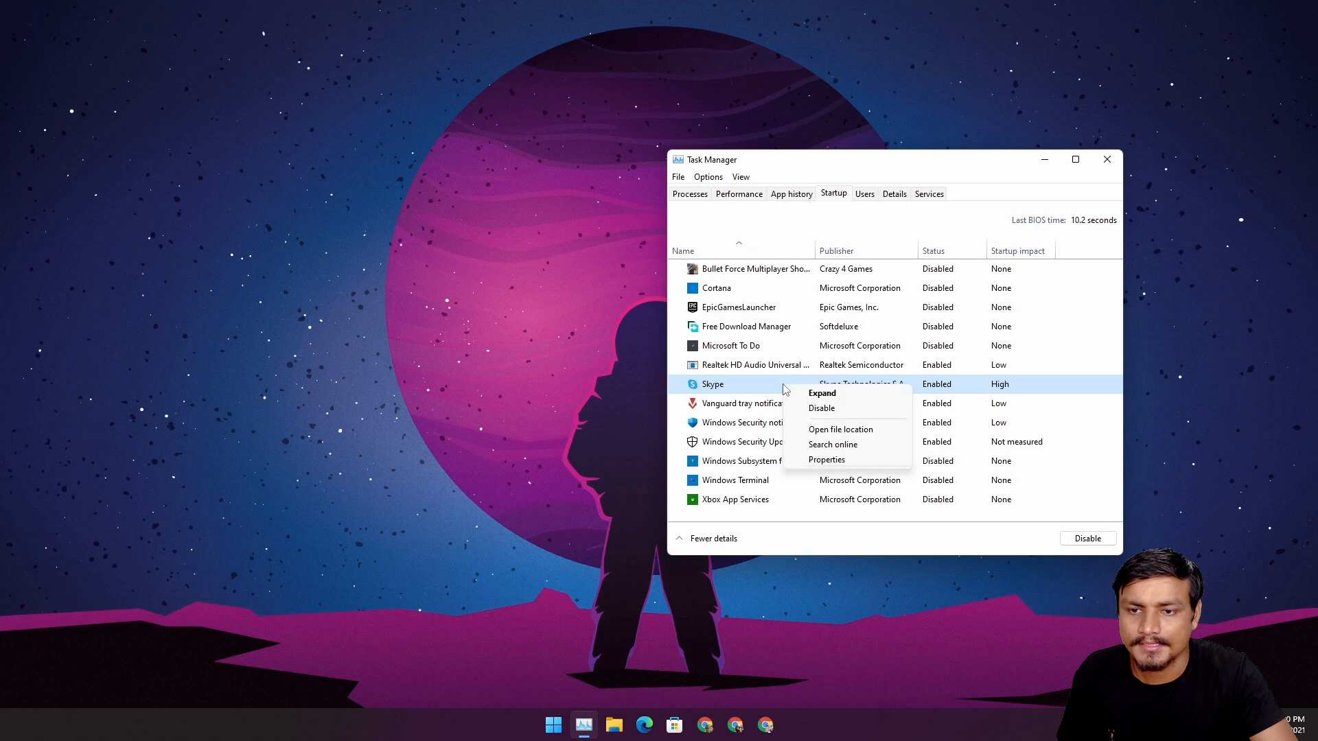
{"action": "left_click", "coordinate": [839, 429]}
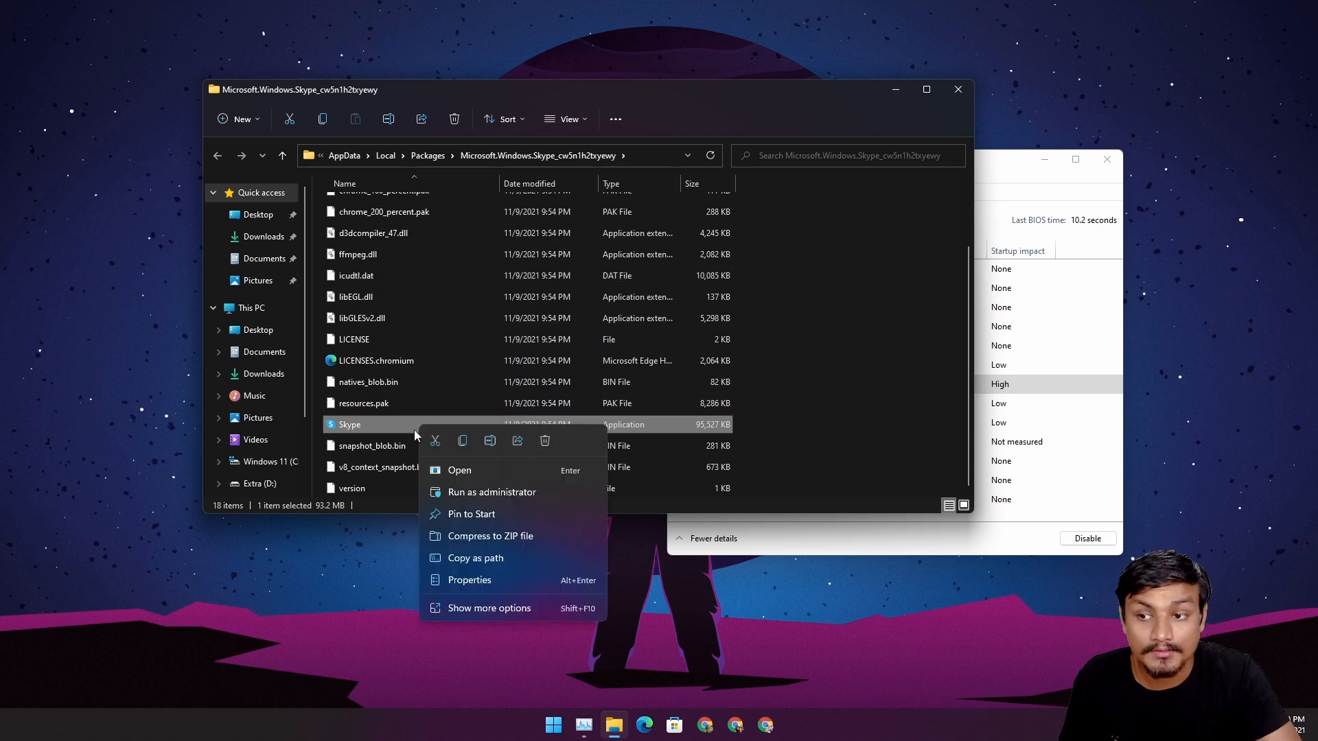
View Skype.exe's Details (version 8.52) and General properties, then close the dialog
{"action": "left_click", "coordinate": [468, 580]}
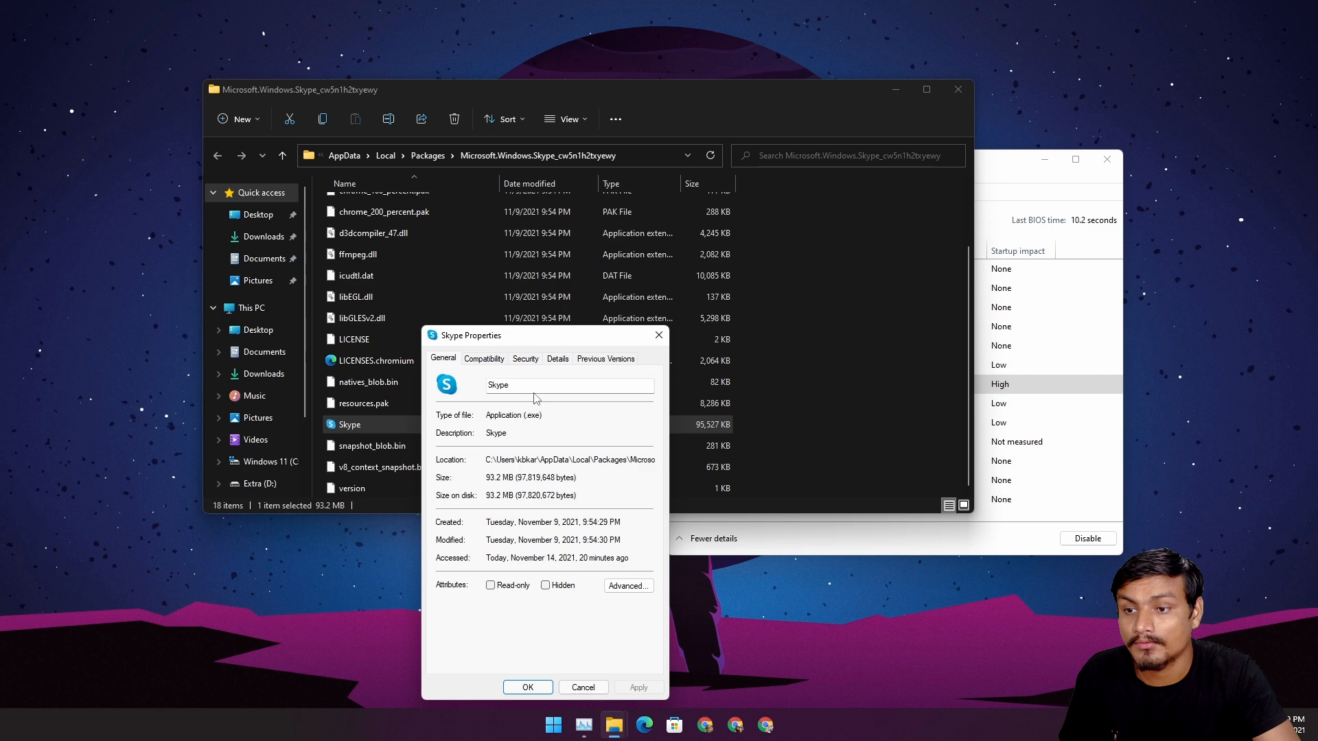
{"action": "left_click", "coordinate": [522, 344]}
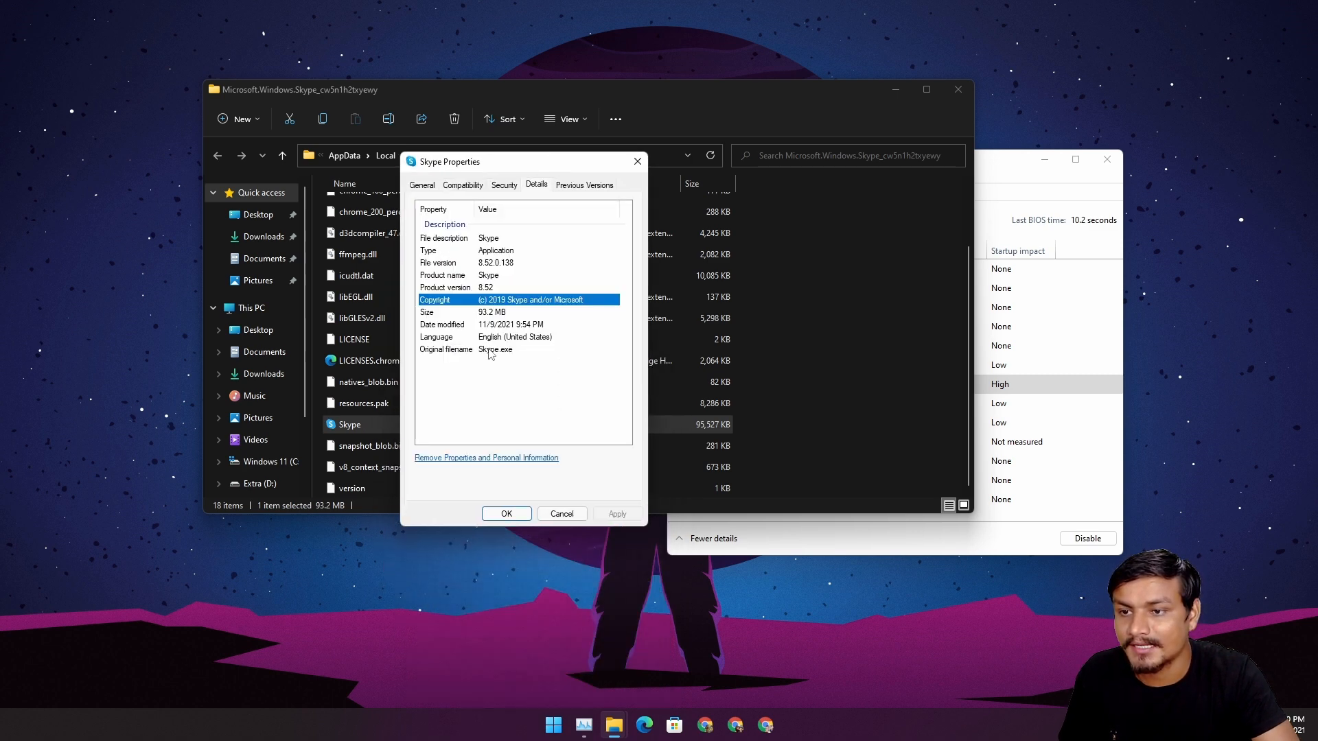
{"action": "left_click", "coordinate": [495, 348]}
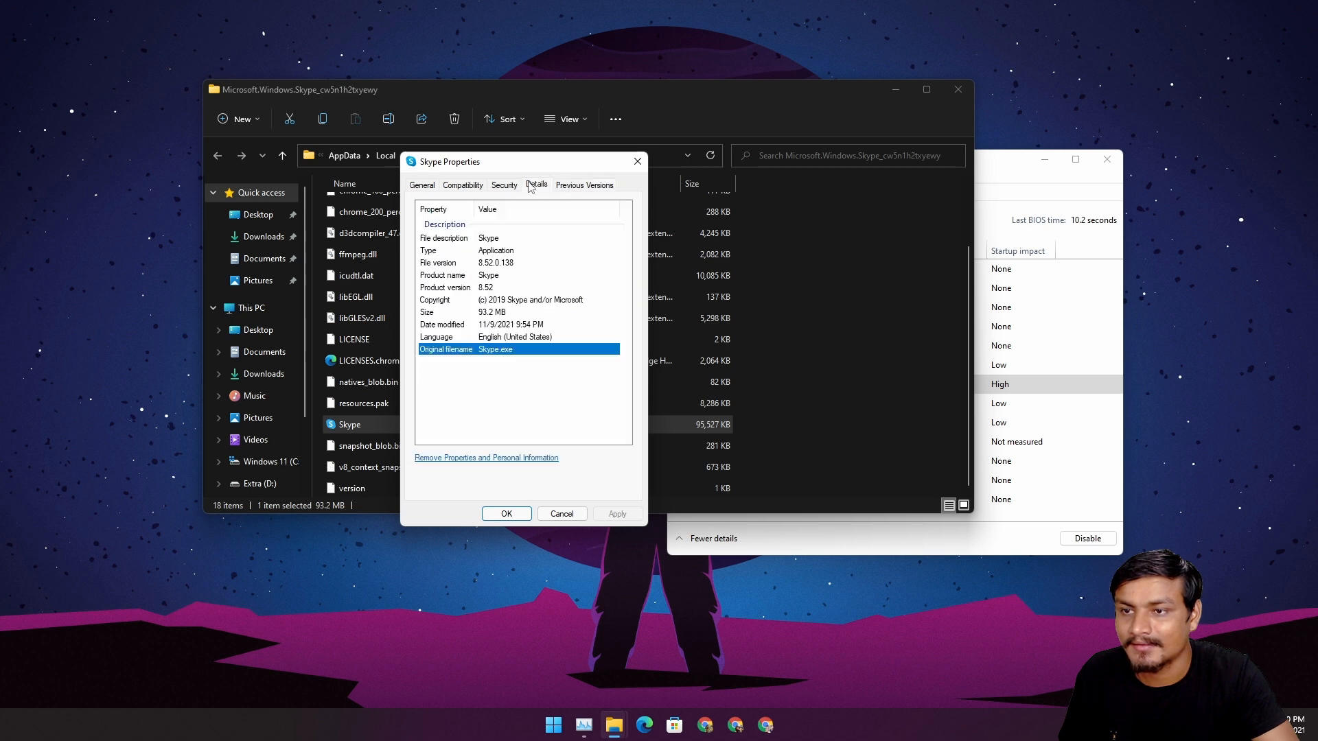
{"action": "left_click", "coordinate": [421, 185]}
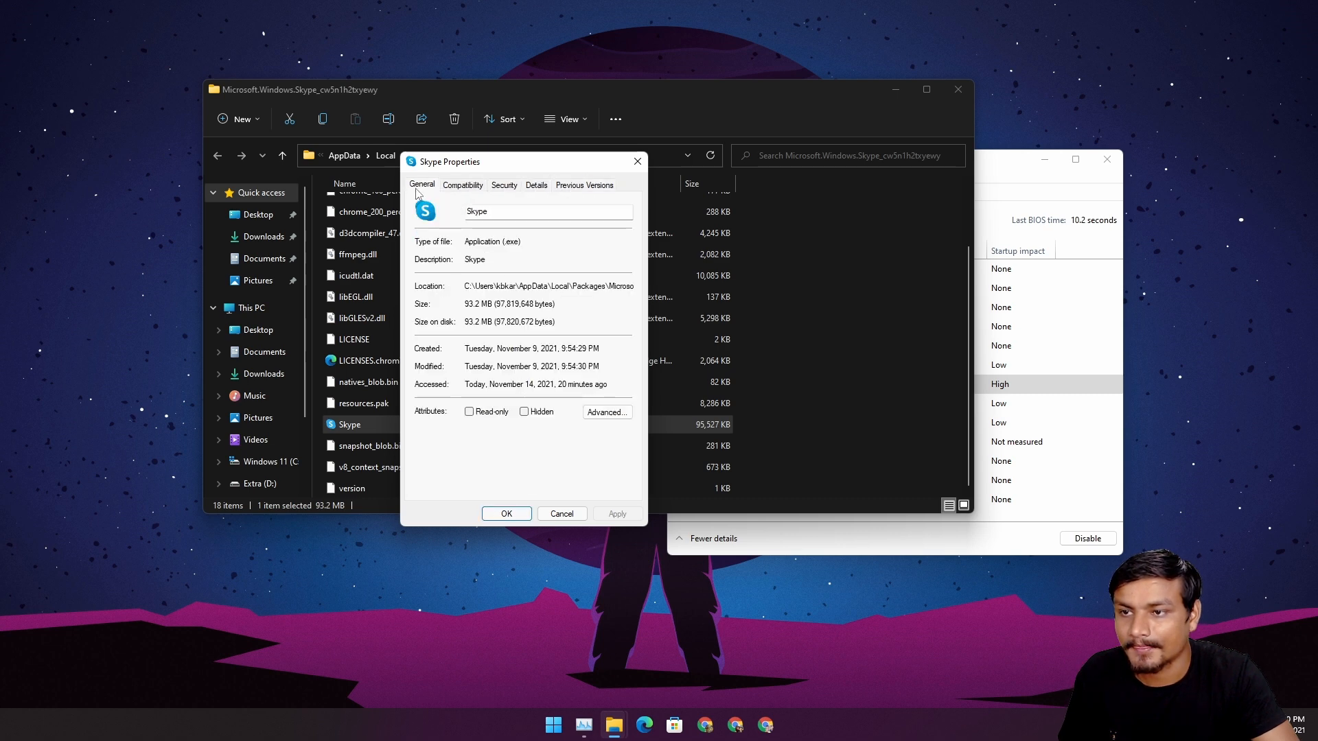
{"action": "mouse_move", "coordinate": [637, 161]}
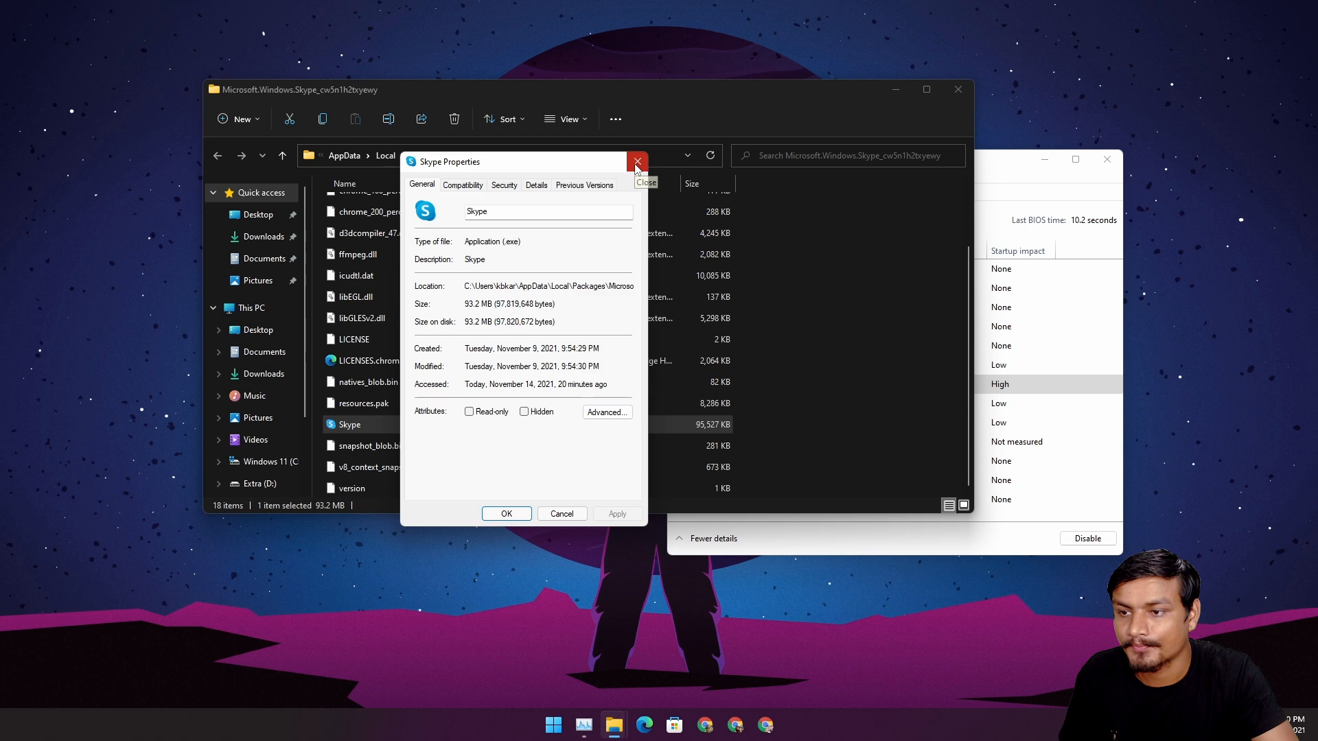
{"action": "left_click", "coordinate": [637, 162]}
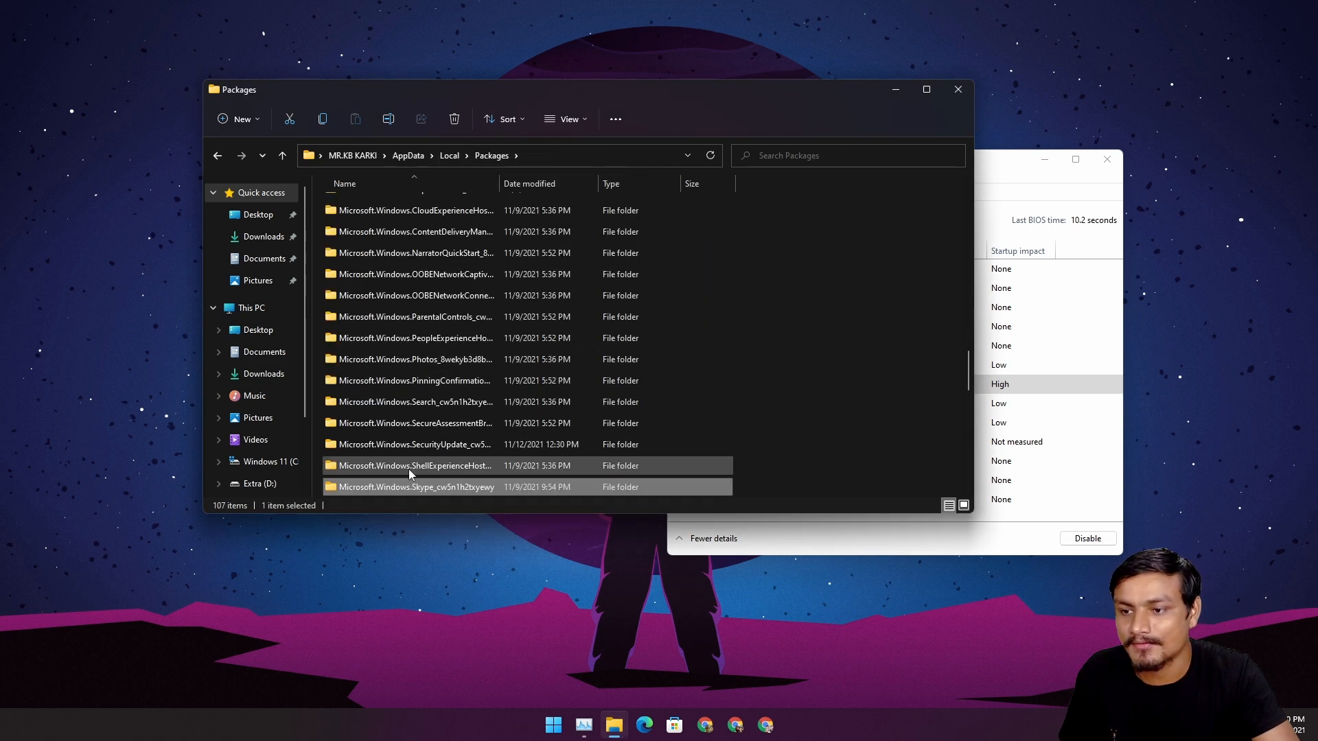
Check the Skype file's Properties for previous versions, then close them
{"action": "right_click", "coordinate": [412, 487]}
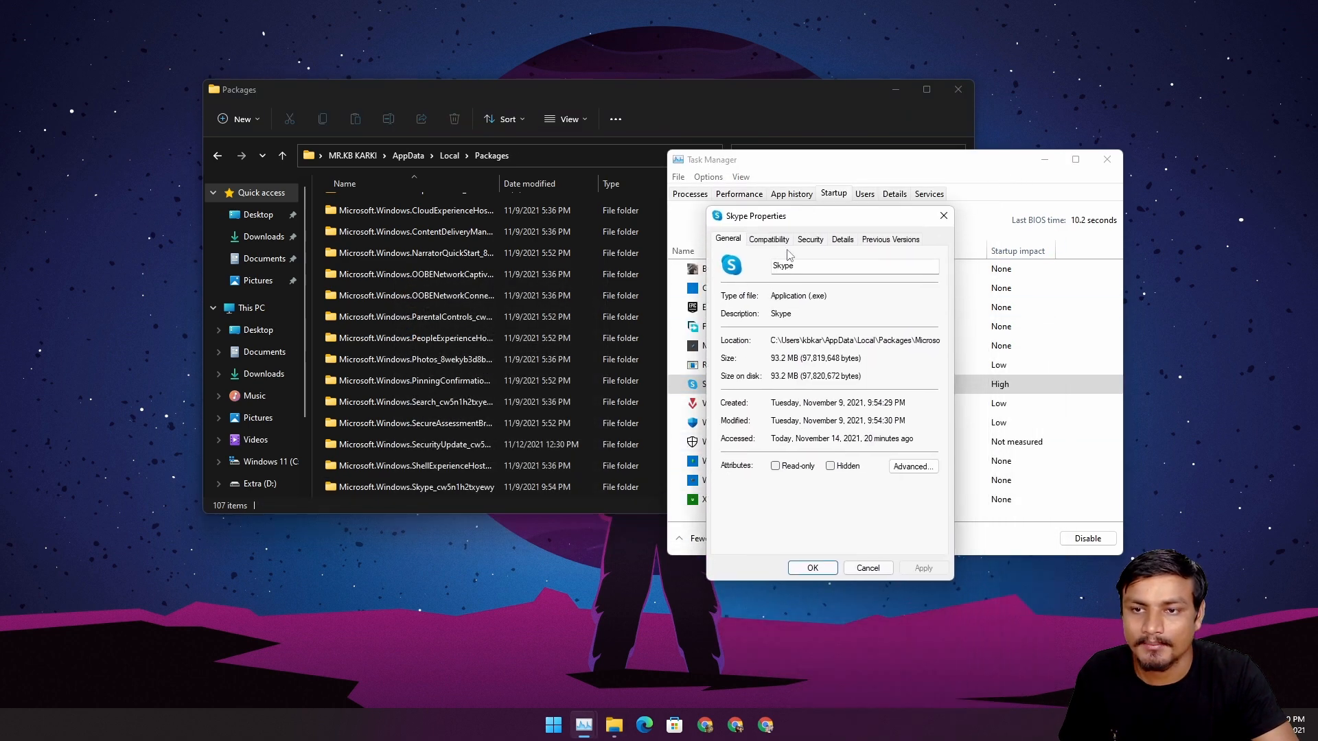
{"action": "left_click", "coordinate": [890, 239]}
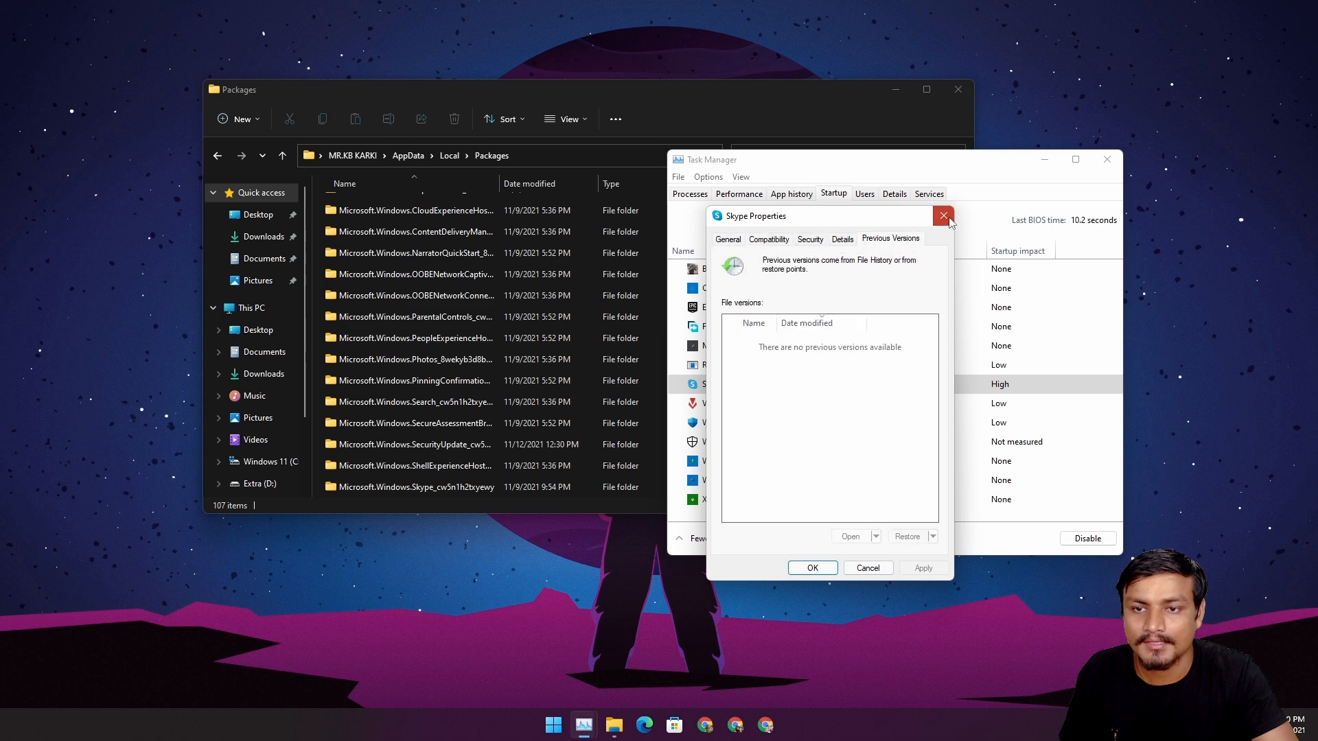
{"action": "left_click", "coordinate": [943, 216]}
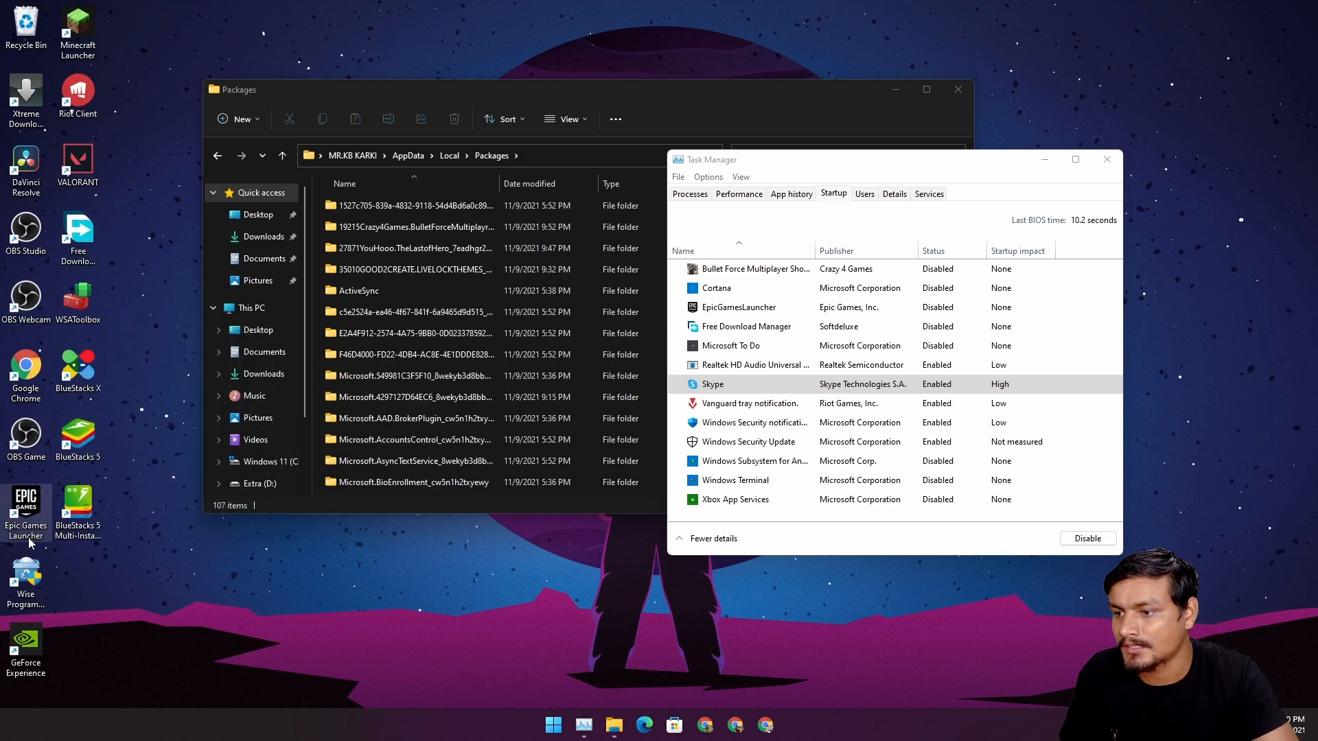
After Wise Program Uninstaller, recheck Skype's startup entry, running process and Startup list
{"action": "right_click", "coordinate": [150, 284]}
{"action": "type", "text": "skype"}
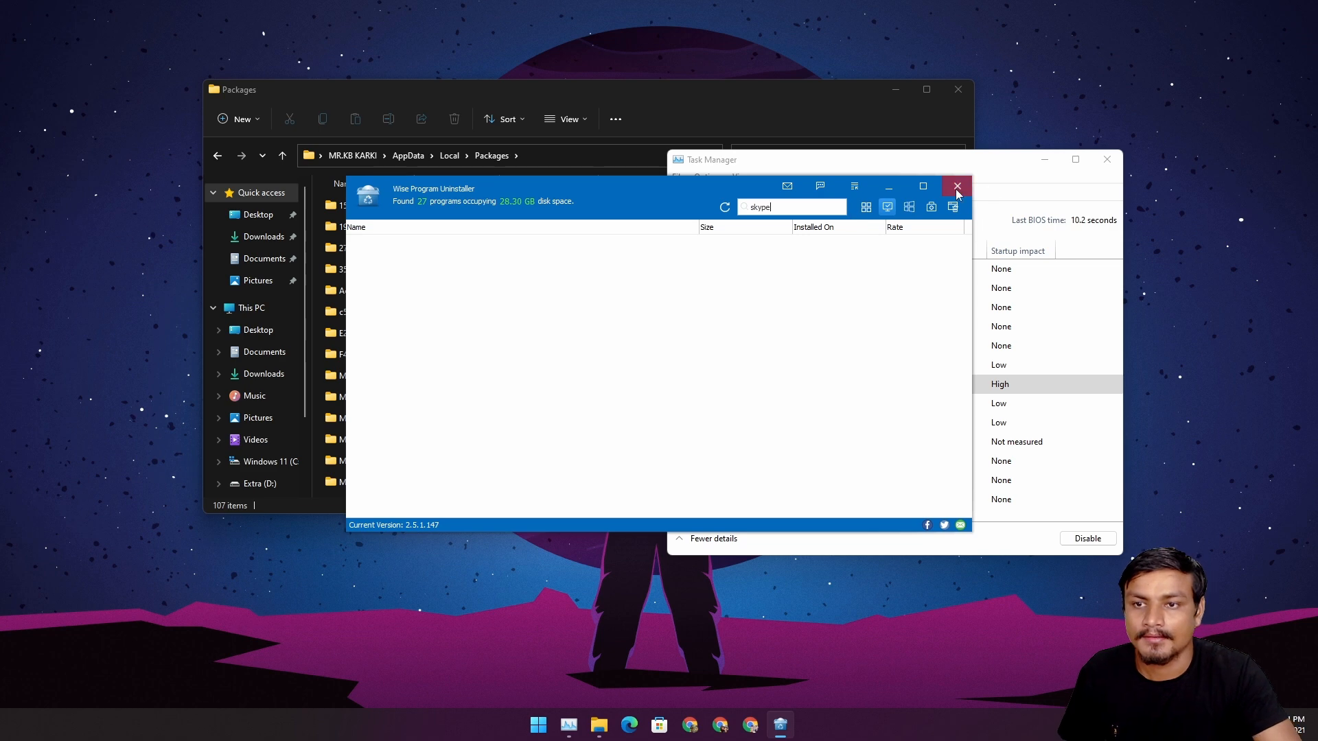
{"action": "right_click", "coordinate": [712, 384]}
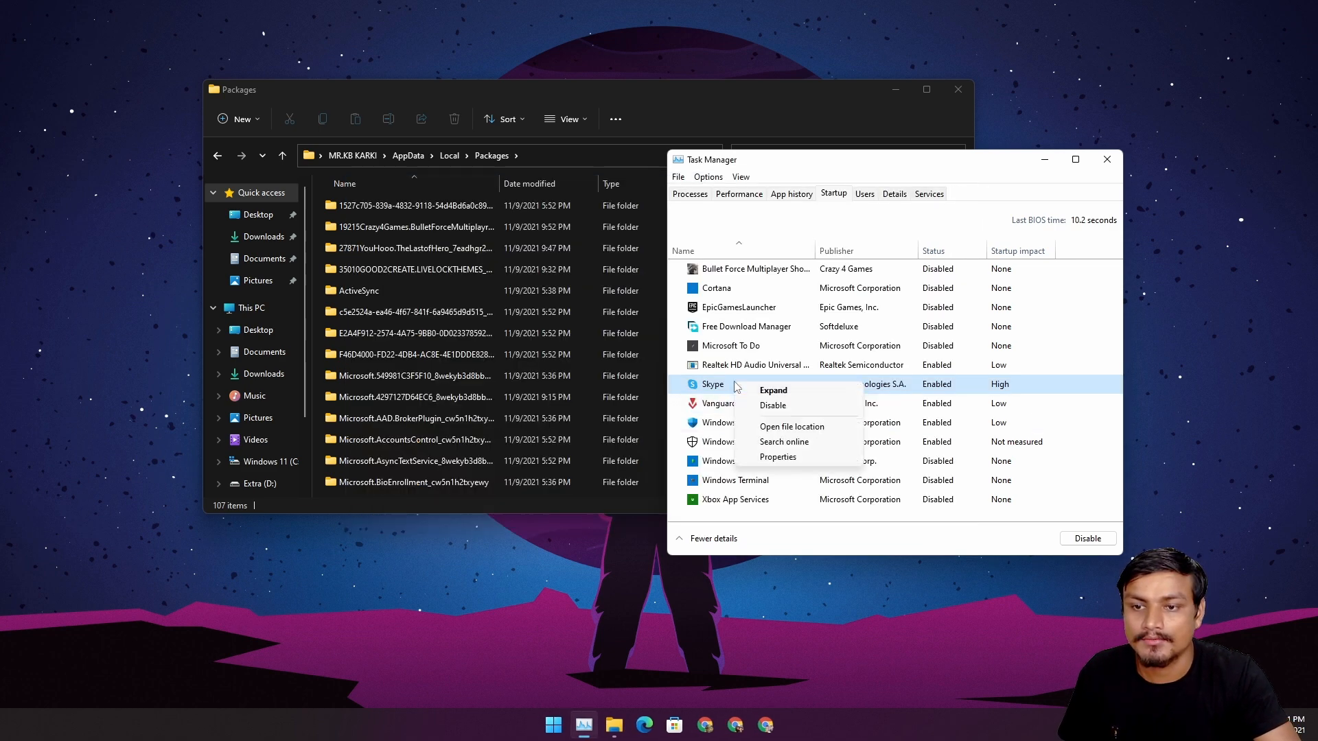
{"action": "mouse_move", "coordinate": [789, 460]}
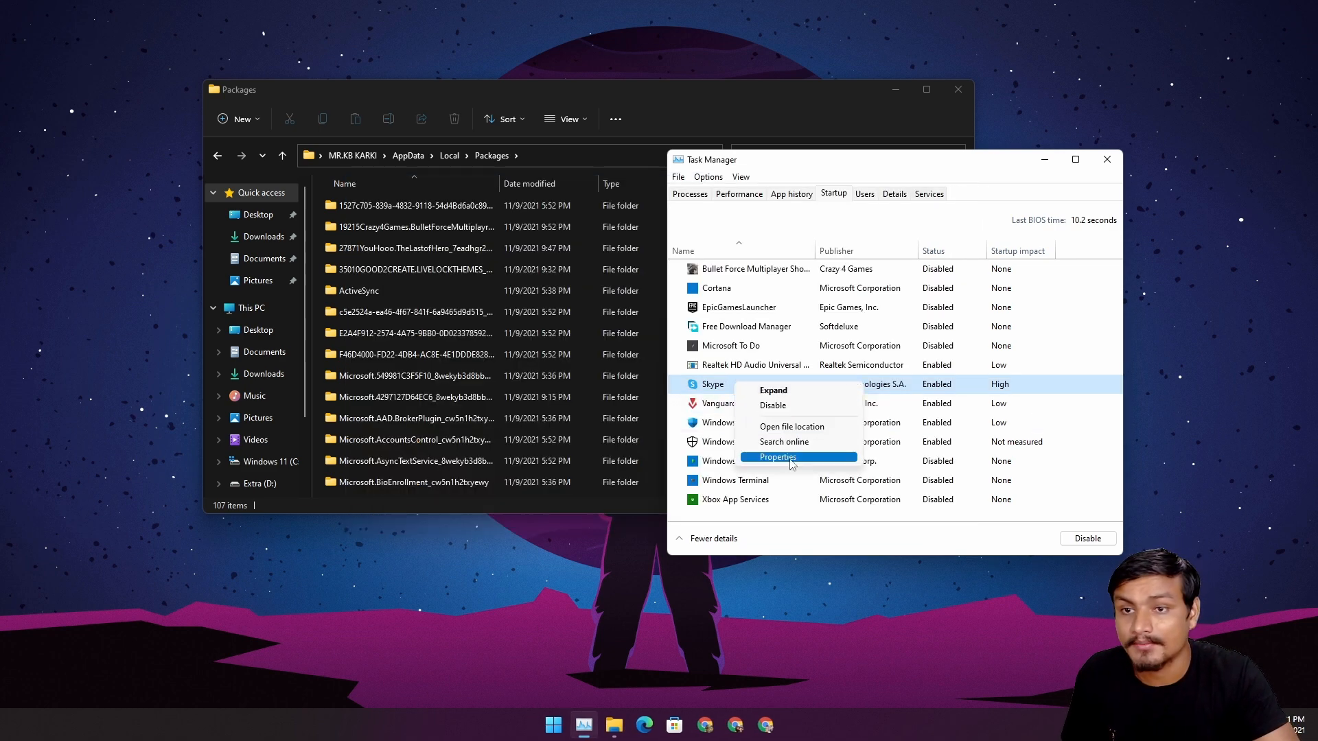
{"action": "mouse_move", "coordinate": [961, 396]}
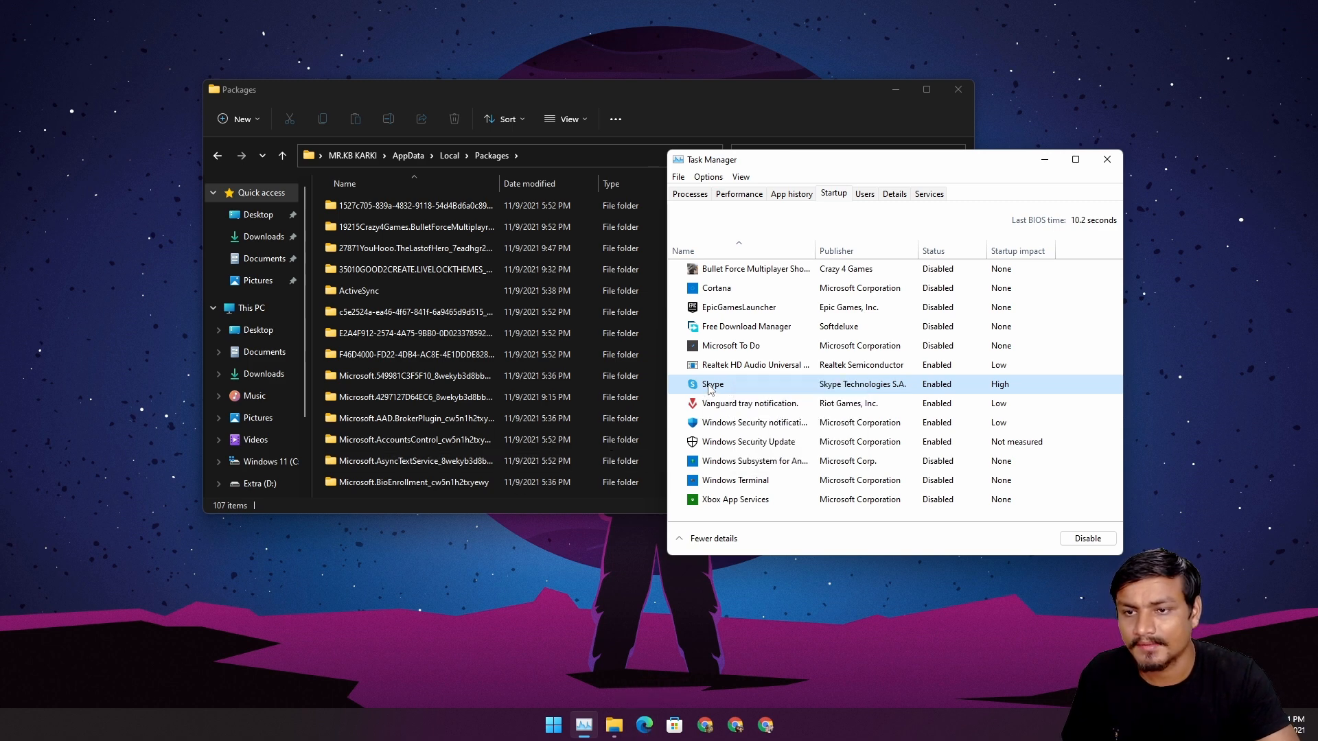
{"action": "left_click", "coordinate": [689, 194]}
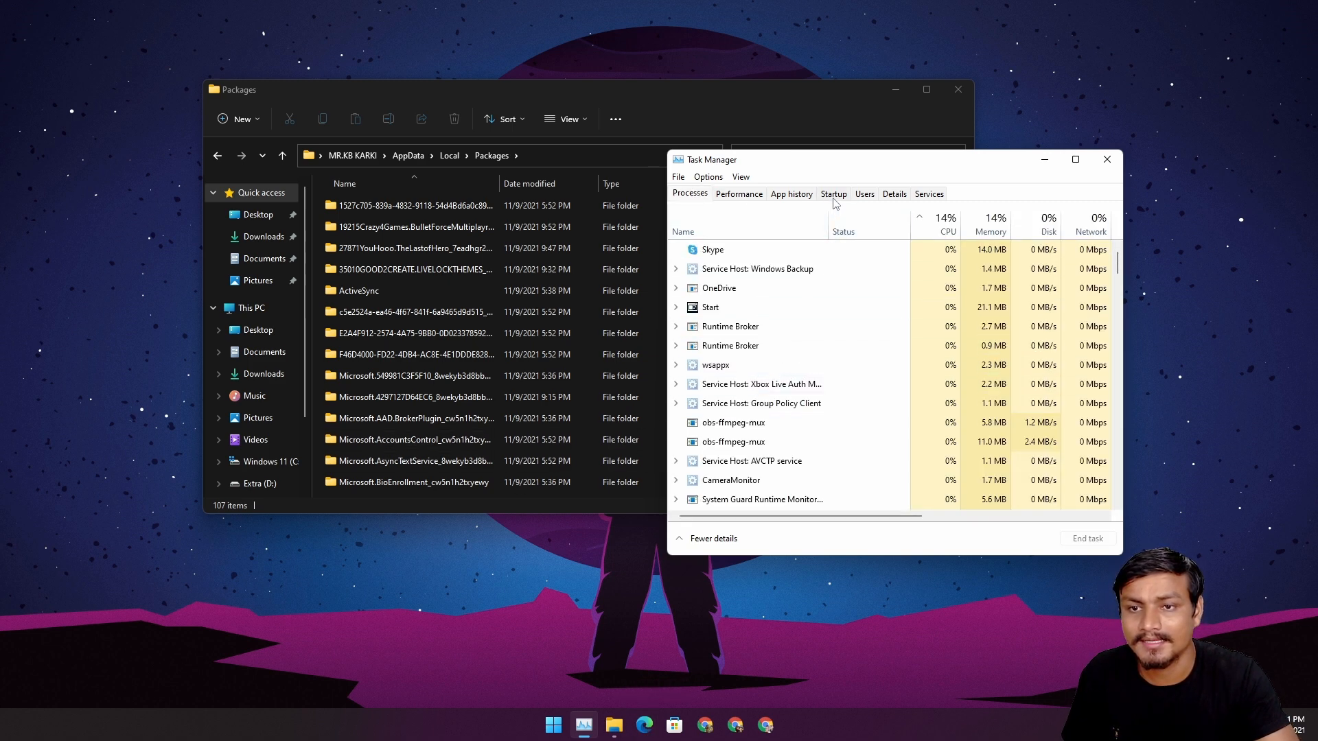
{"action": "left_click", "coordinate": [833, 193]}
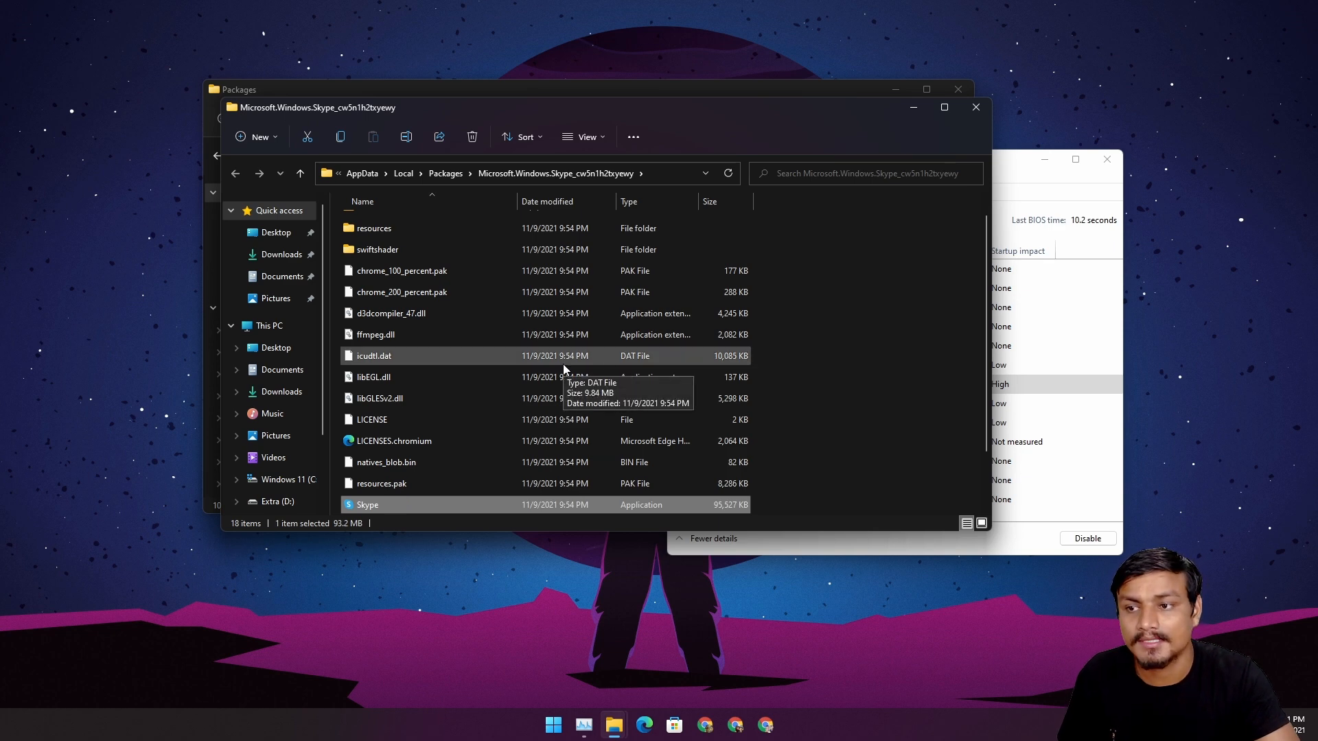
Scroll up Skype's download page to the Windows desktop download option
{"action": "scroll", "scroll_direction": "up", "scroll_amount": 3}
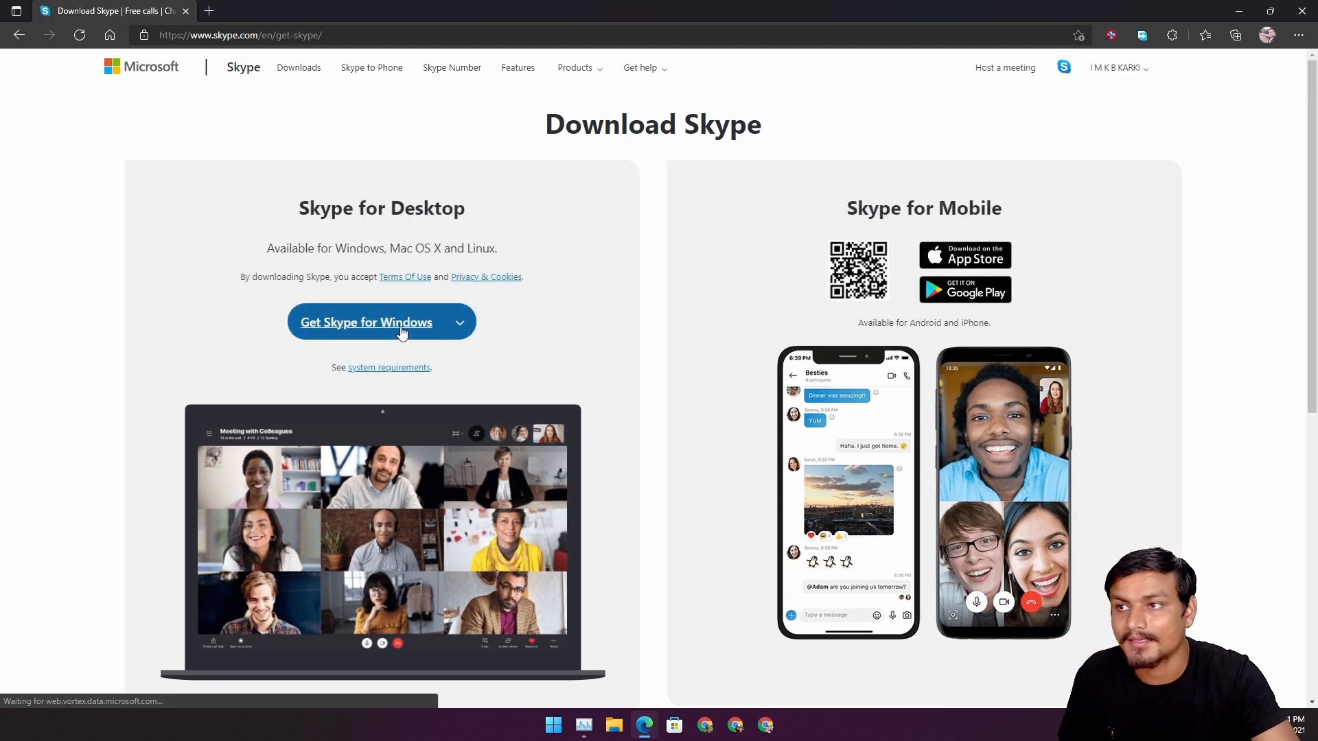
{"action": "mouse_move", "coordinate": [601, 297]}
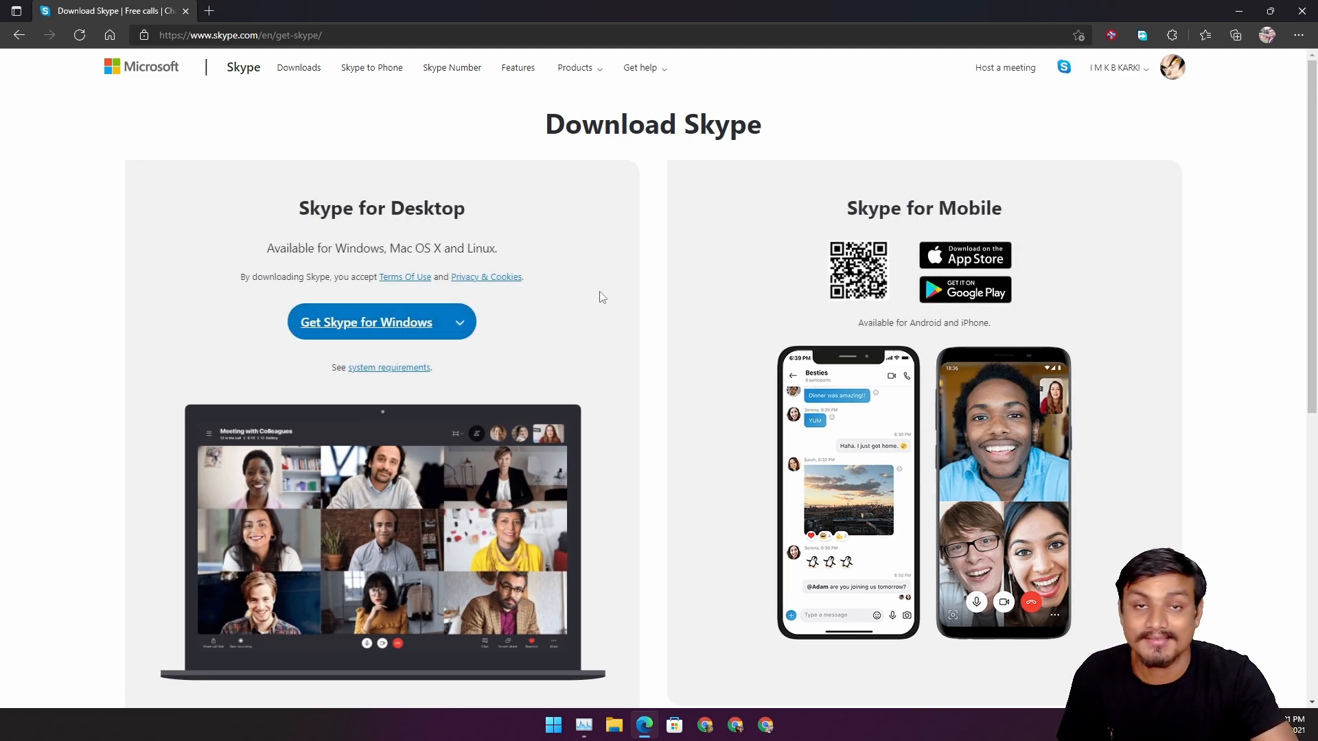
Launch the signed-in Skype desktop app and close its welcome window
{"action": "left_click", "coordinate": [793, 725]}
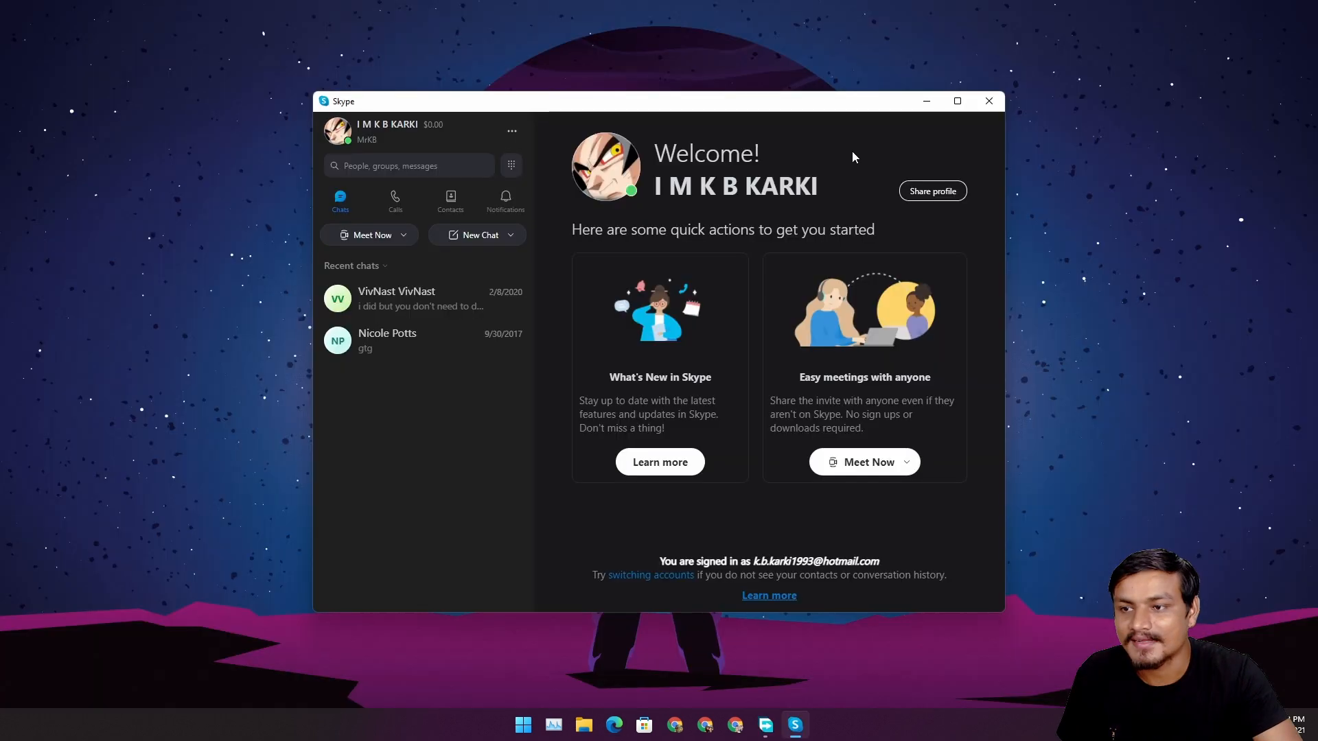
{"action": "mouse_move", "coordinate": [793, 154]}
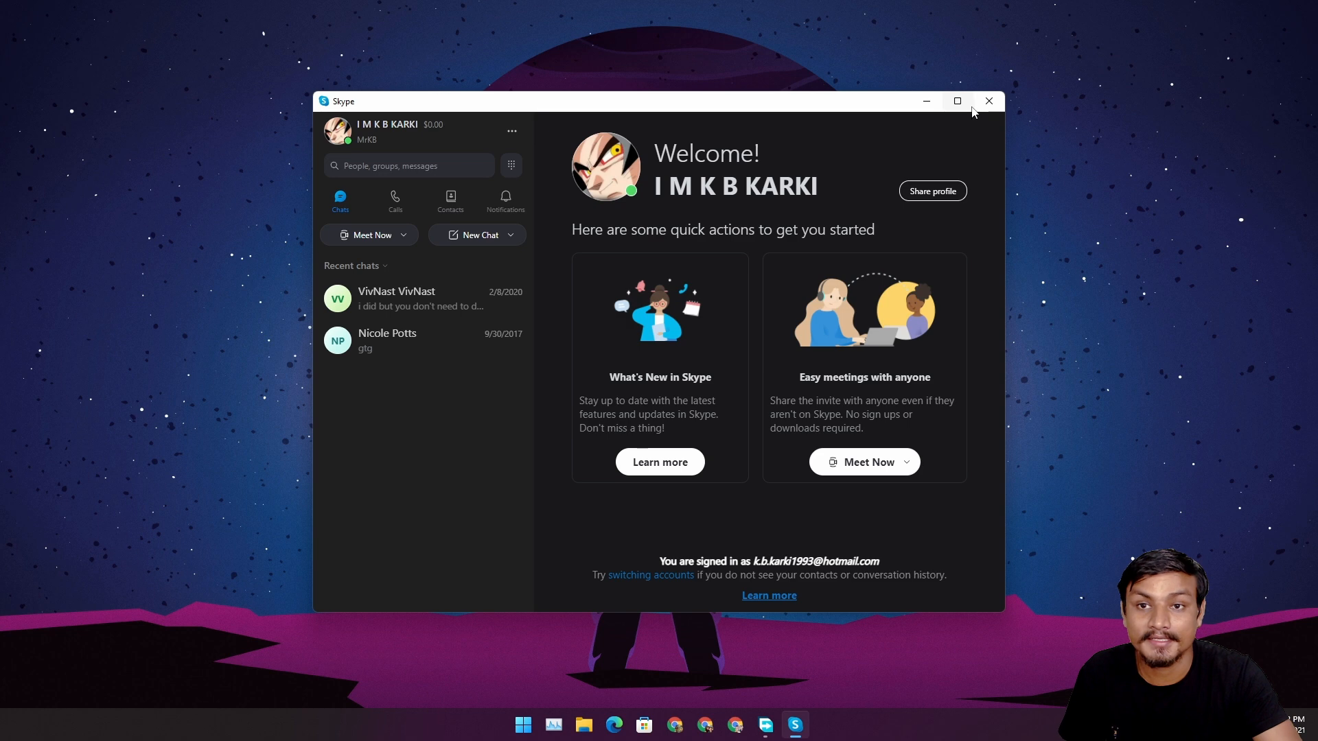
{"action": "mouse_move", "coordinate": [989, 110]}
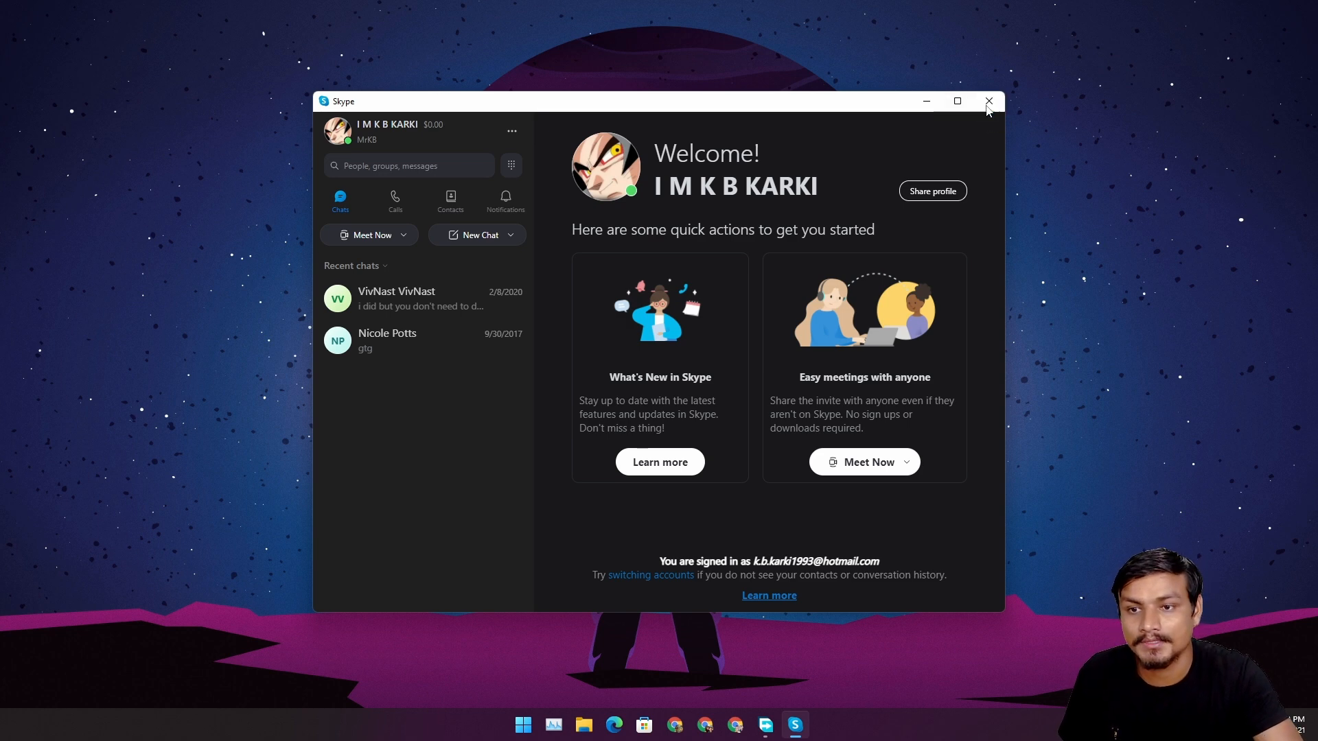
{"action": "left_click", "coordinate": [988, 101]}
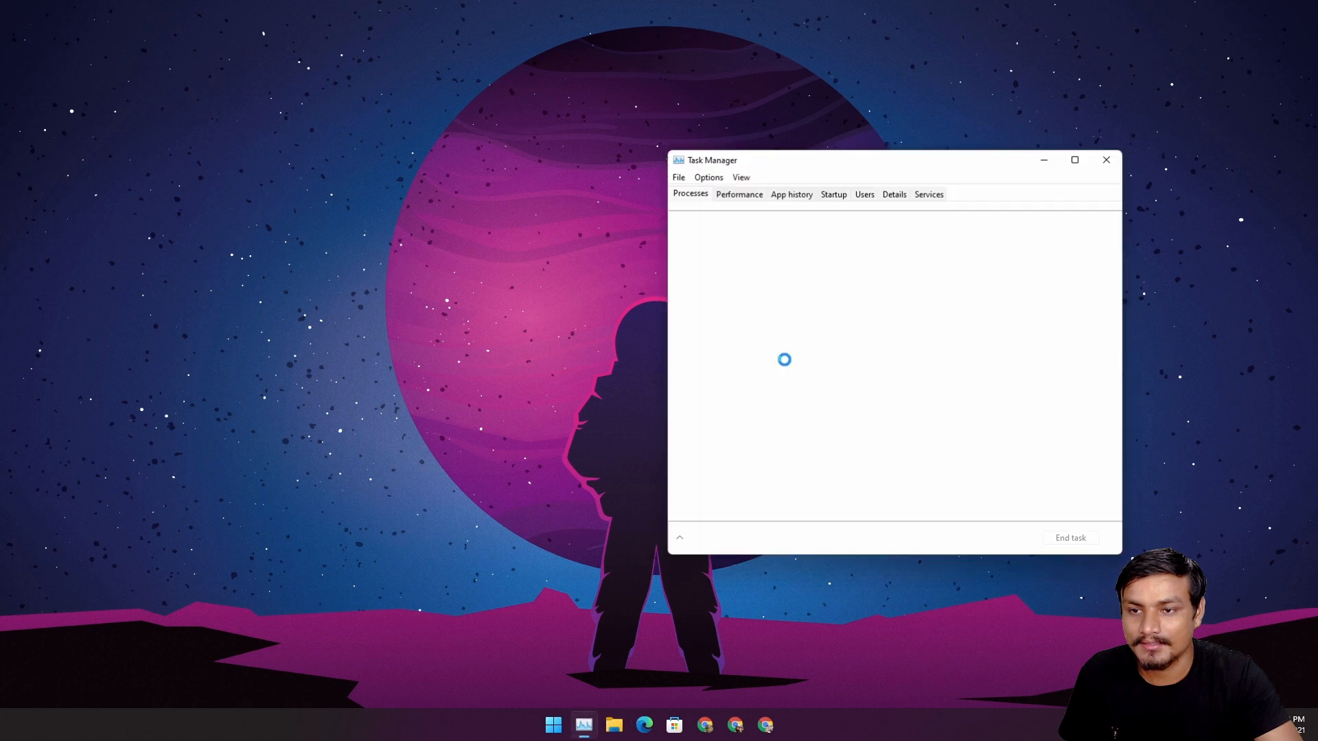
On the Startup list, open the high-impact Skype entry's file location, then close that folder
{"action": "left_click", "coordinate": [832, 194]}
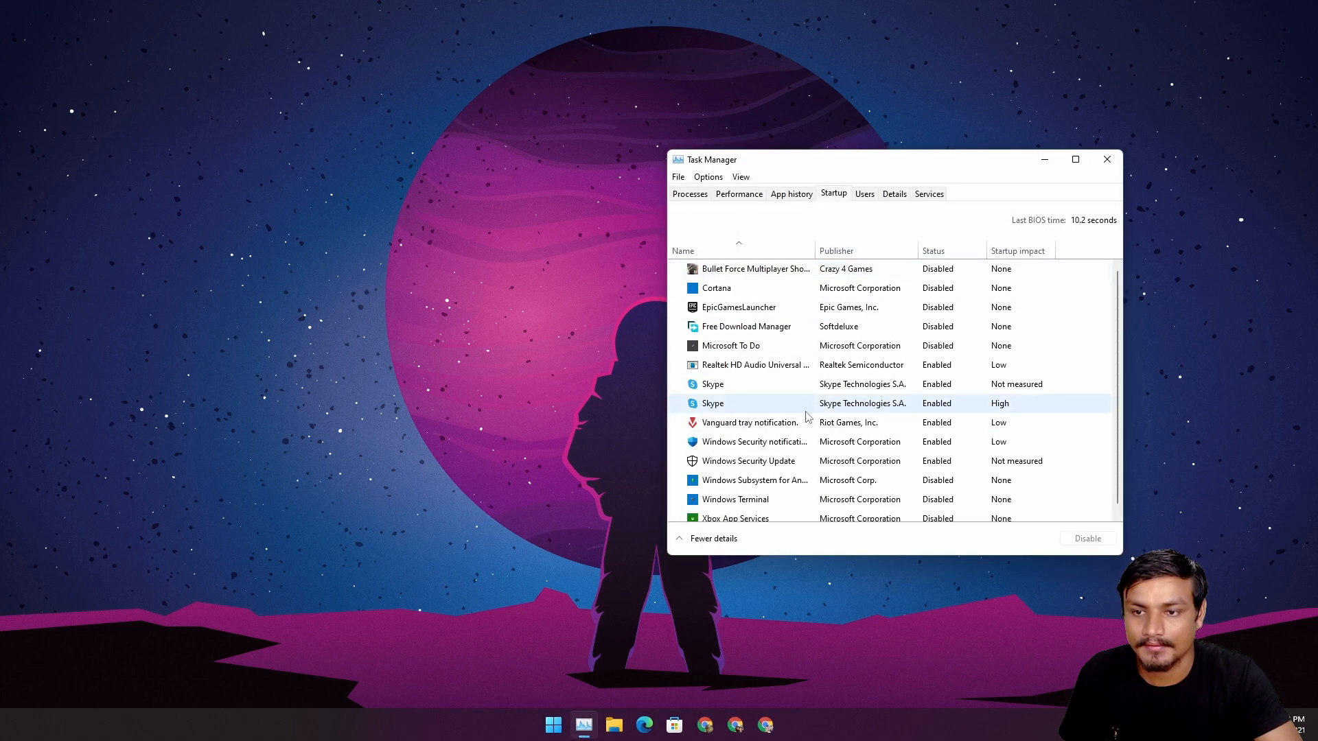
{"action": "left_click", "coordinate": [712, 384]}
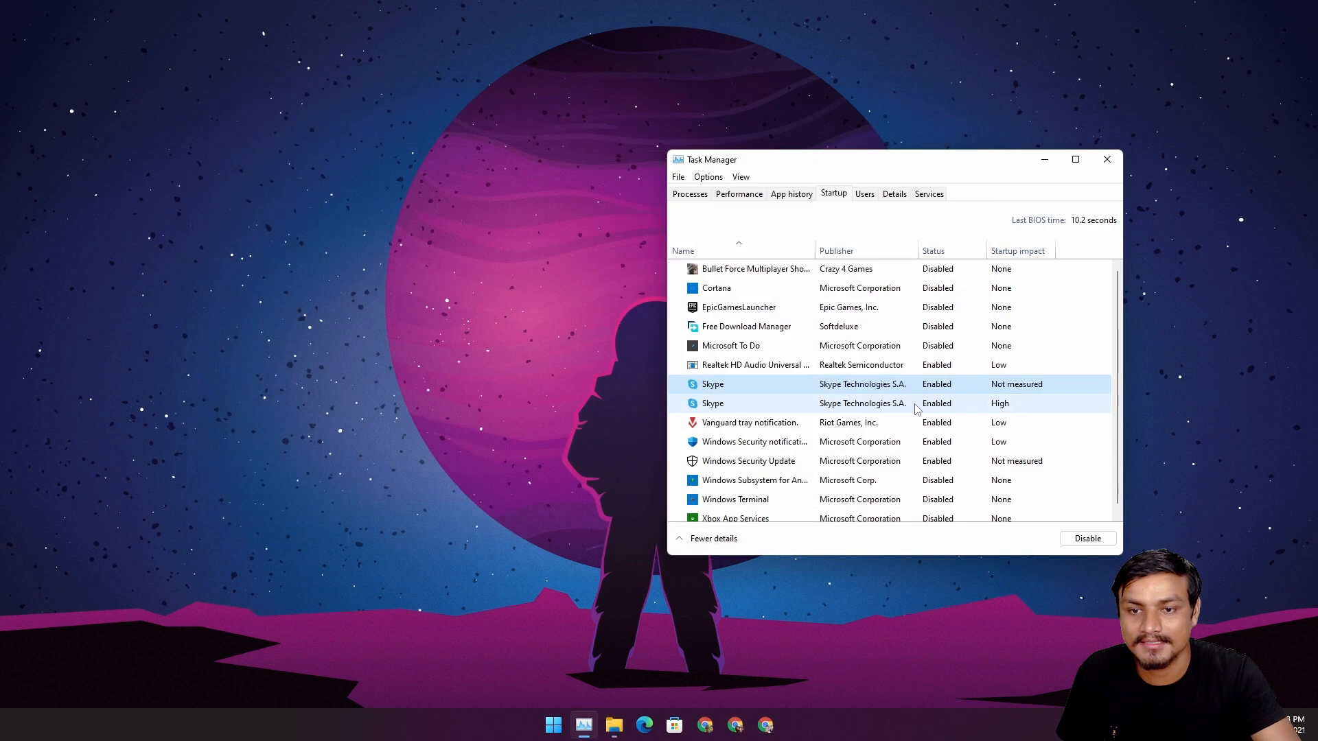
{"action": "right_click", "coordinate": [712, 403]}
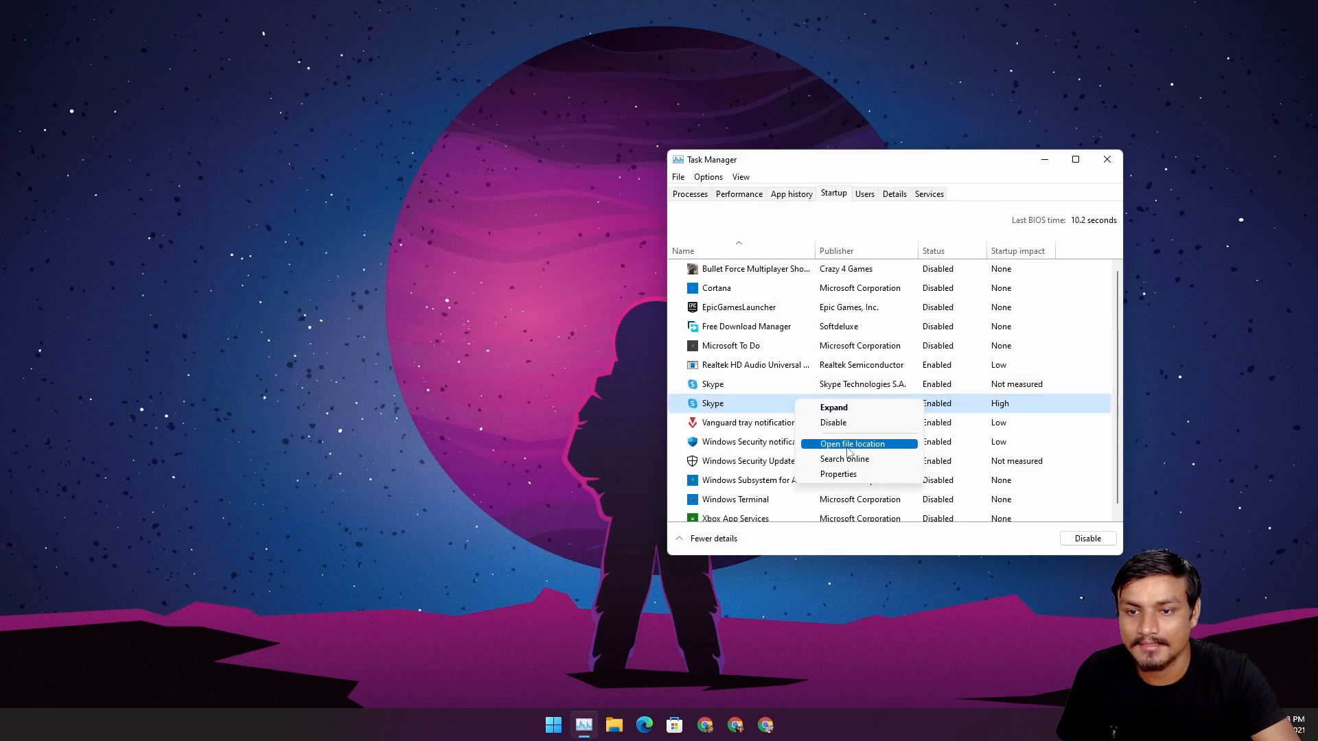
{"action": "left_click", "coordinate": [850, 445]}
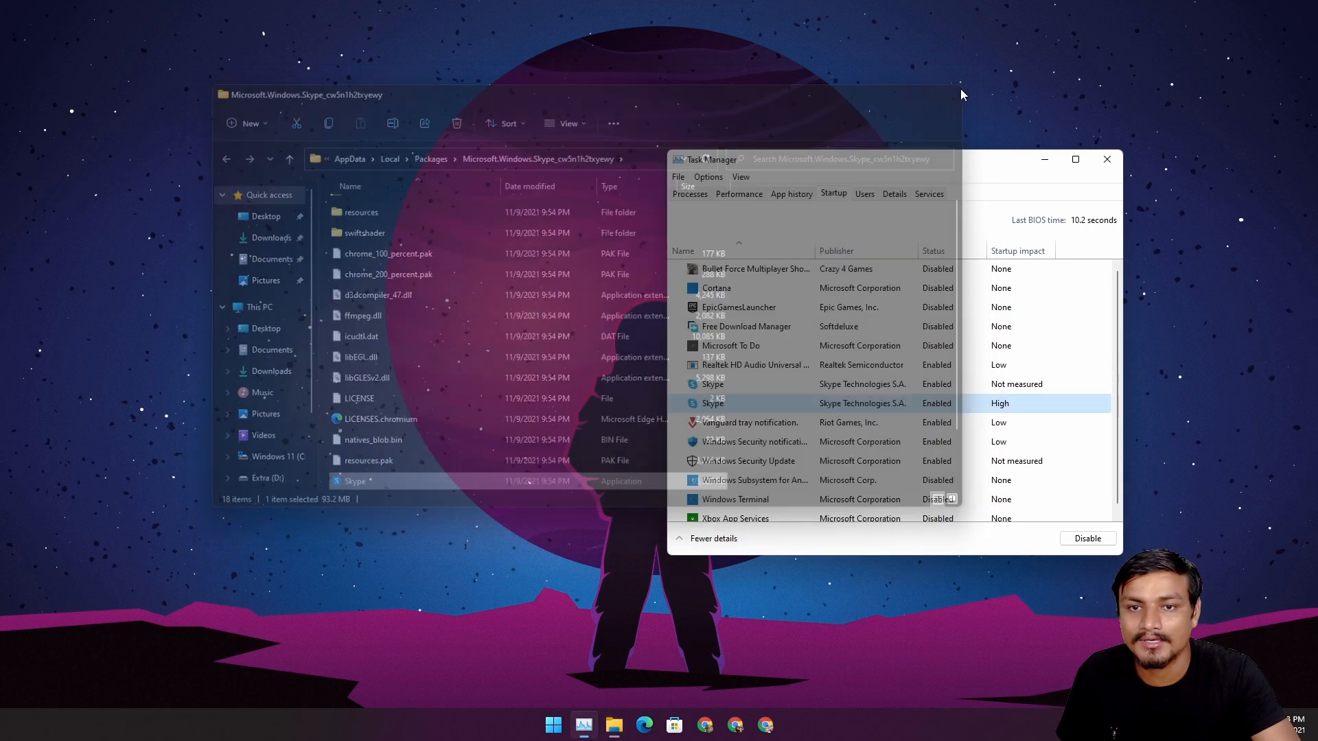
{"action": "left_click", "coordinate": [1107, 160]}
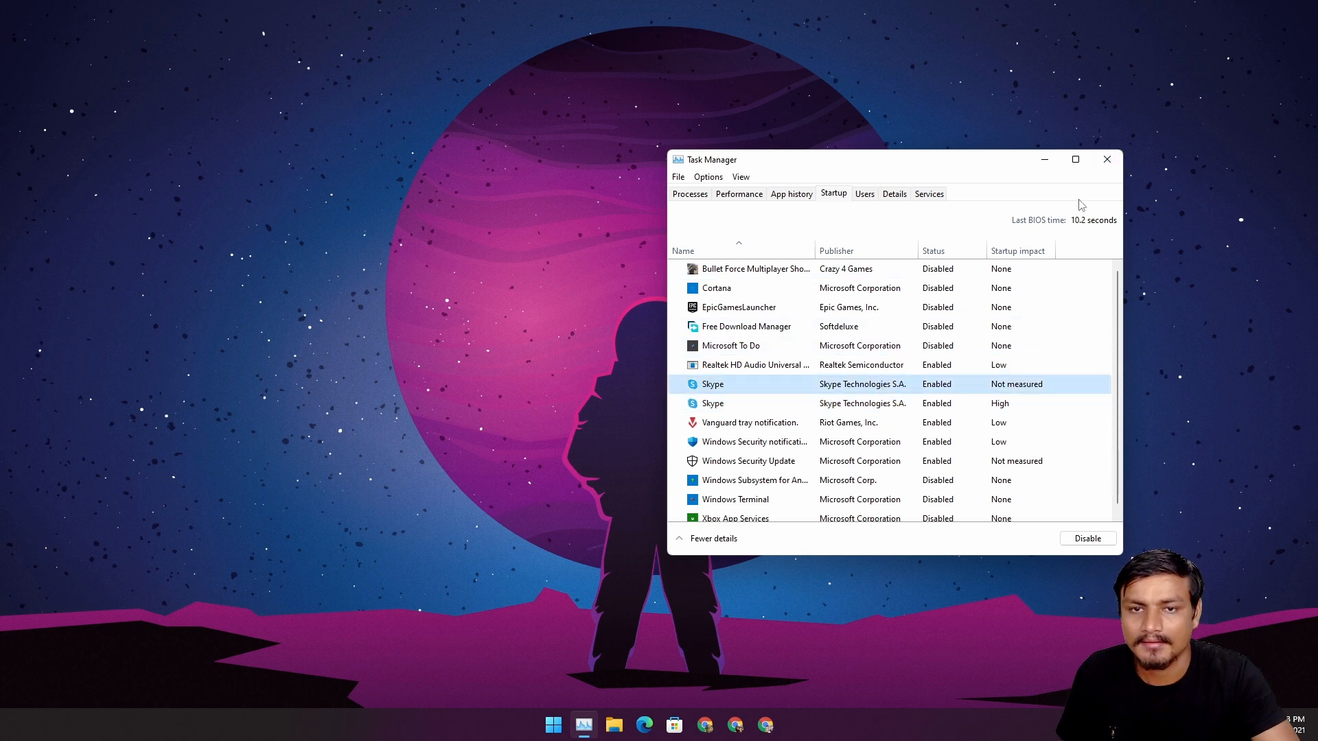
{"action": "mouse_move", "coordinate": [1107, 159]}
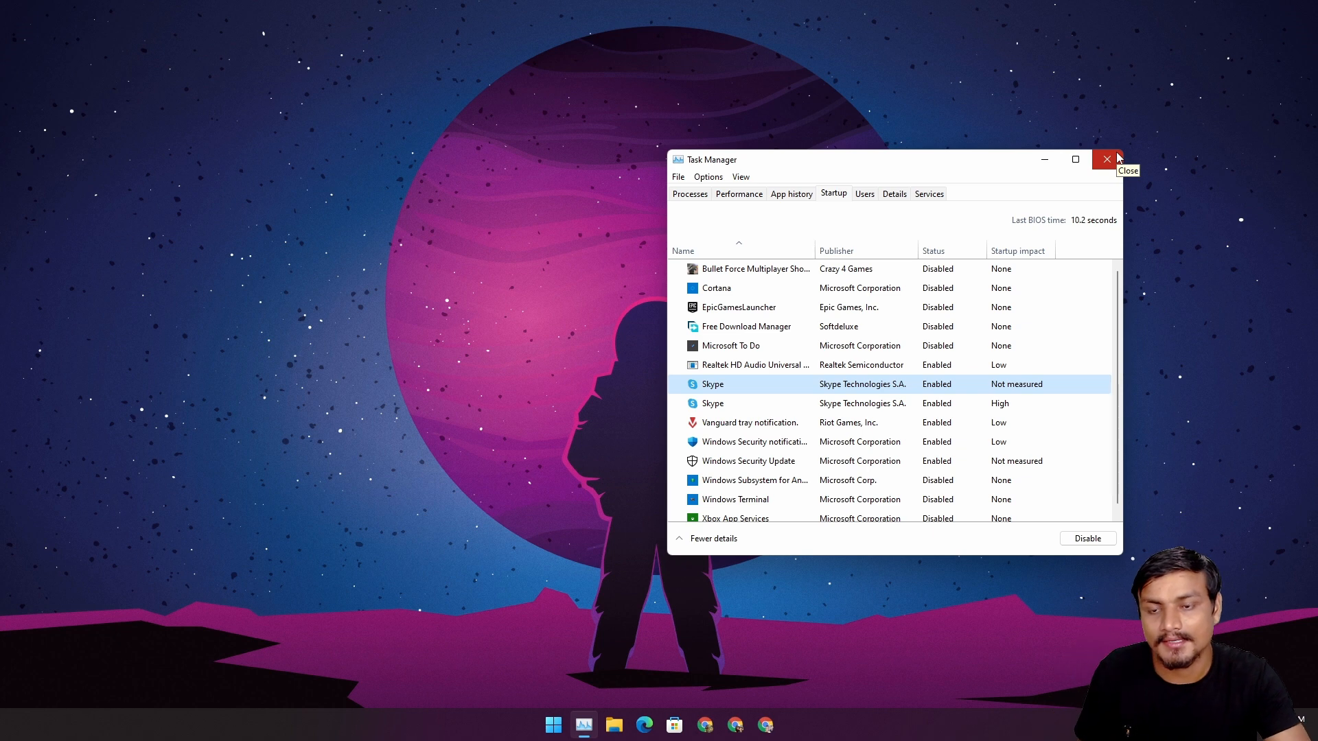
{"action": "mouse_move", "coordinate": [554, 725]}
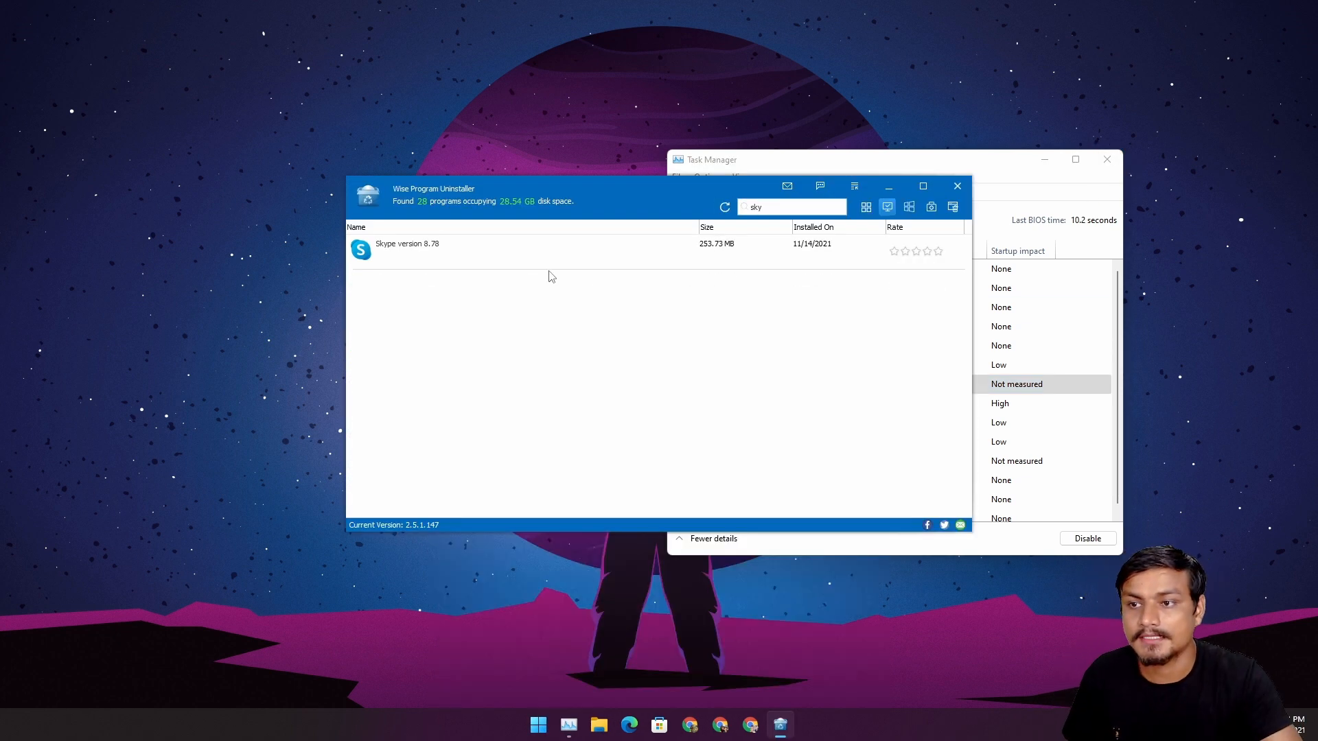
Expand the Skype 8.78 entry and start its Safe Uninstall
{"action": "left_click", "coordinate": [408, 243]}
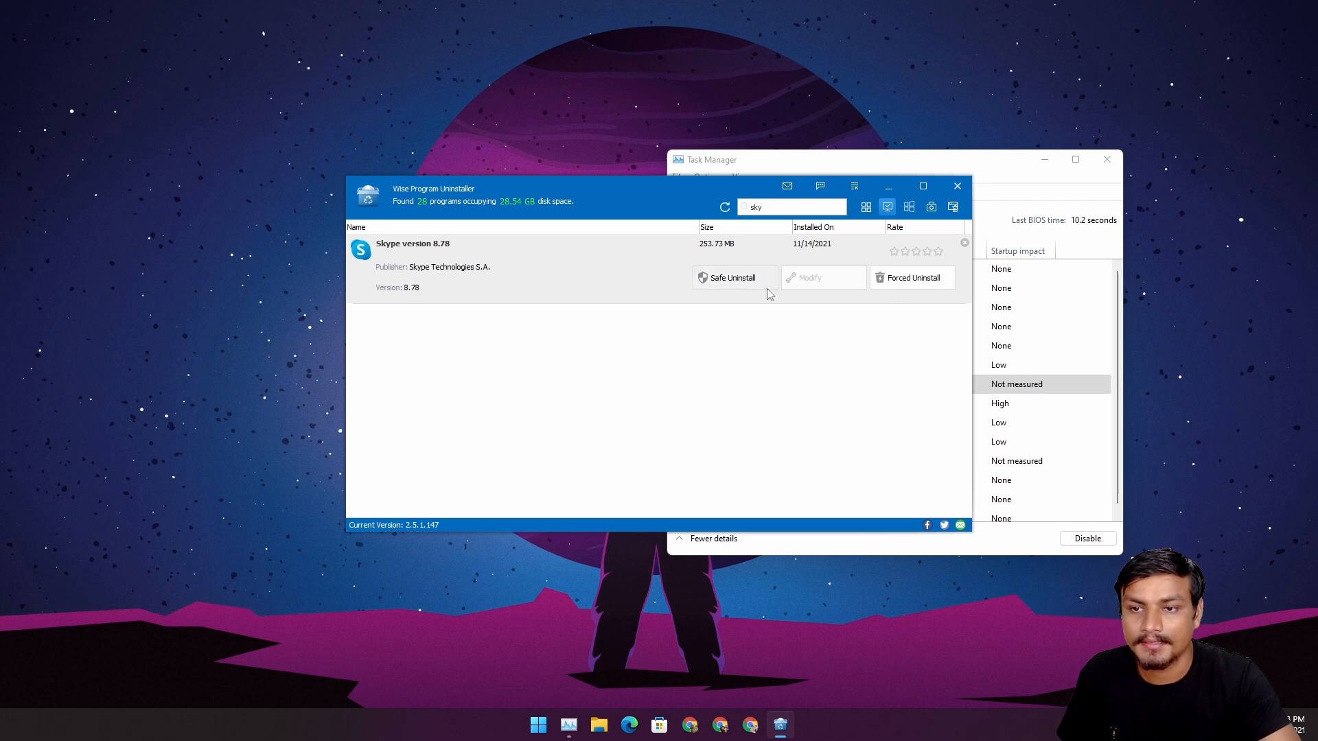
{"action": "left_click", "coordinate": [733, 277]}
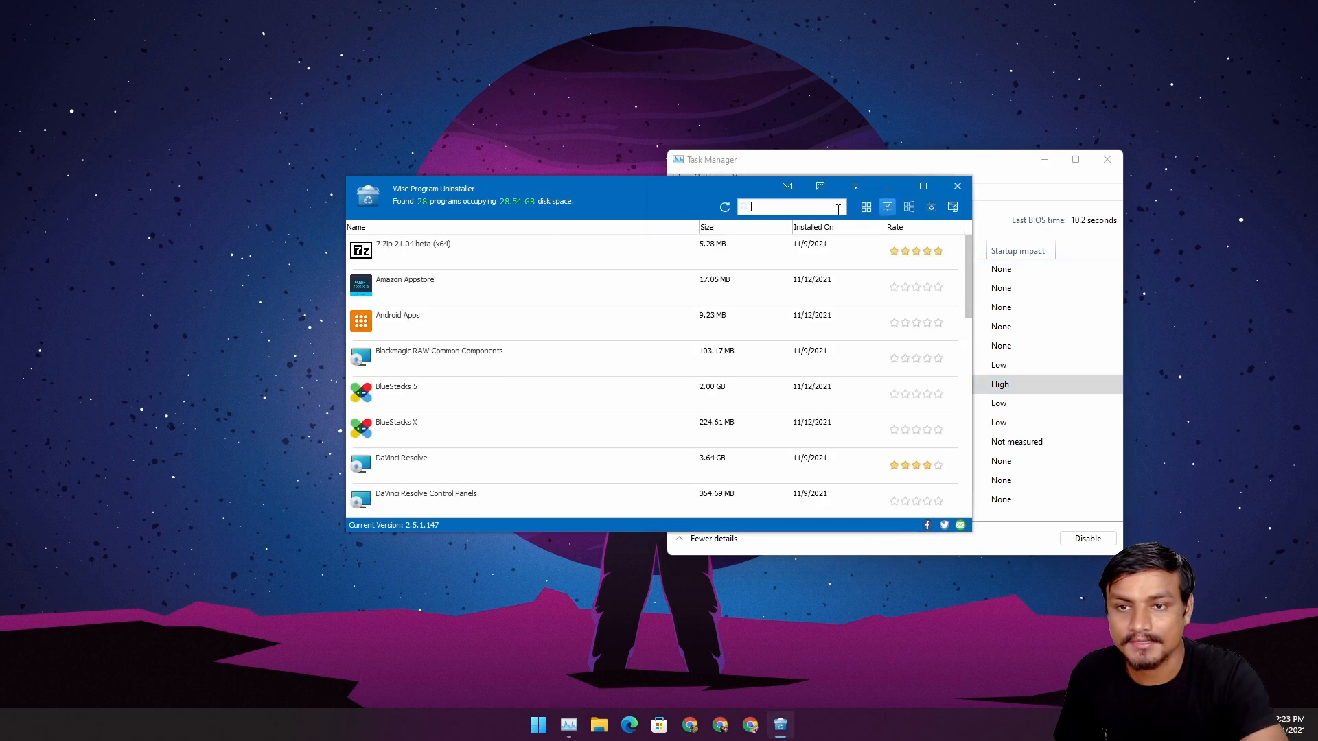
{"action": "mouse_move", "coordinate": [931, 207]}
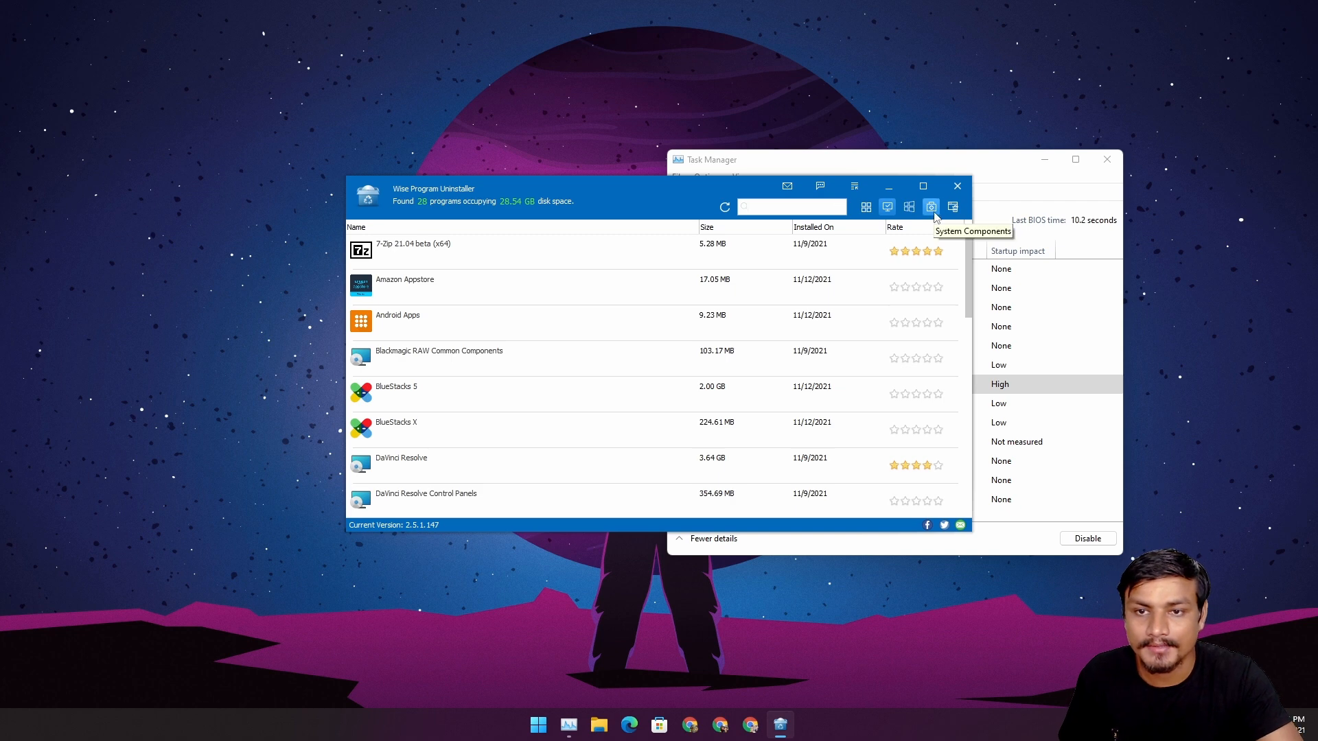
{"action": "mouse_move", "coordinate": [952, 206]}
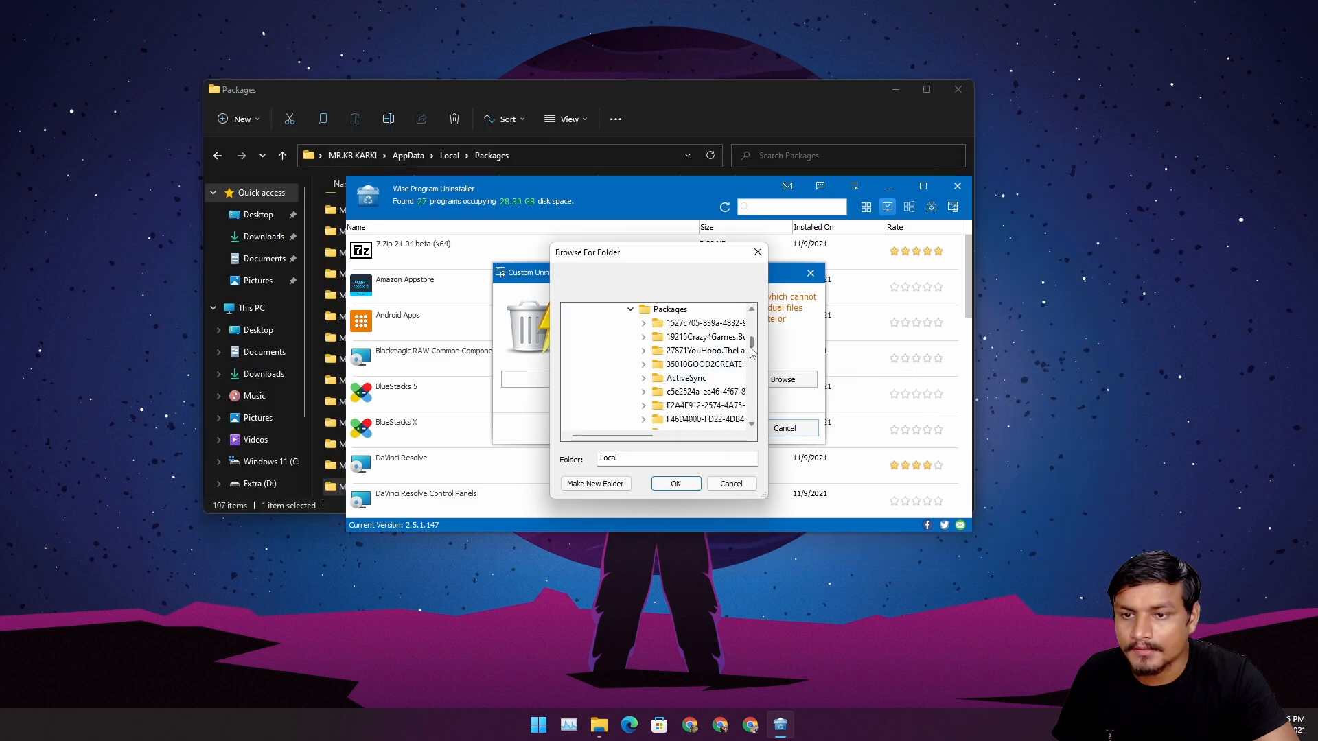
Scroll the Packages folder to Microsoft.Windows.Skype_cw5n1h2txyewy and confirm it as target
{"action": "scroll", "scroll_direction": "down", "scroll_amount": 3}
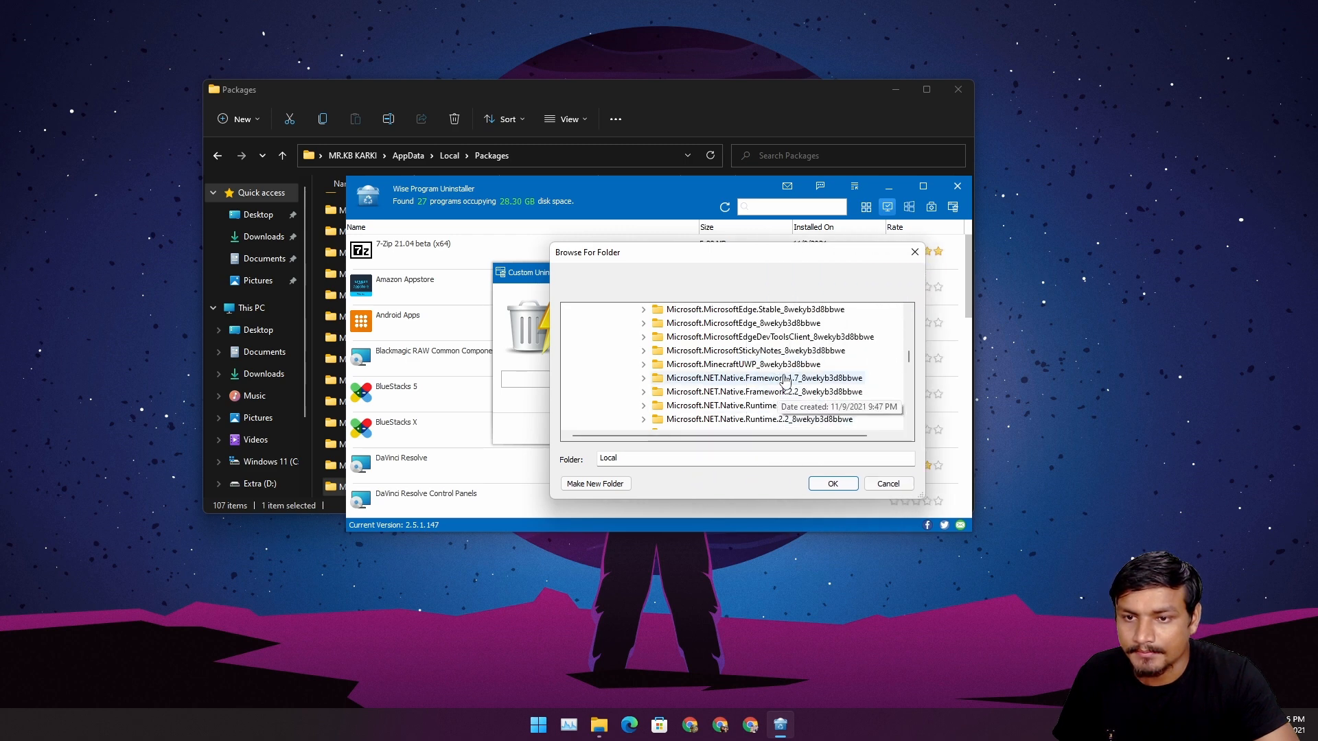
{"action": "scroll", "scroll_direction": "down", "scroll_amount": 3}
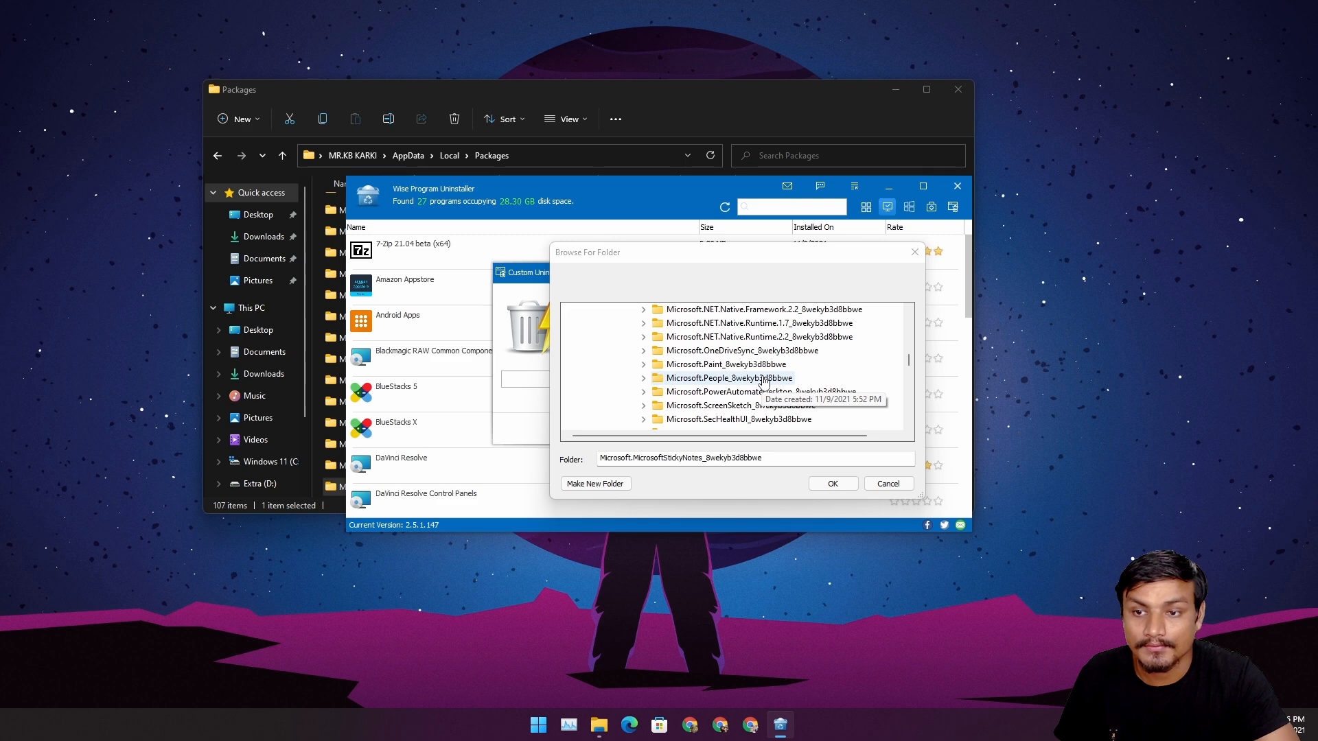
{"action": "mouse_move", "coordinate": [761, 353]}
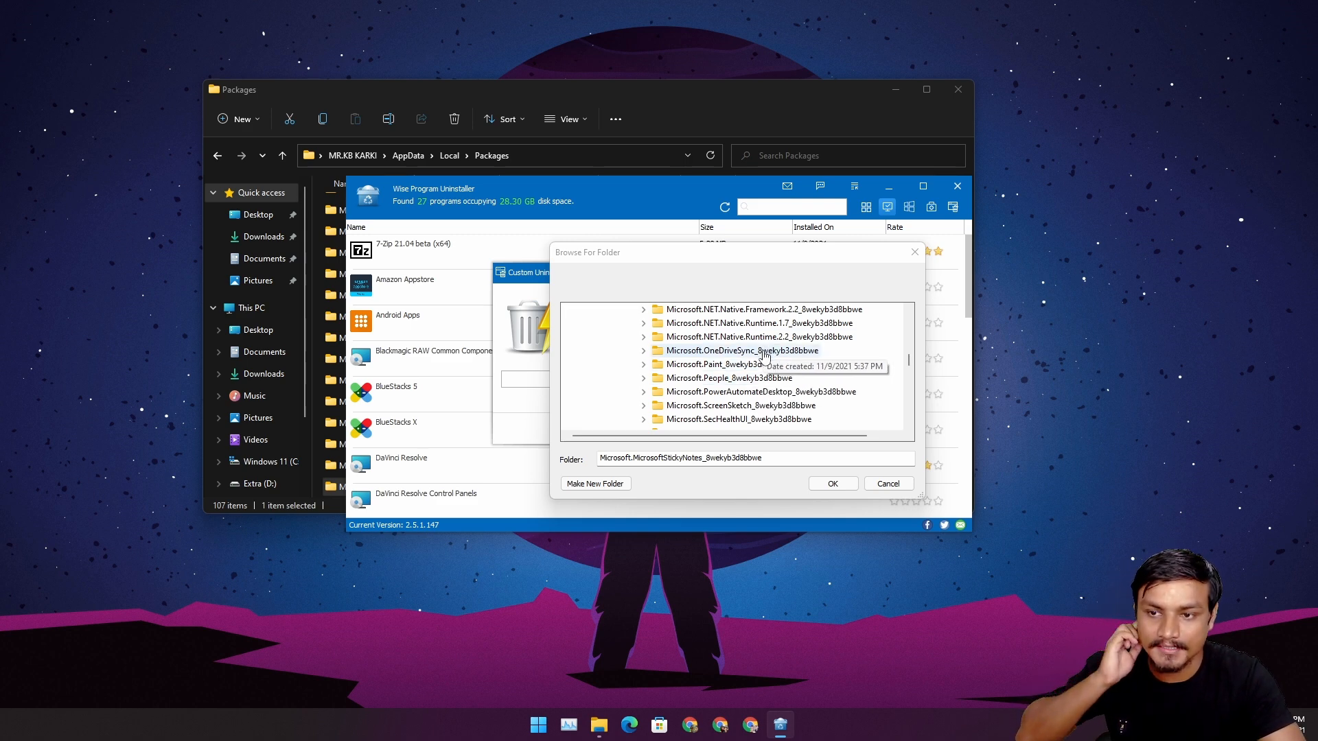
{"action": "scroll", "scroll_direction": "down", "scroll_amount": 3}
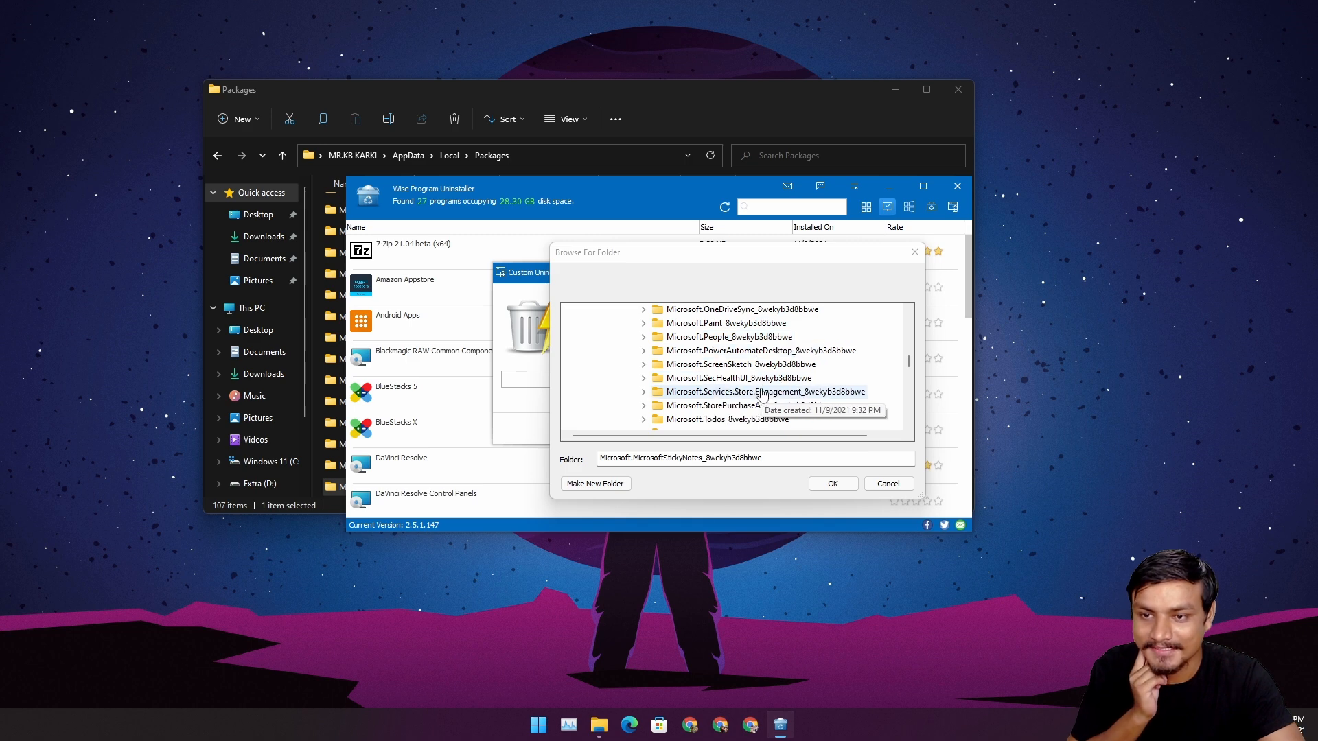
{"action": "scroll", "scroll_direction": "down", "scroll_amount": 3}
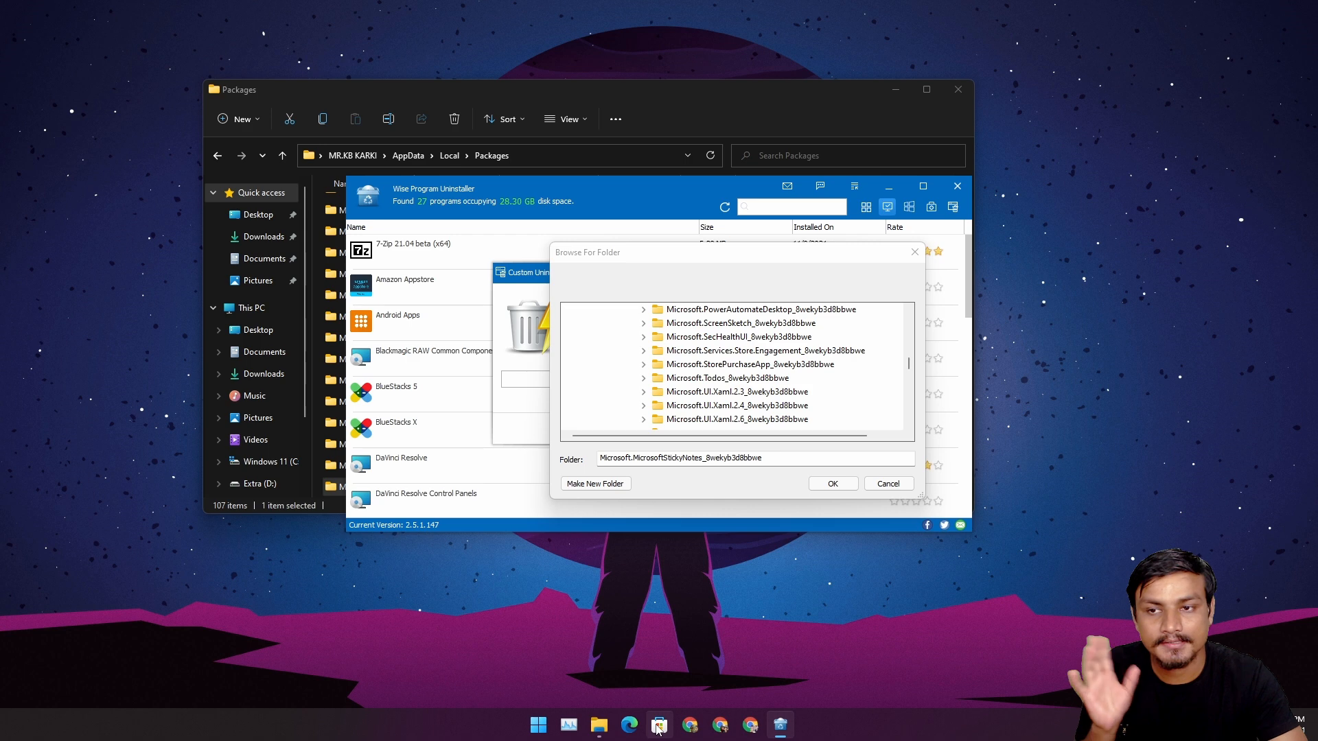
{"action": "mouse_move", "coordinate": [659, 725]}
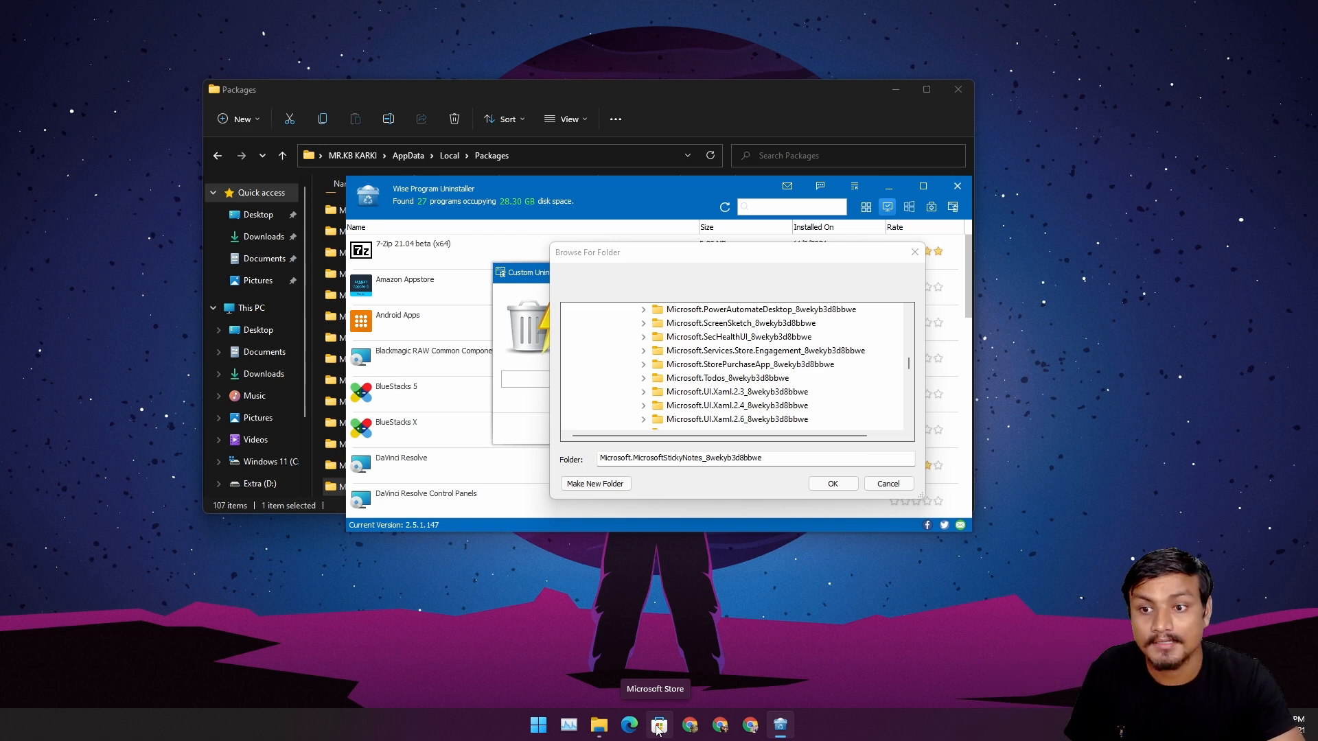
{"action": "mouse_move", "coordinate": [783, 357]}
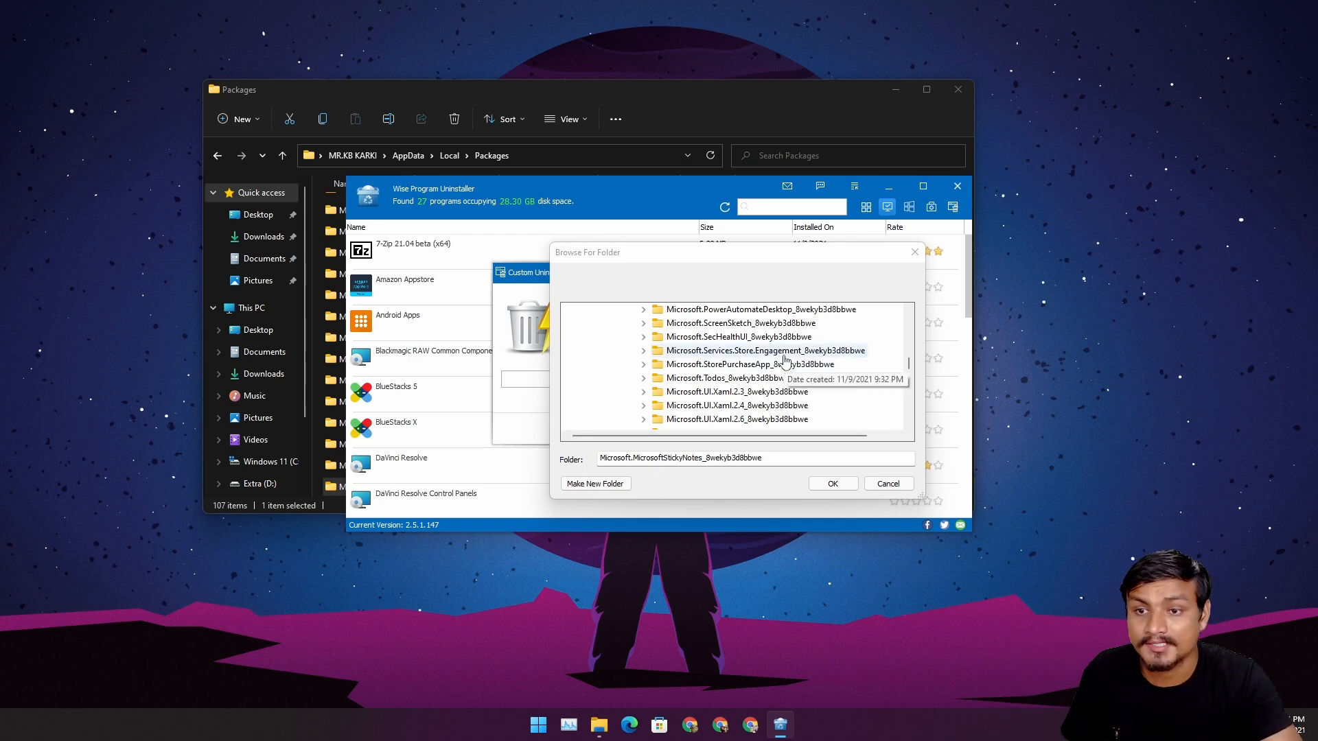
{"action": "scroll", "scroll_direction": "down", "scroll_amount": 3}
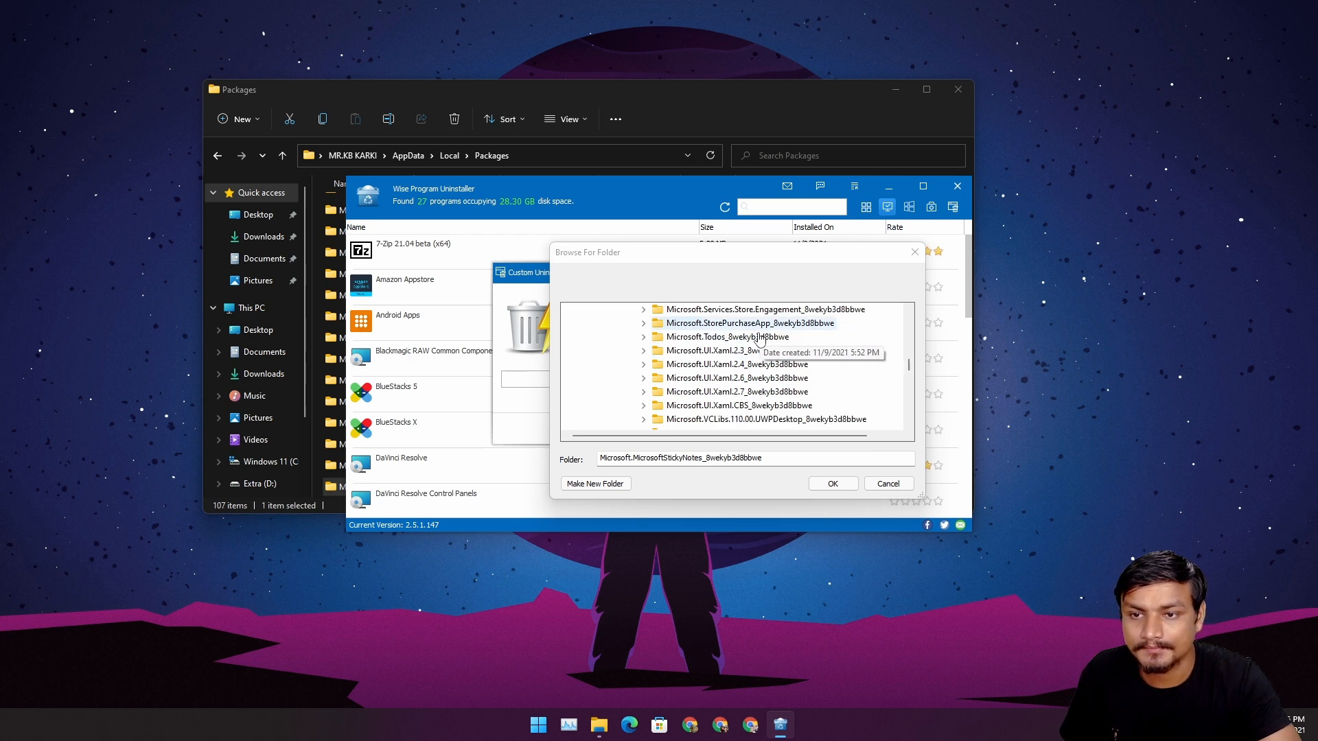
{"action": "scroll", "scroll_direction": "down", "scroll_amount": 3}
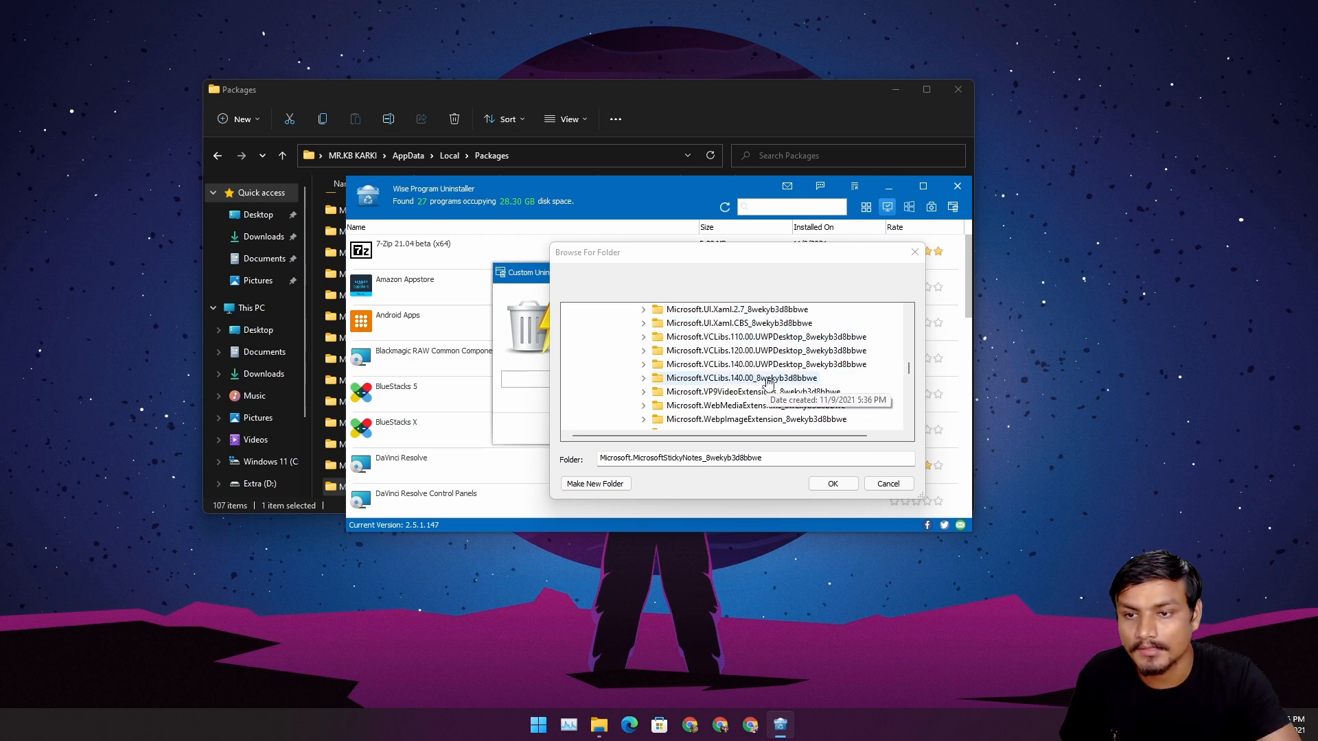
{"action": "scroll", "scroll_direction": "down", "scroll_amount": 3}
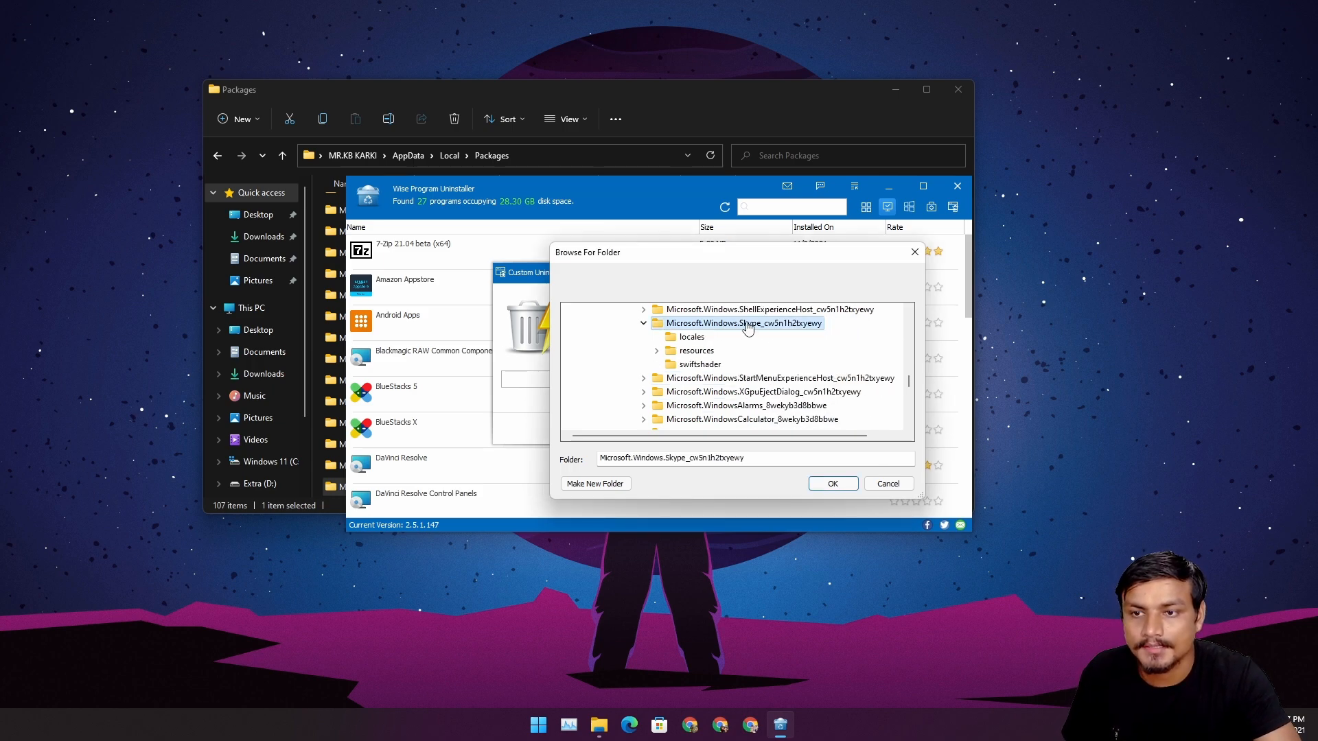
{"action": "left_click", "coordinate": [831, 483]}
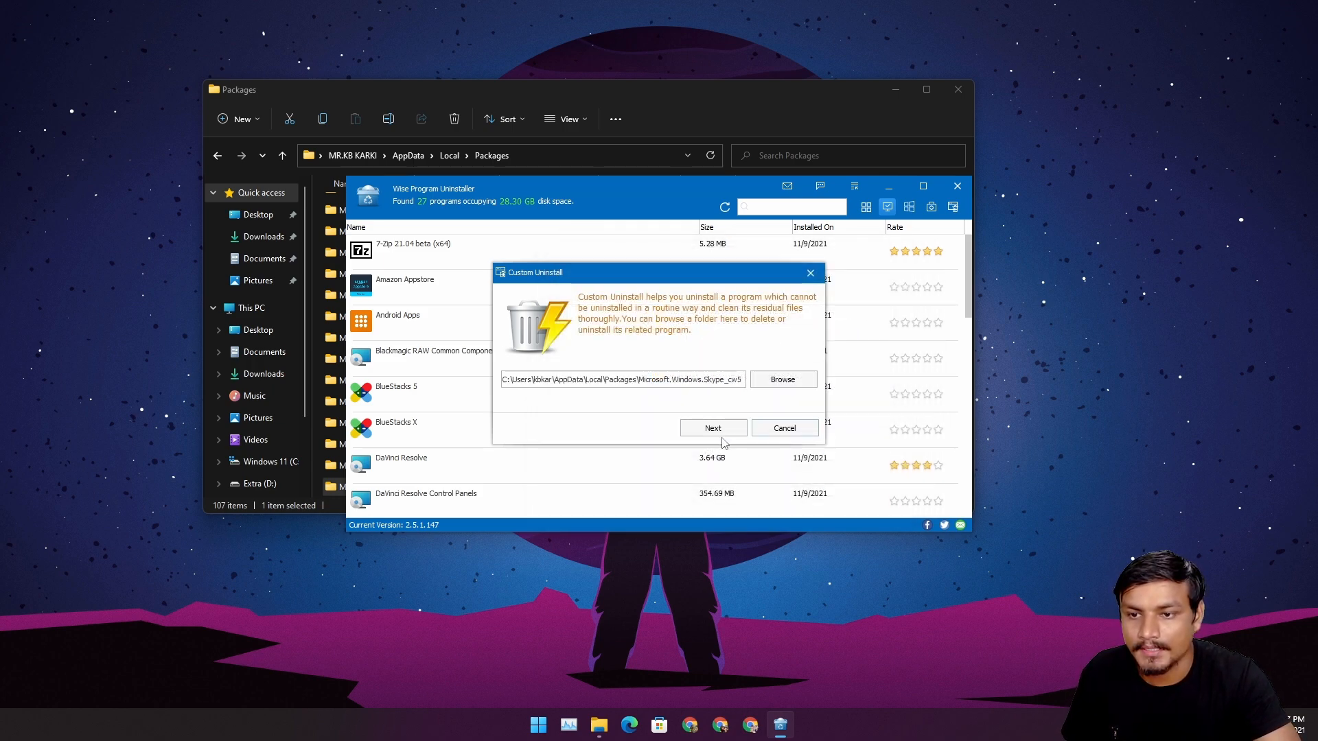
Remove the Skype package folder, confirm deletion, and remove its 2772 leftover entries
{"action": "left_click", "coordinate": [712, 428]}
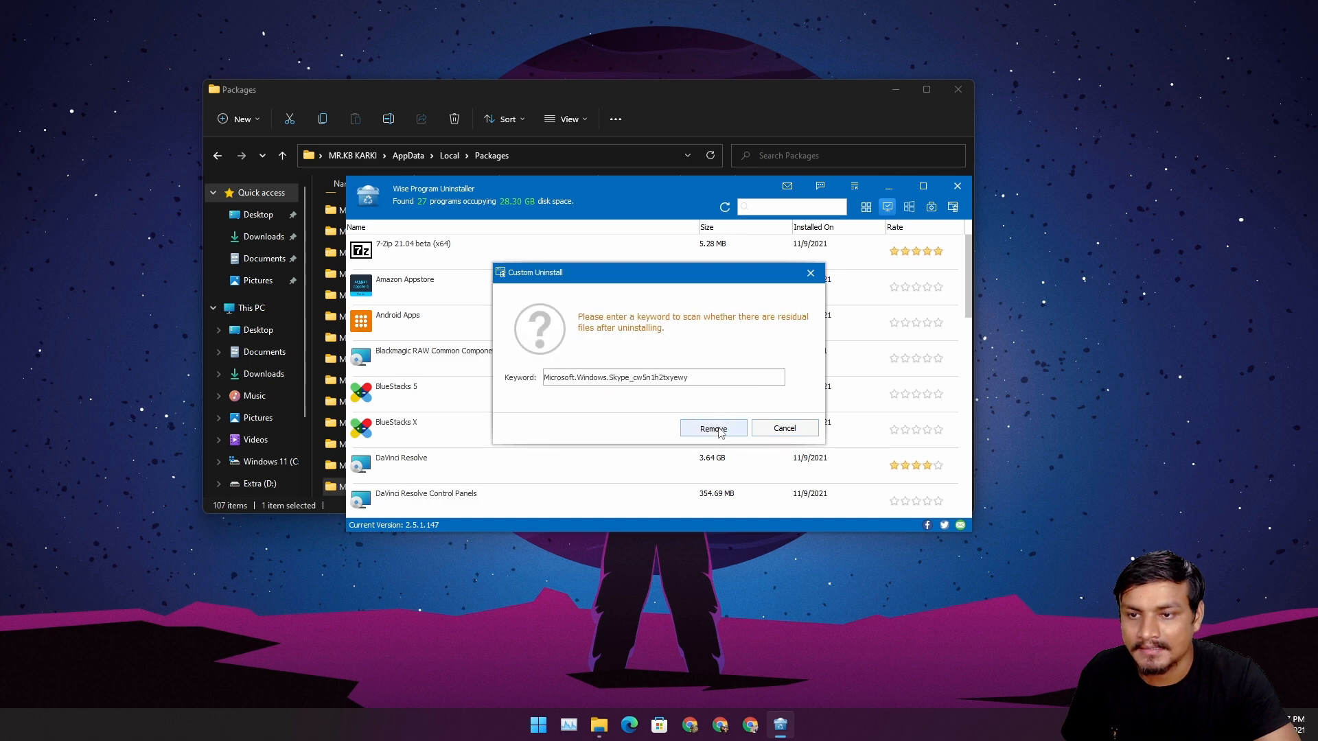
{"action": "left_click", "coordinate": [712, 427]}
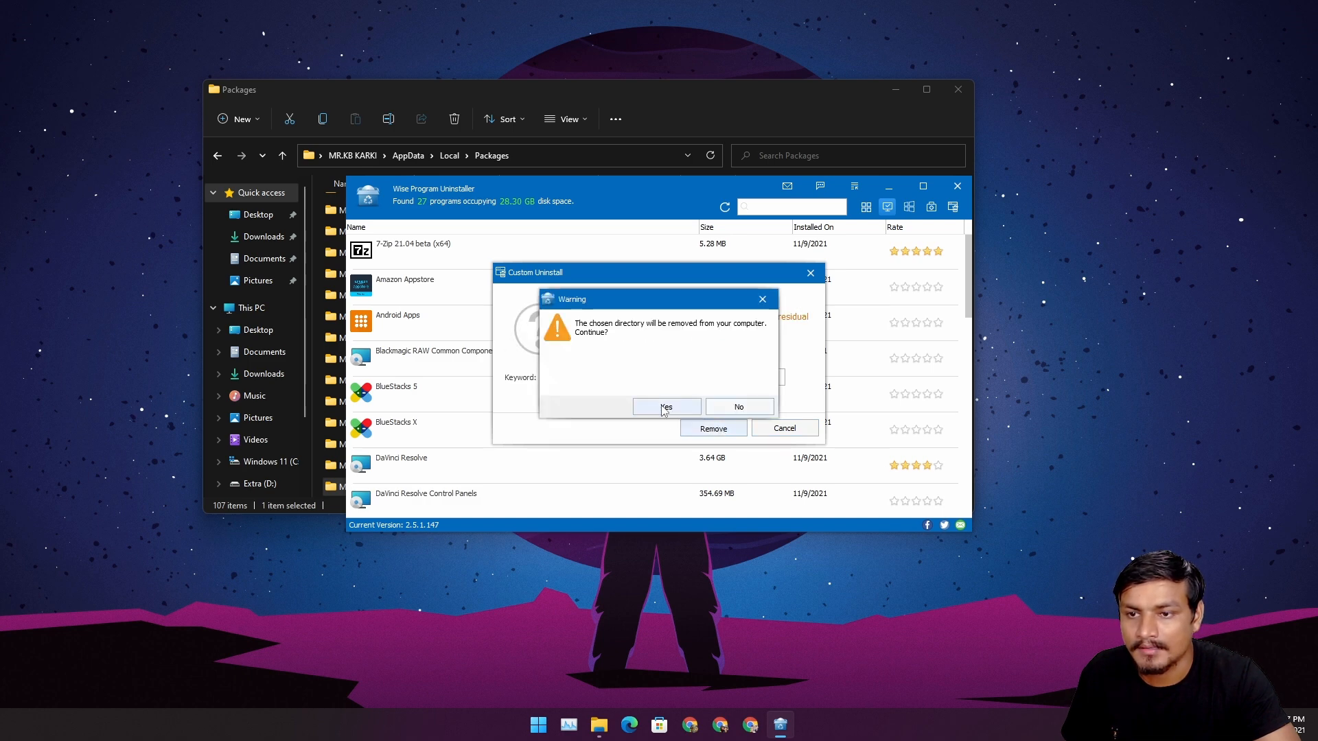
{"action": "left_click", "coordinate": [666, 407]}
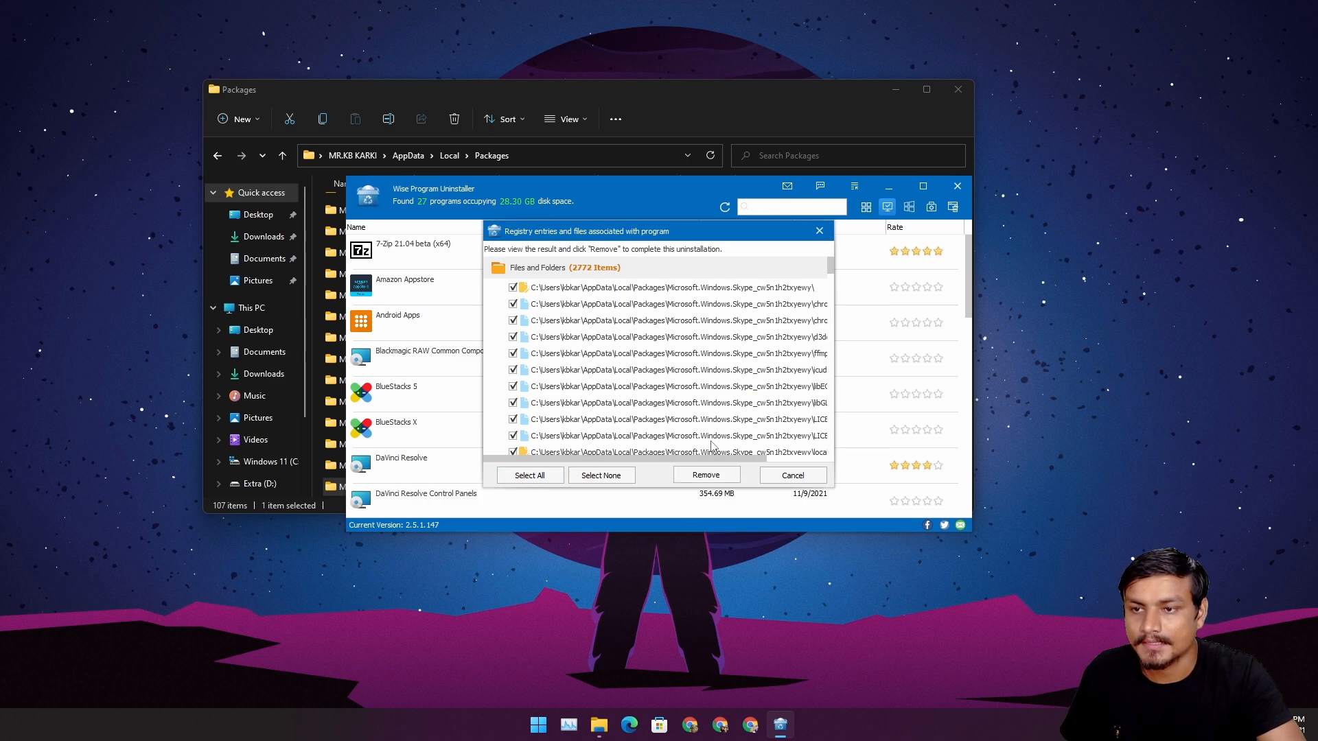
{"action": "left_click", "coordinate": [705, 475]}
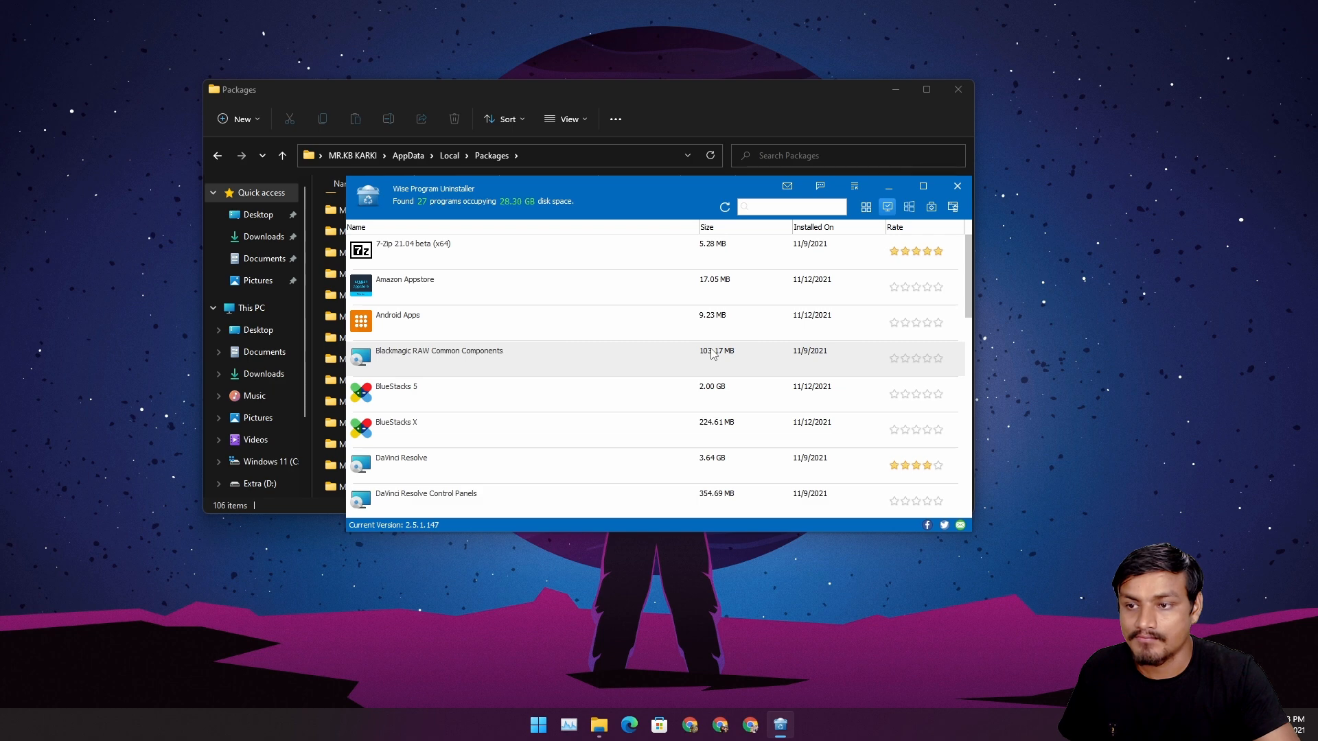
{"action": "mouse_move", "coordinate": [772, 424]}
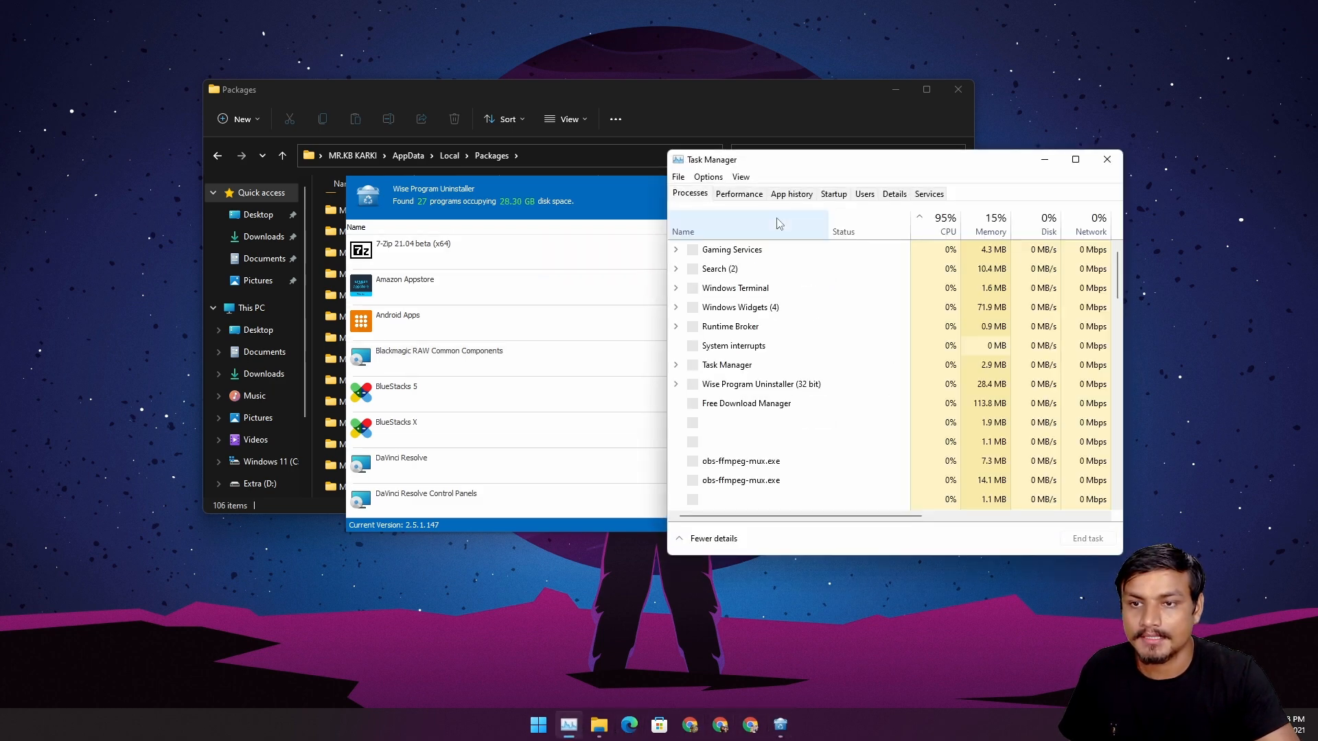
Check the Startup list for Skype entries, then close Task Manager
{"action": "left_click", "coordinate": [833, 194]}
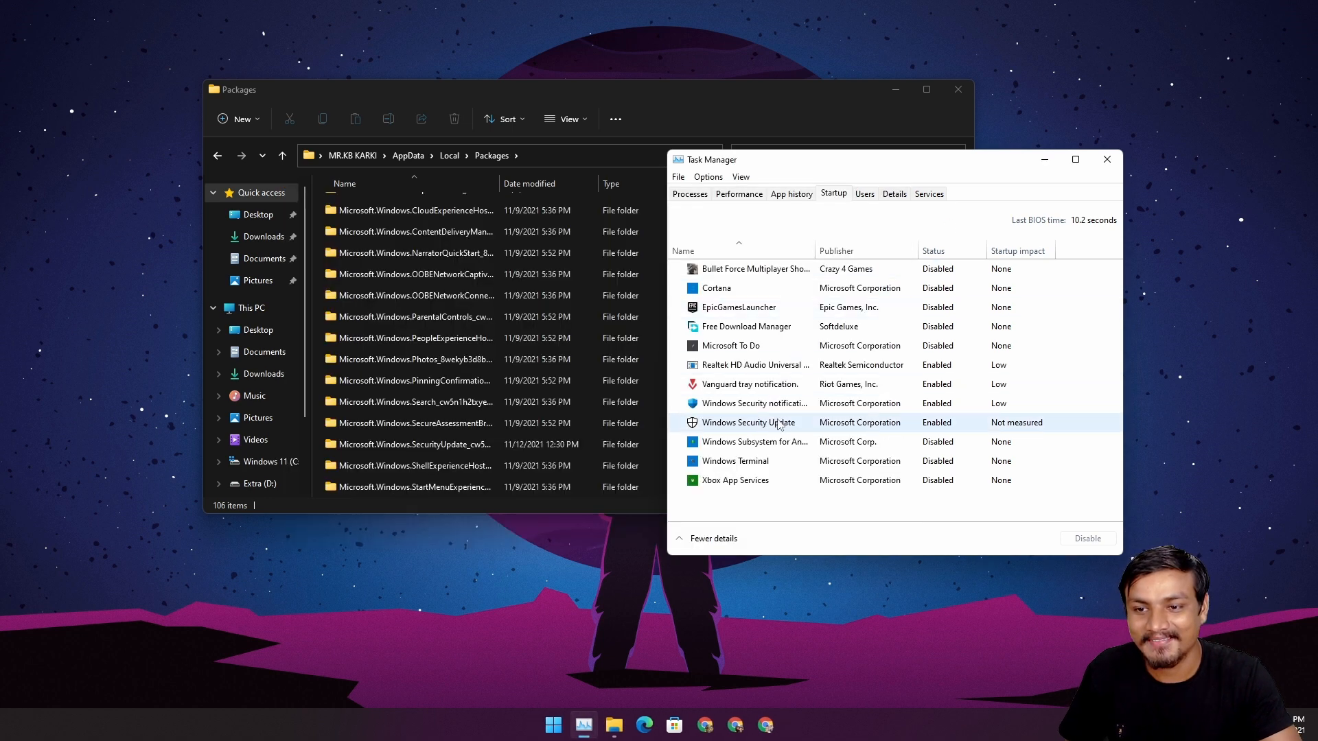
{"action": "left_click", "coordinate": [956, 90]}
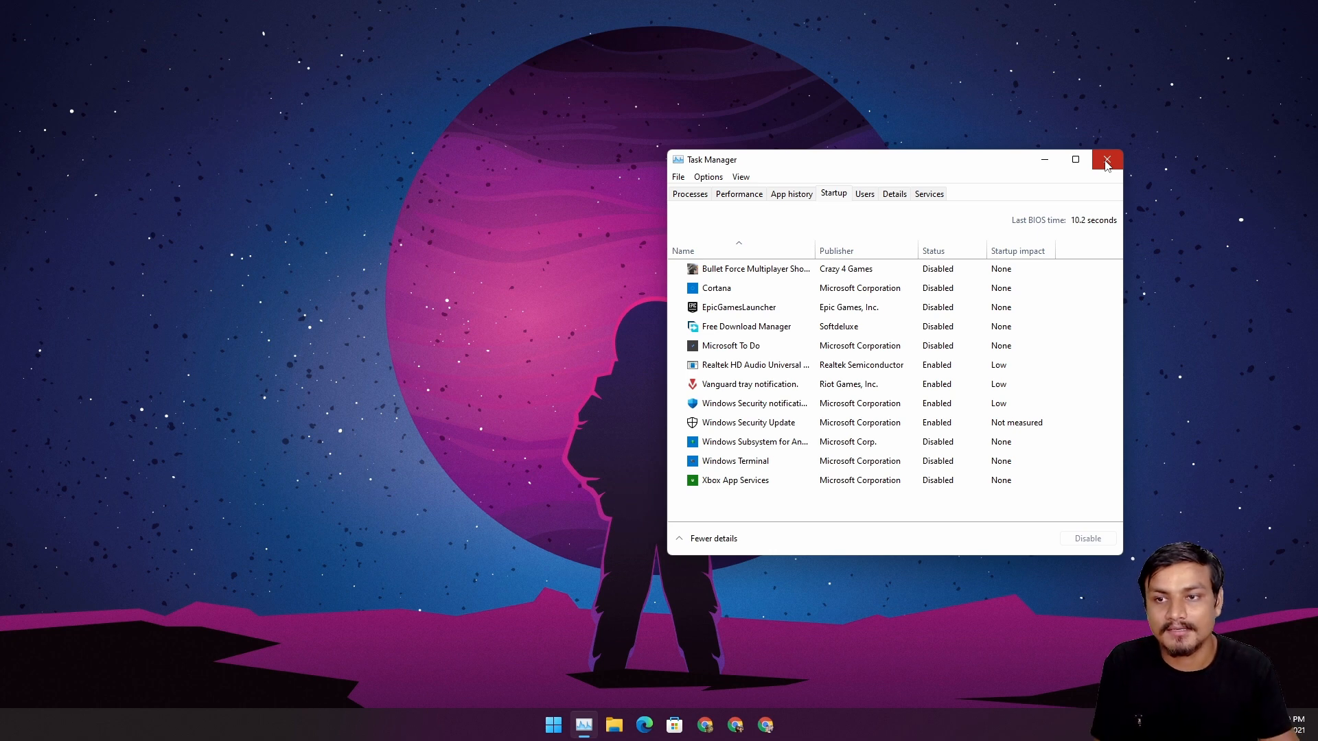
{"action": "left_click", "coordinate": [690, 193]}
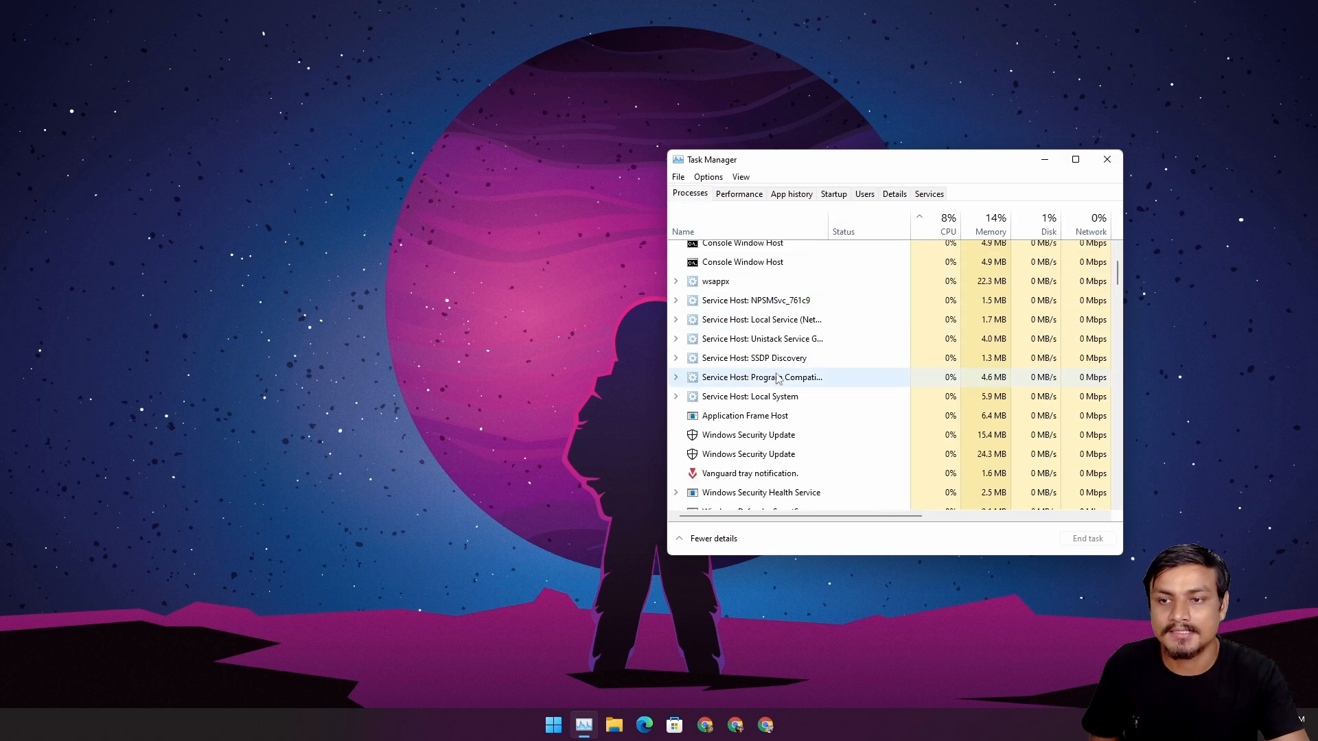
{"action": "scroll", "scroll_direction": "down", "scroll_amount": 3}
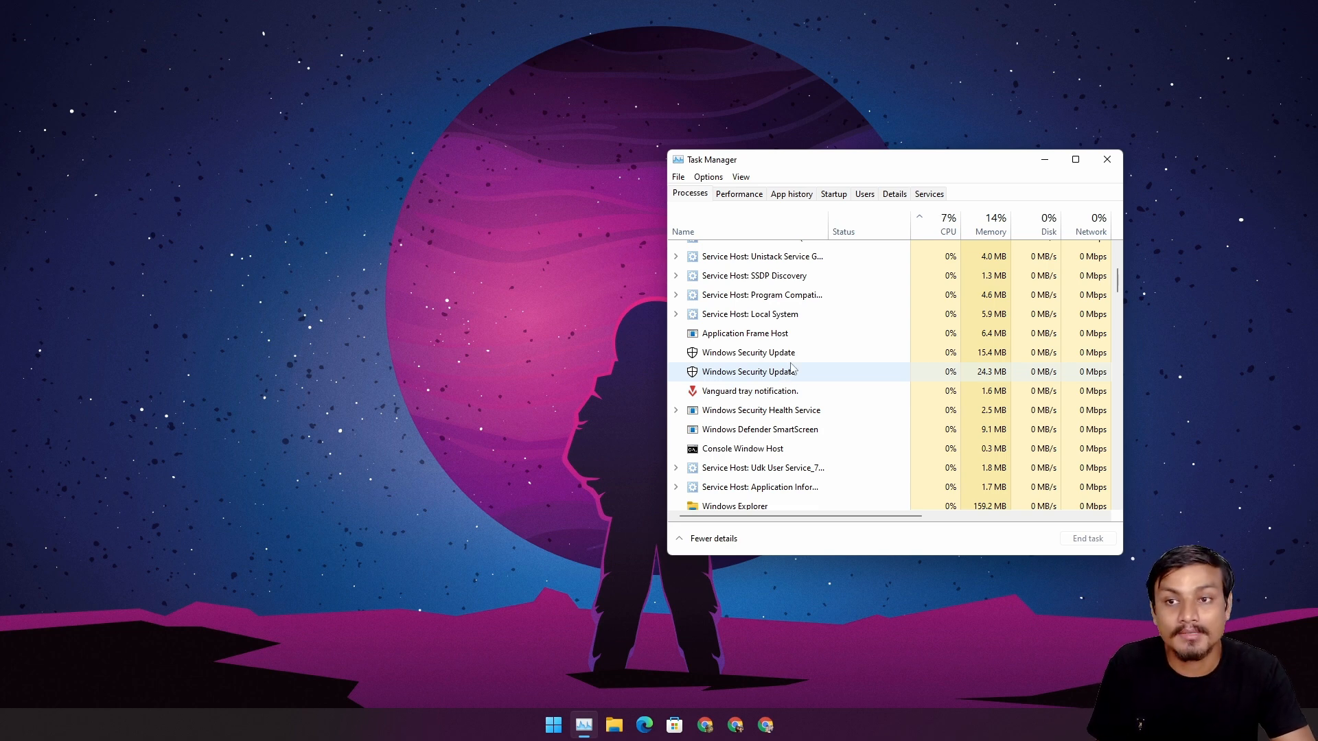
Recheck the startup list, inspecting the EpicGamesLauncher and Cortana entries, then close Task Manager
{"action": "left_click", "coordinate": [832, 194]}
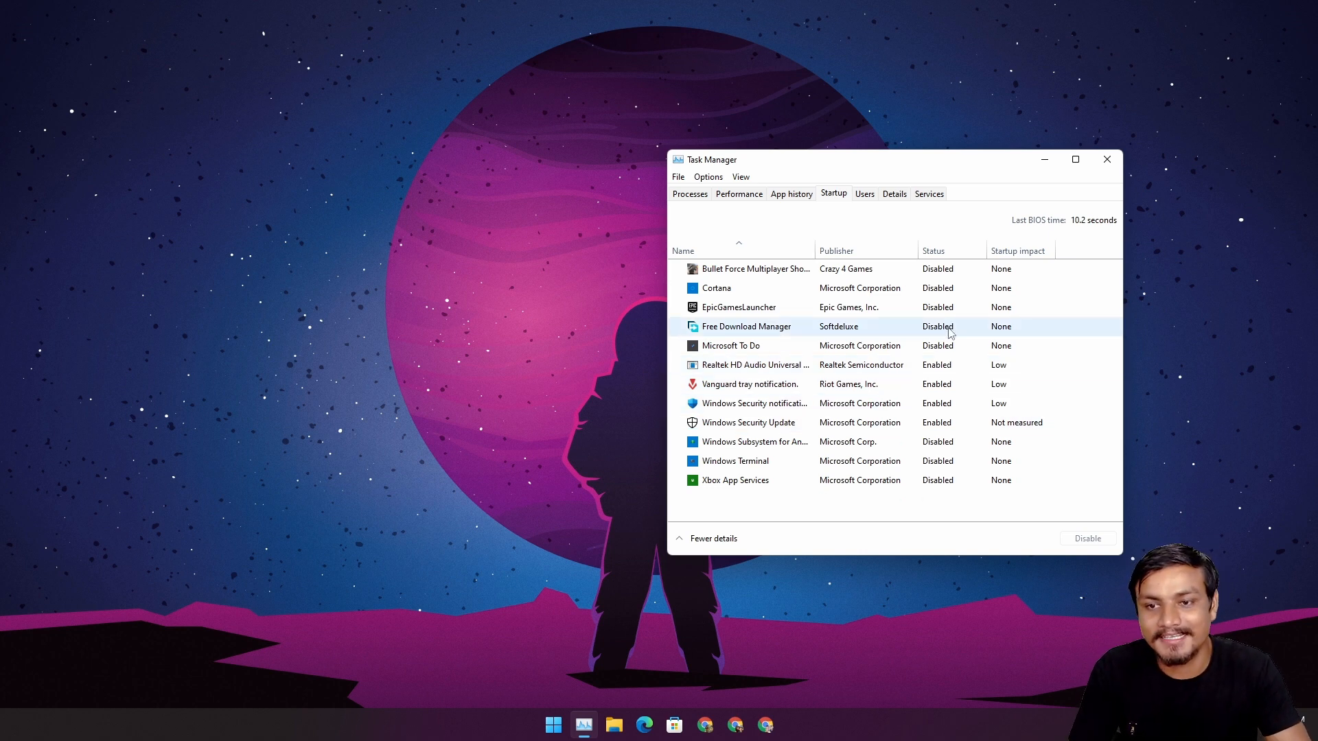
{"action": "left_click", "coordinate": [740, 307]}
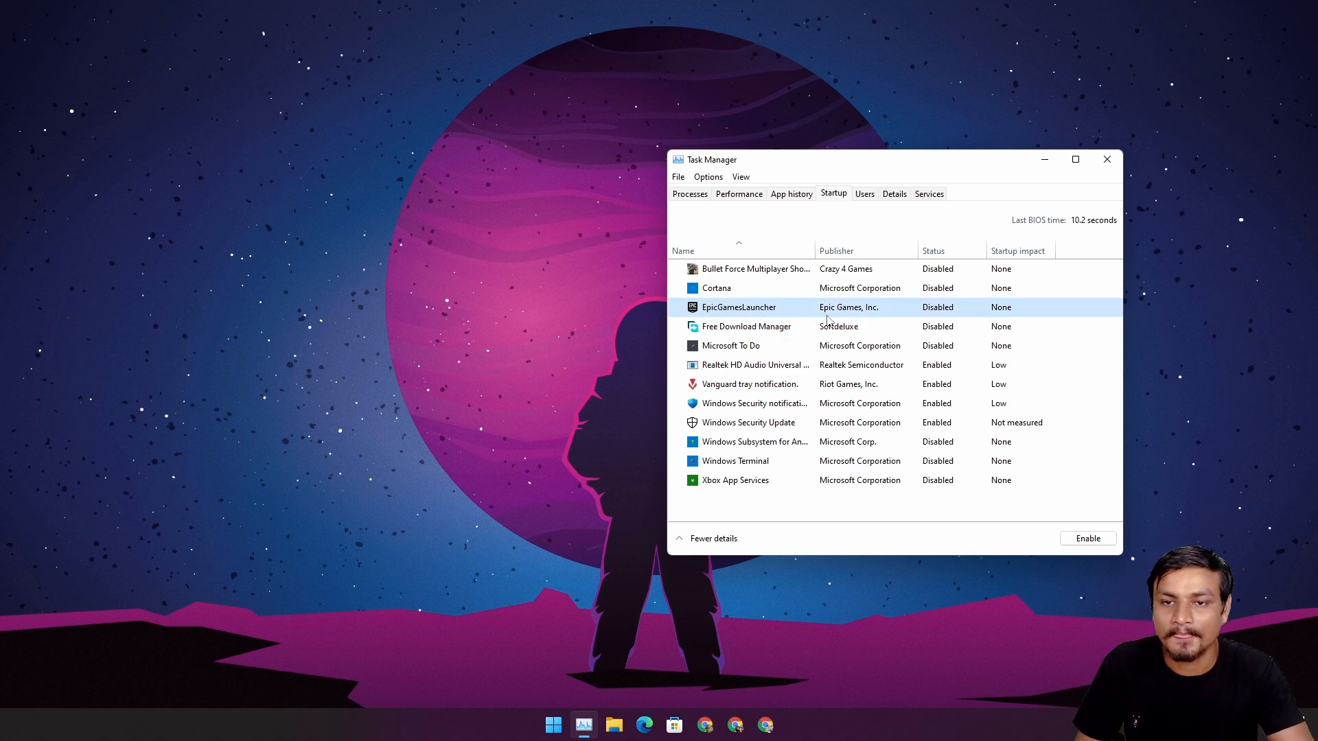
{"action": "left_click", "coordinate": [716, 288]}
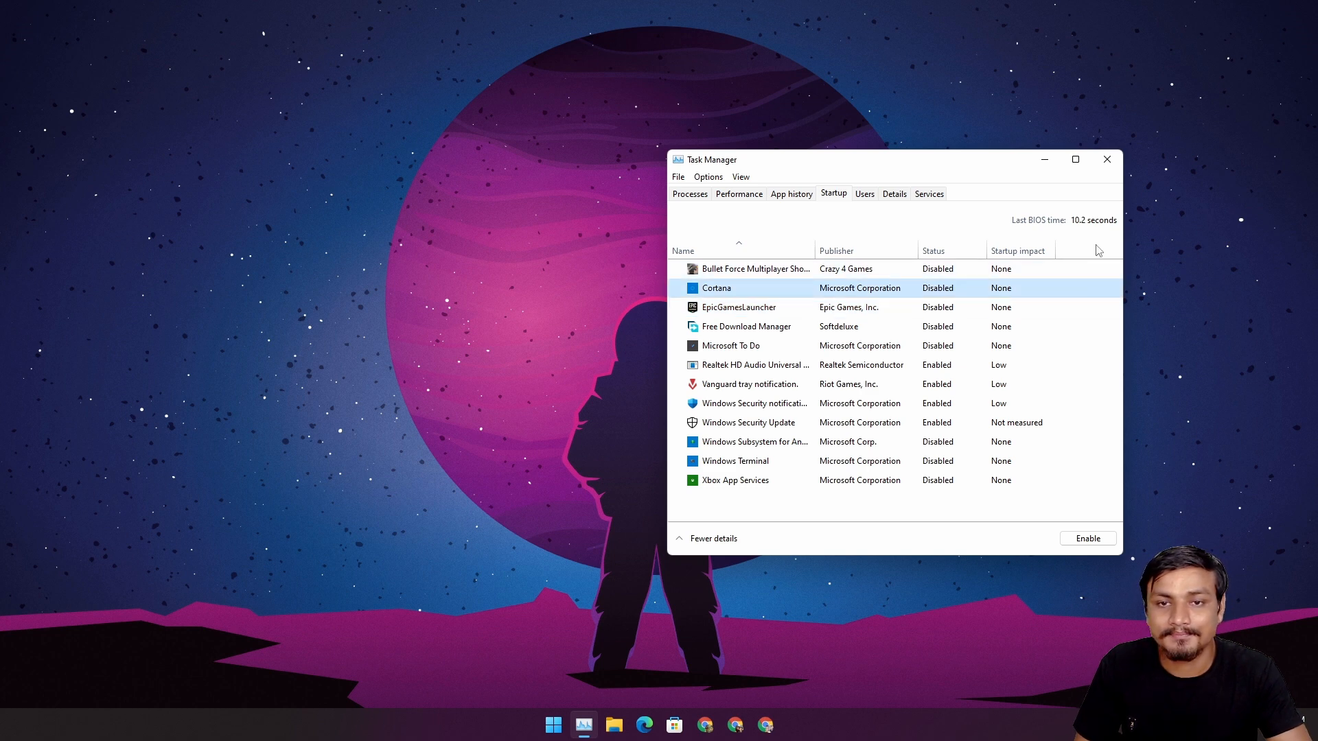
{"action": "left_click", "coordinate": [1106, 158]}
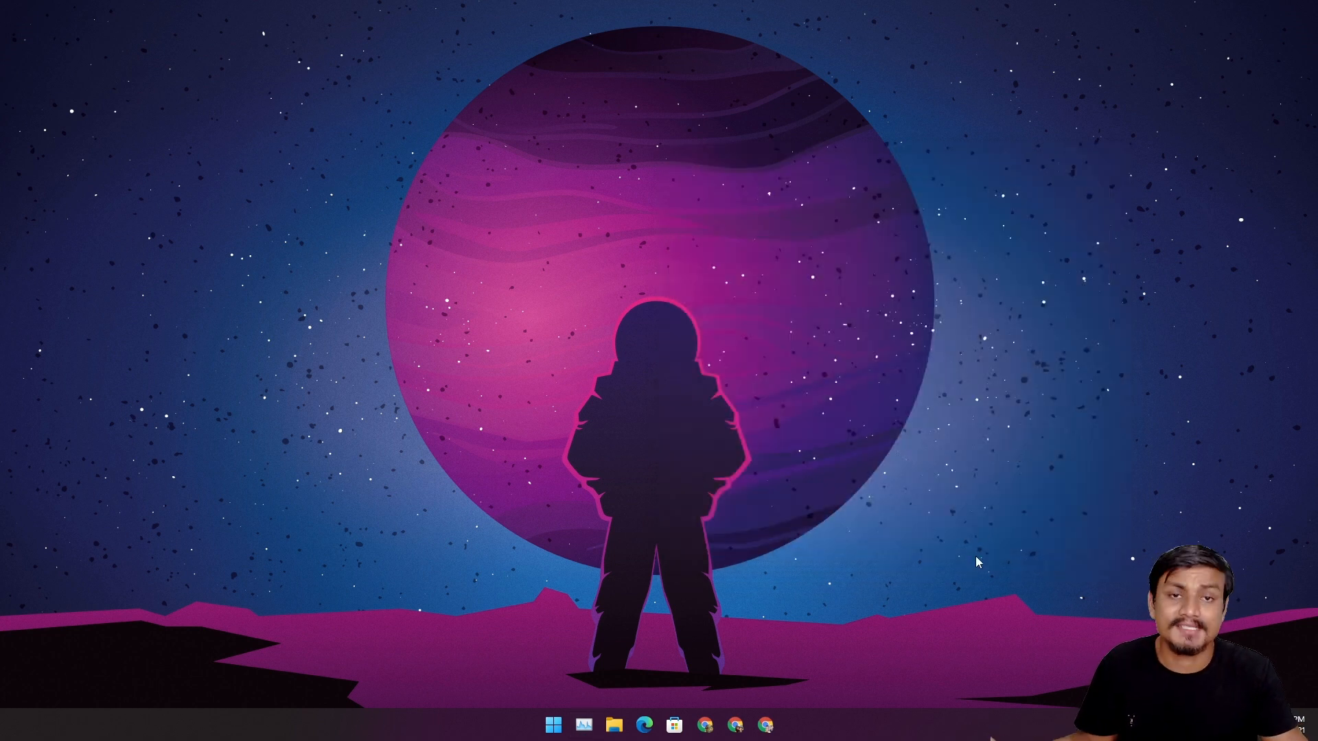